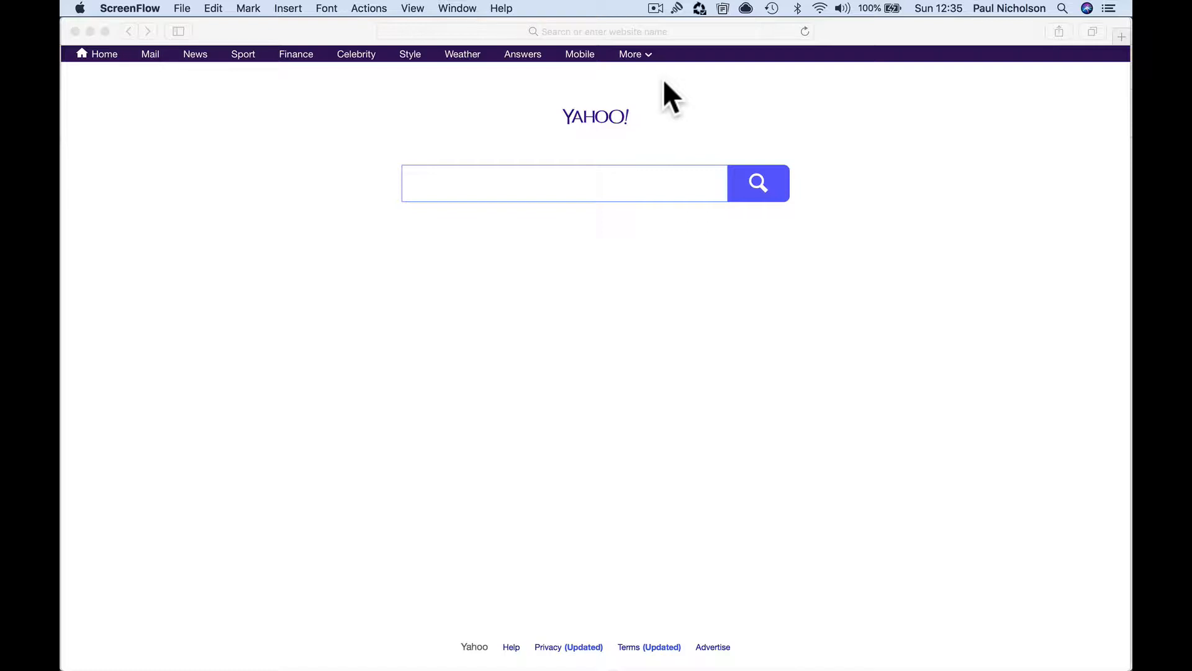
{"action": "mouse_move", "coordinate": [662, 288]}
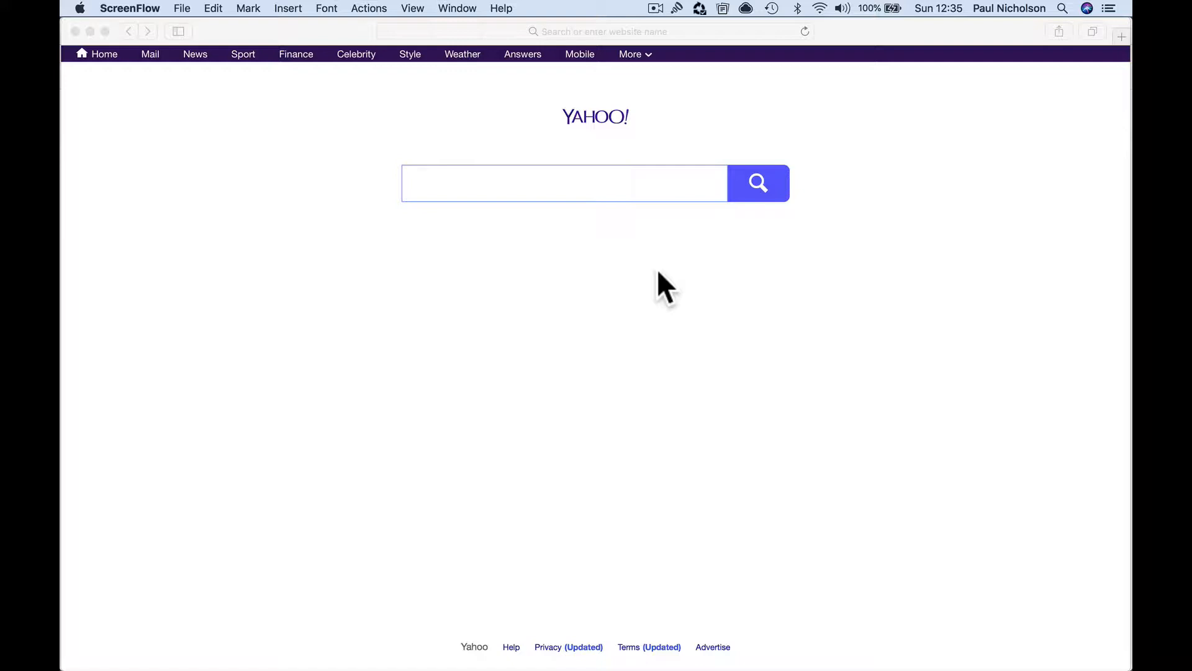
{"action": "mouse_move", "coordinate": [661, 284]}
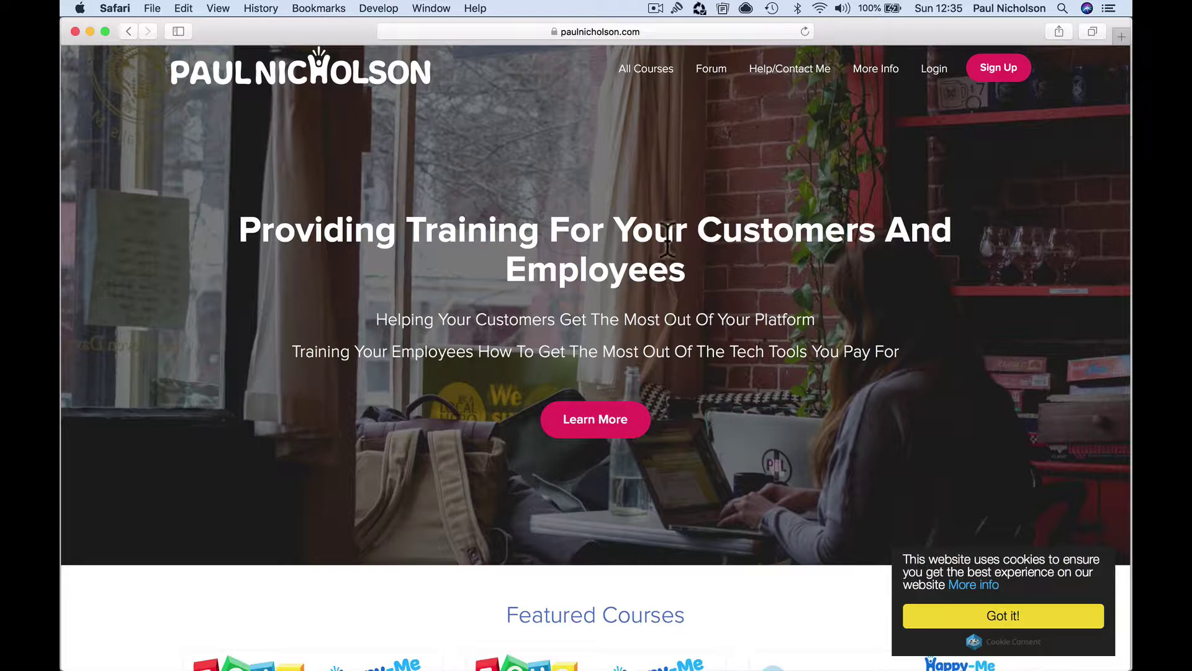
Step: Follow the cookie banner's 'More info' link to the Privacy Policy, then start signing up
{"action": "scroll", "scroll_direction": "down", "scroll_amount": 3}
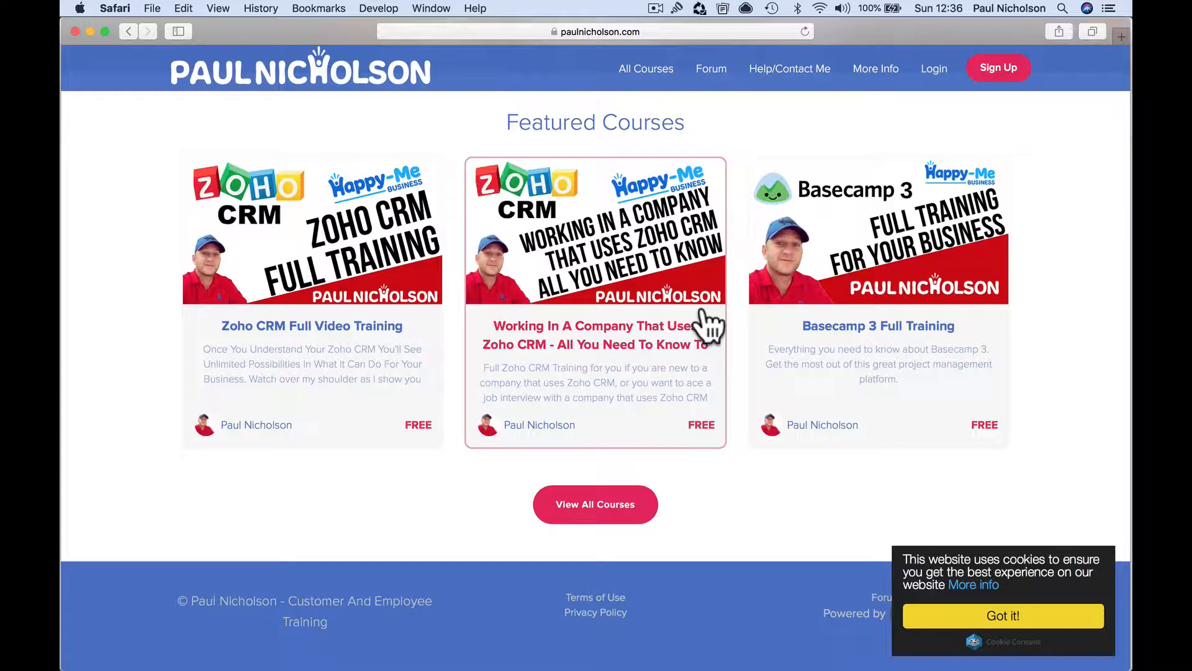
{"action": "scroll", "scroll_direction": "up", "scroll_amount": 3}
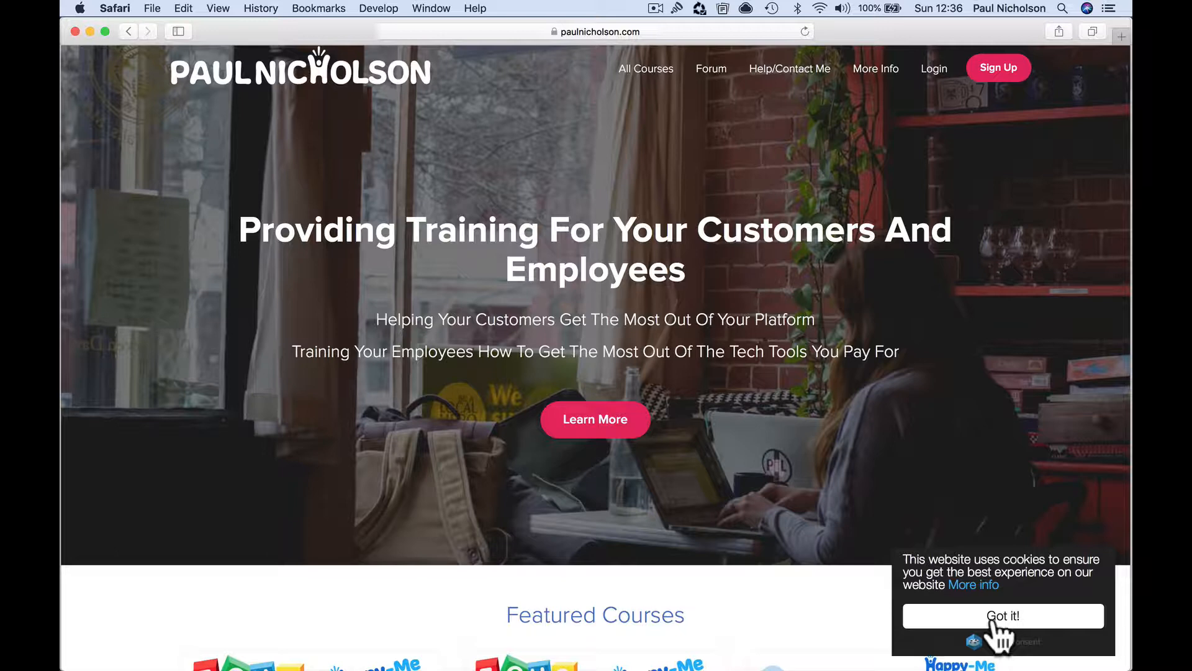
{"action": "mouse_move", "coordinate": [984, 616]}
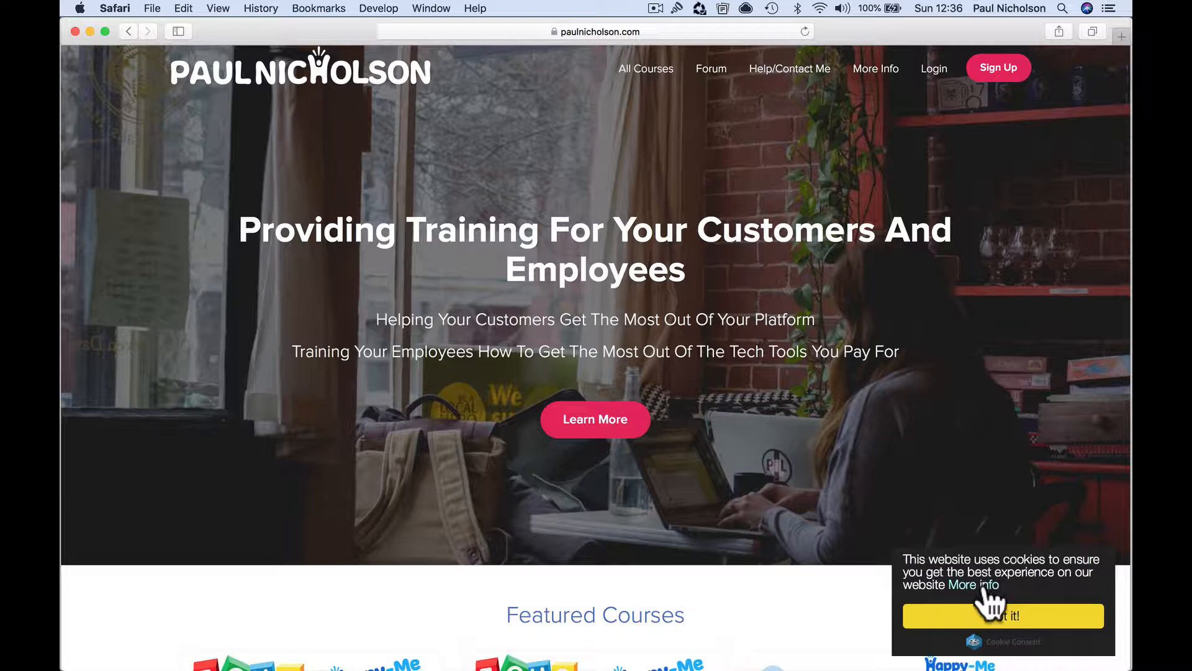
{"action": "left_click", "coordinate": [973, 584]}
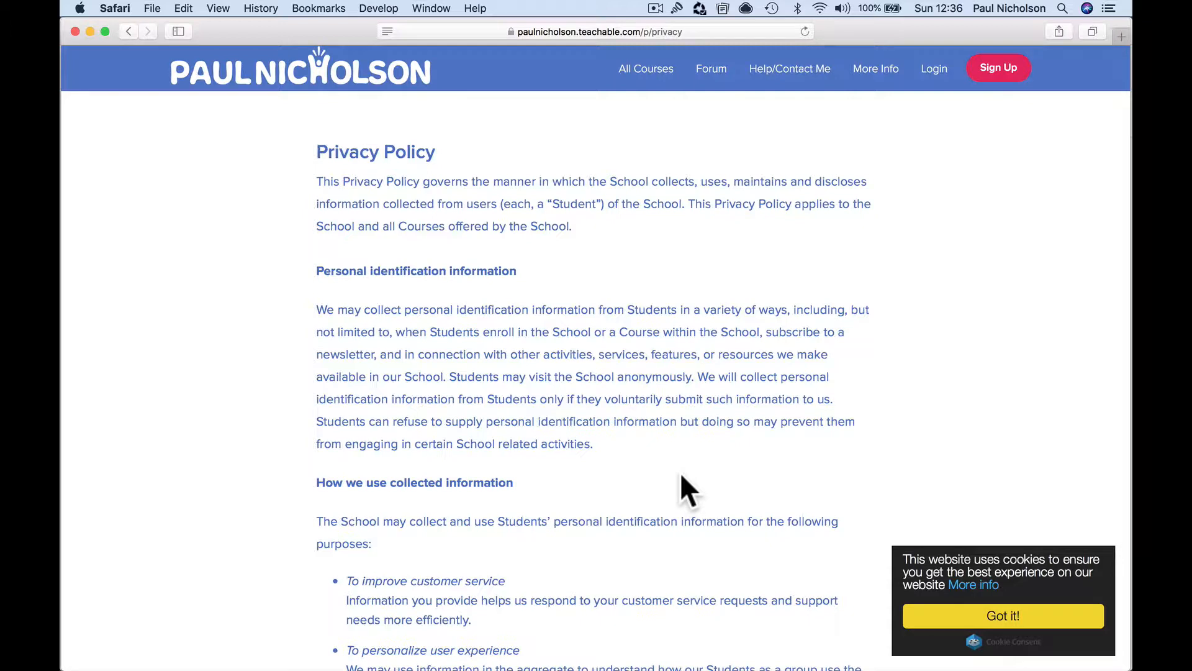
{"action": "mouse_move", "coordinate": [924, 187]}
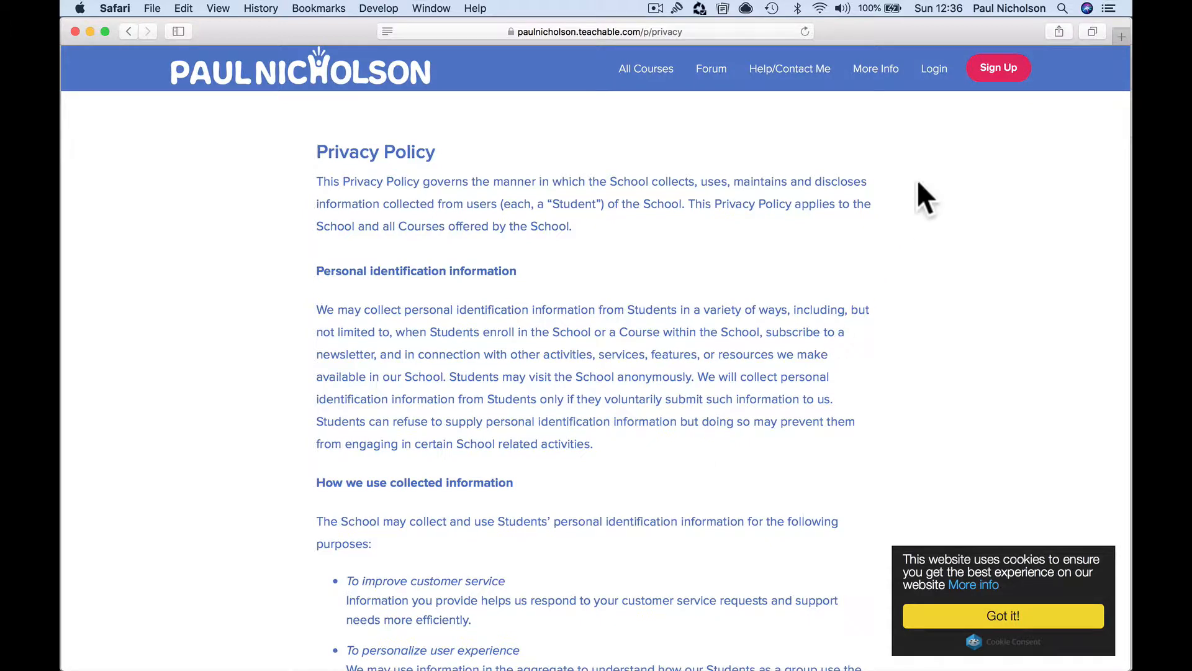
{"action": "left_click", "coordinate": [999, 68]}
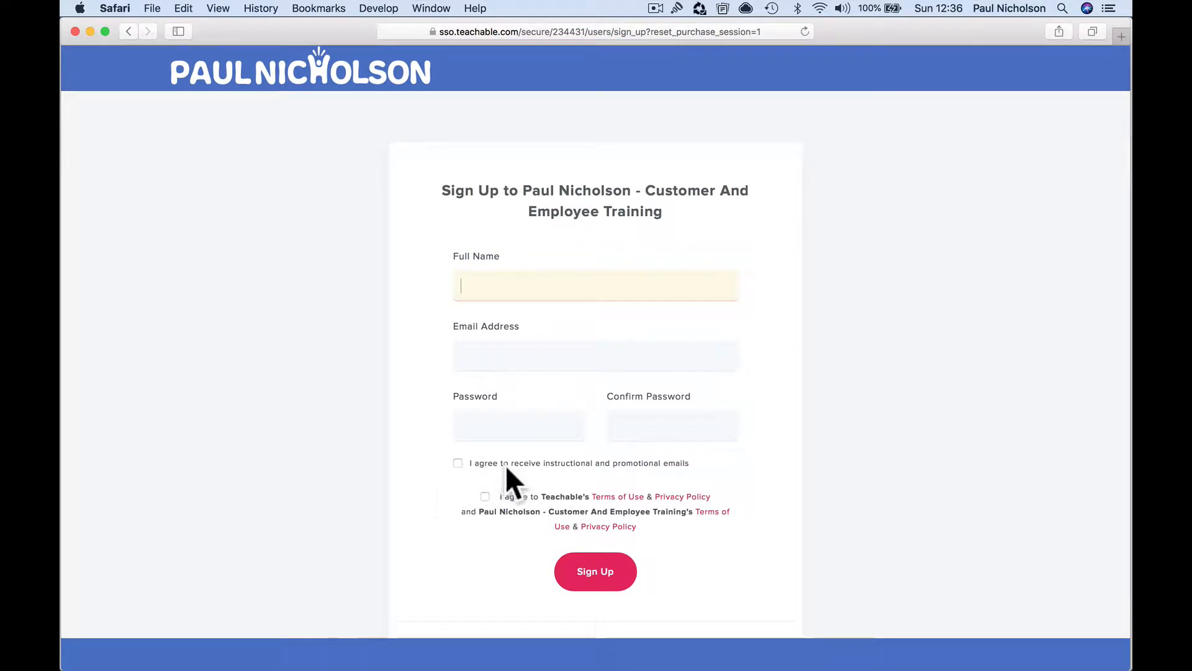
{"action": "mouse_move", "coordinate": [681, 489]}
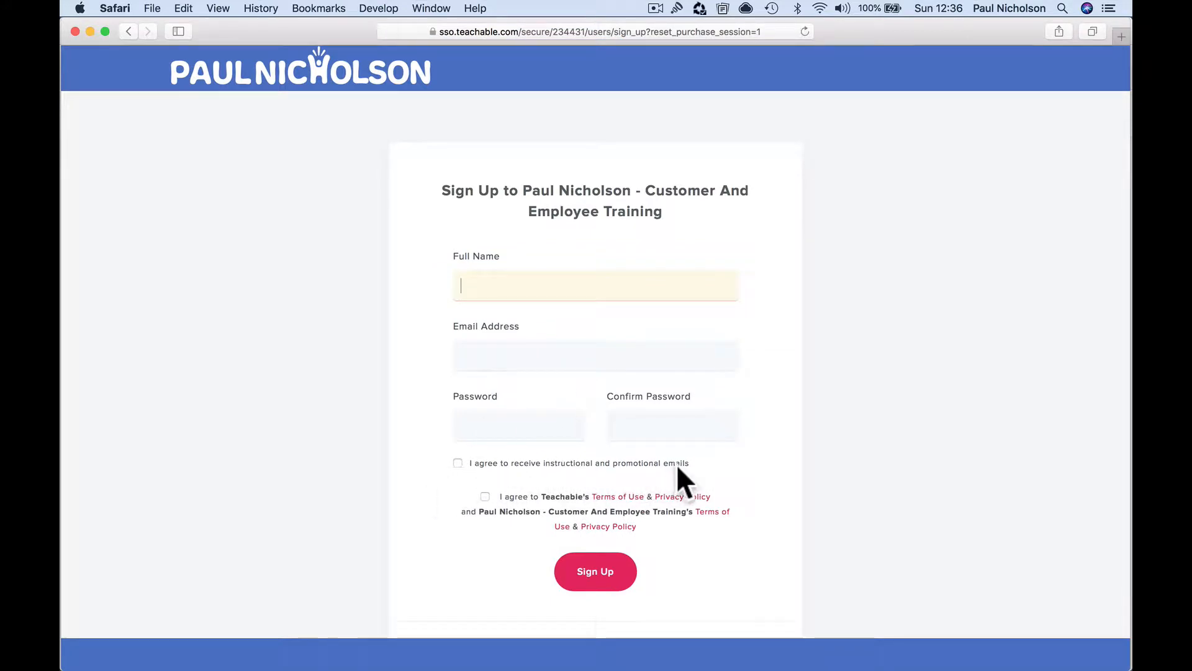
Step: Tick then untick 'I agree to receive instructional and promotional emails'
{"action": "left_click", "coordinate": [457, 462]}
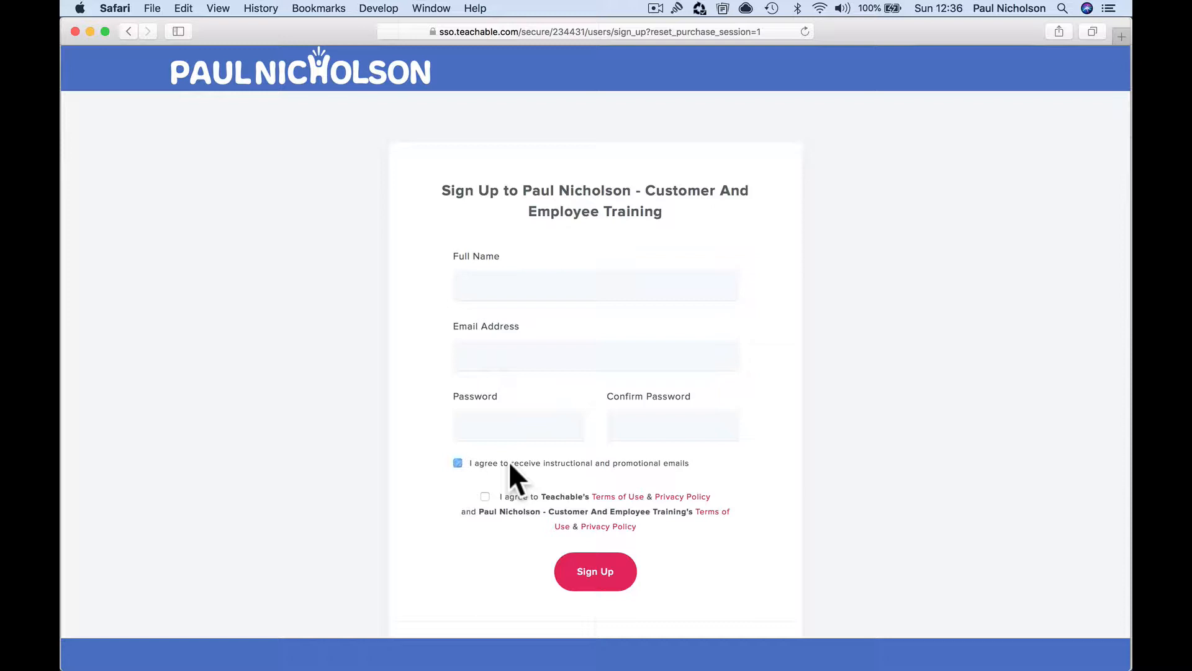
{"action": "left_click", "coordinate": [457, 462]}
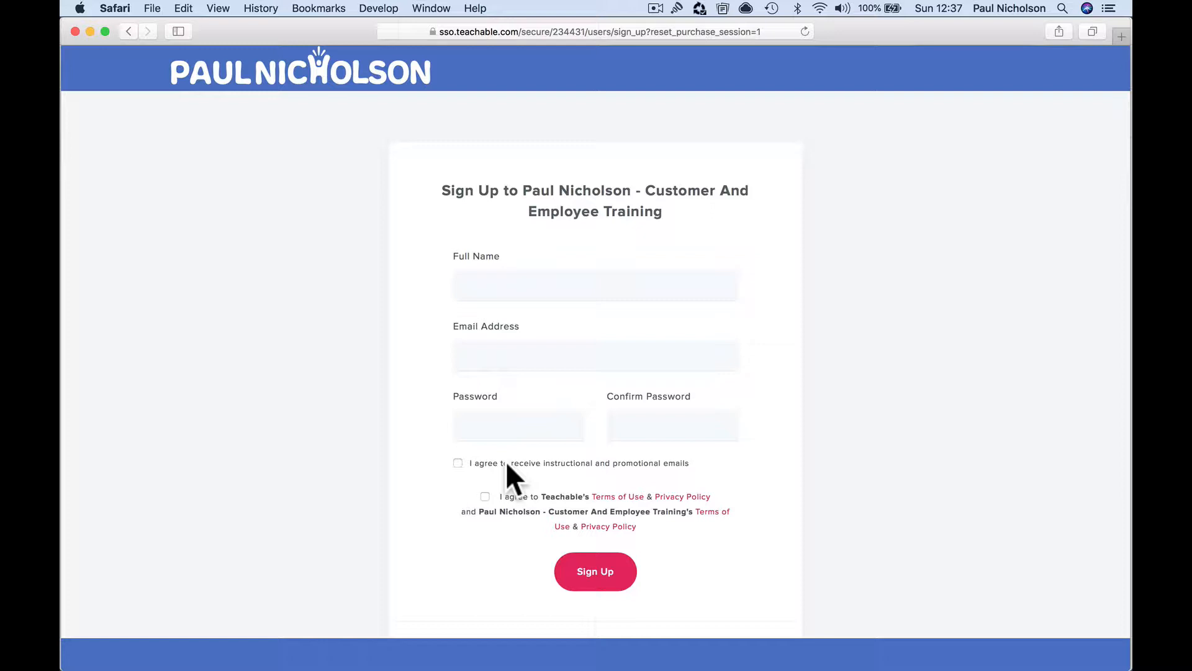
{"action": "mouse_move", "coordinate": [476, 482]}
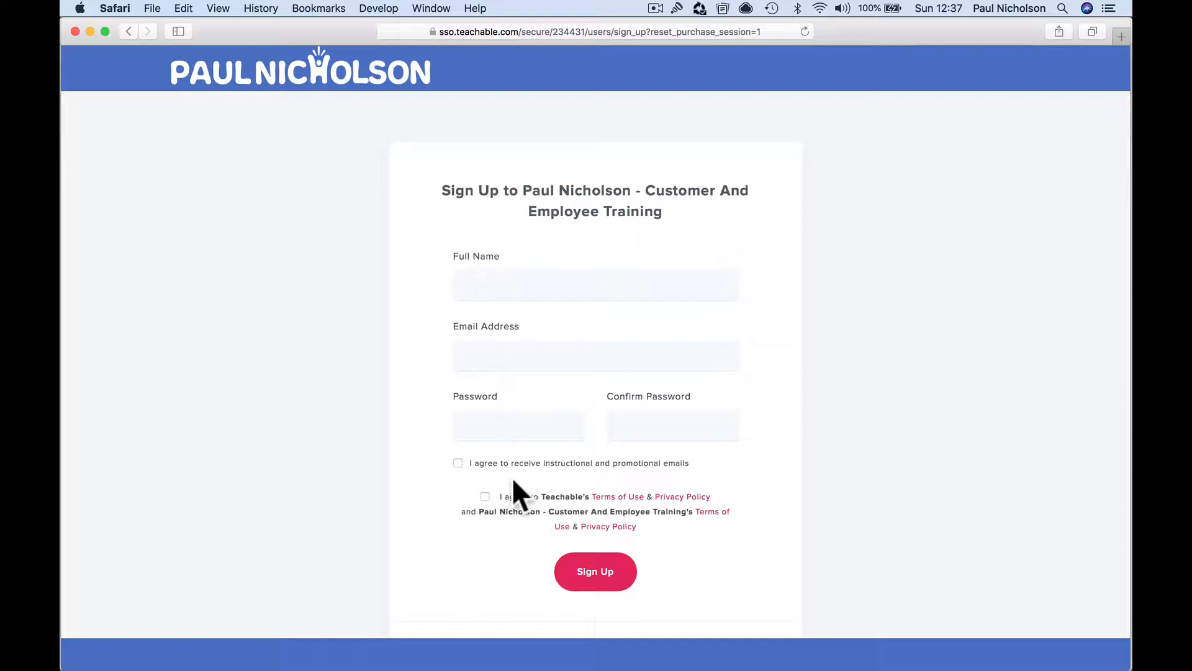
{"action": "mouse_move", "coordinate": [539, 481]}
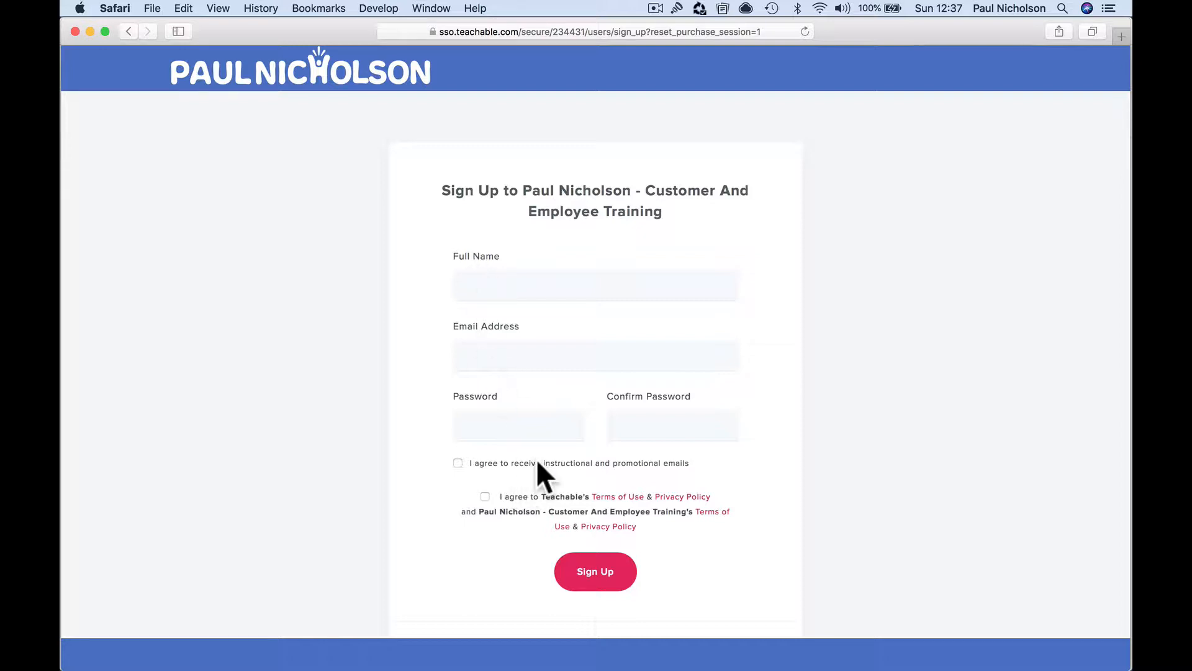
{"action": "mouse_move", "coordinate": [491, 497]}
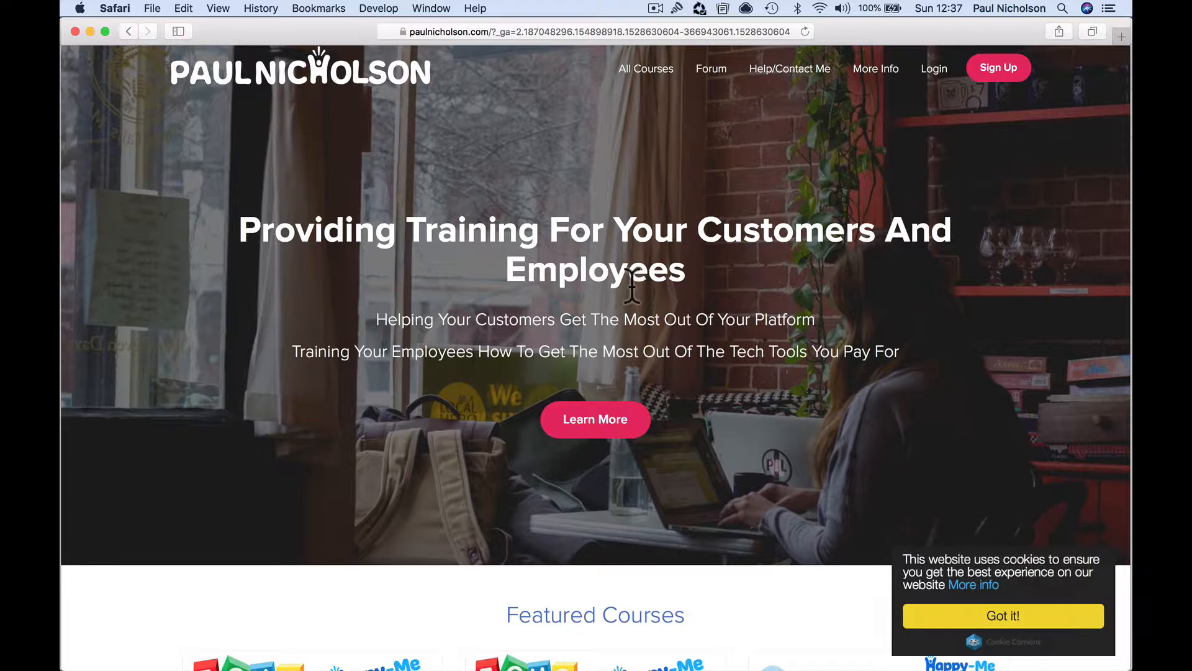
{"action": "scroll", "scroll_direction": "down", "scroll_amount": 3}
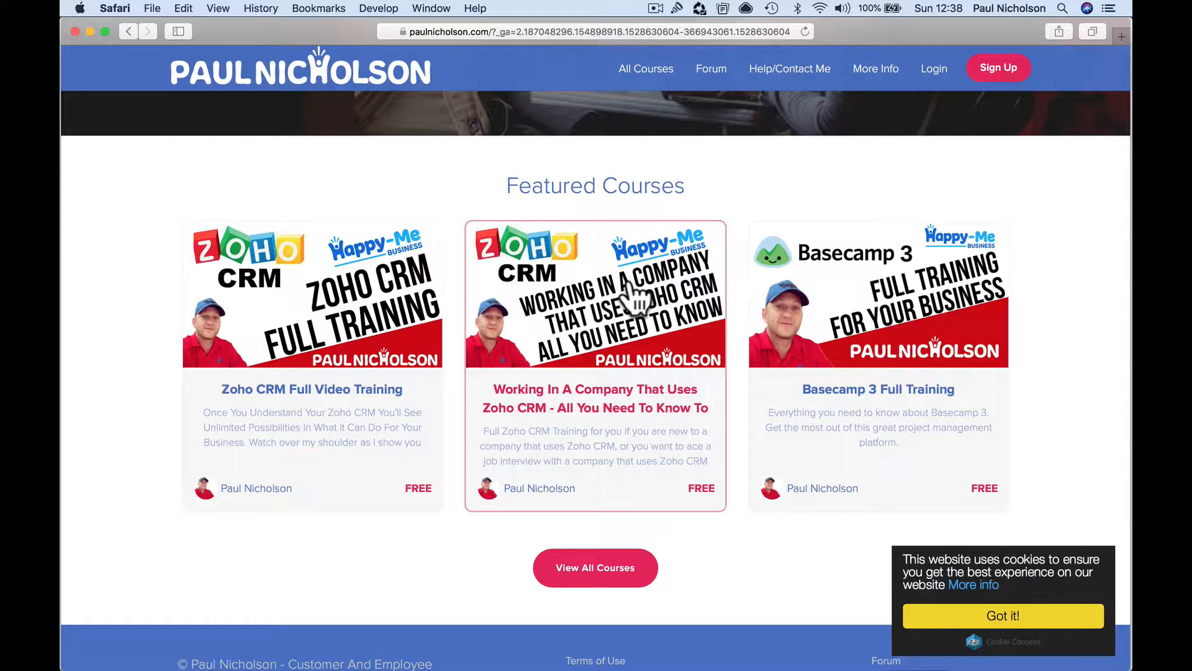
{"action": "mouse_move", "coordinate": [718, 342]}
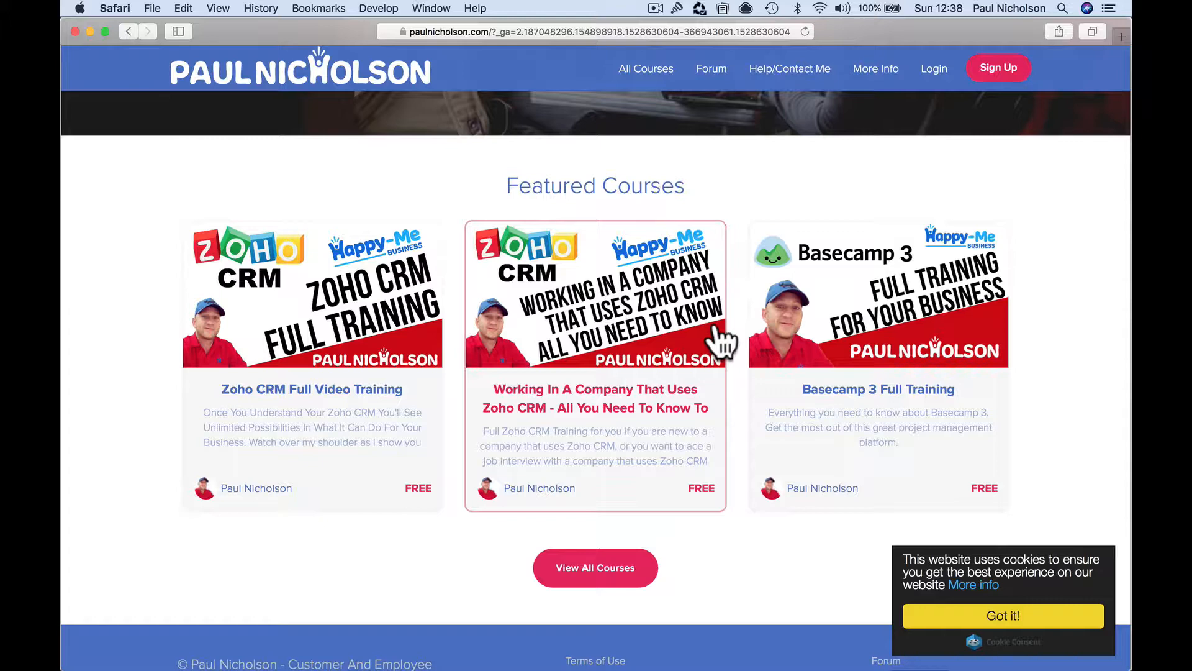
{"action": "mouse_move", "coordinate": [894, 470]}
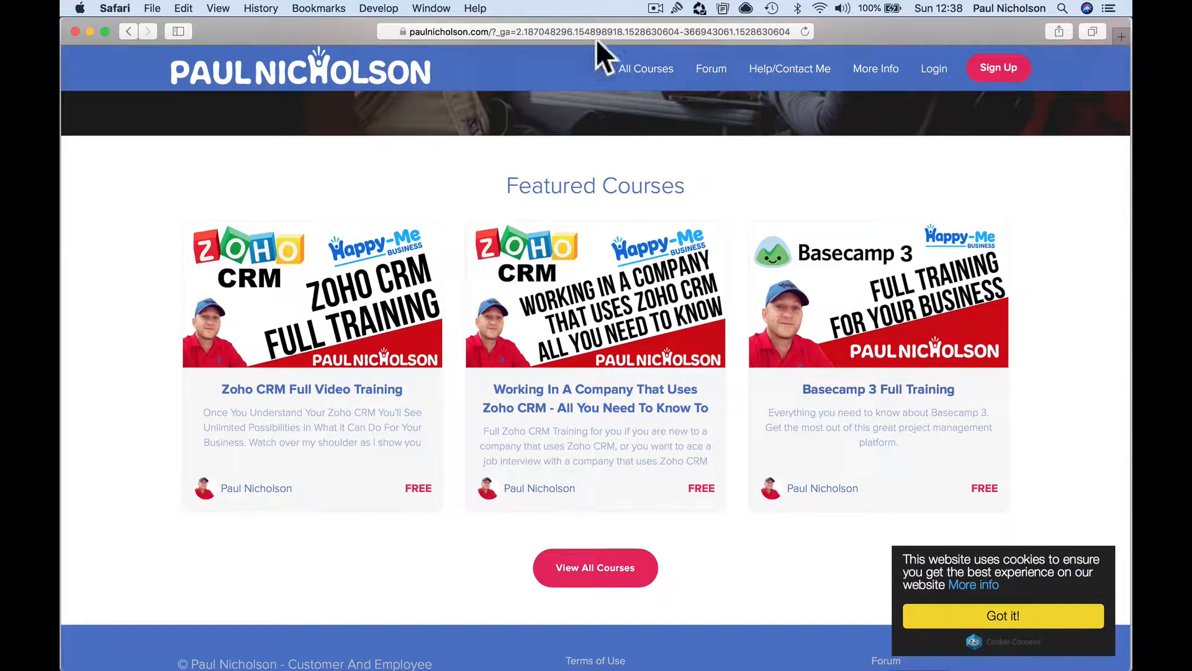
{"action": "left_click", "coordinate": [596, 31]}
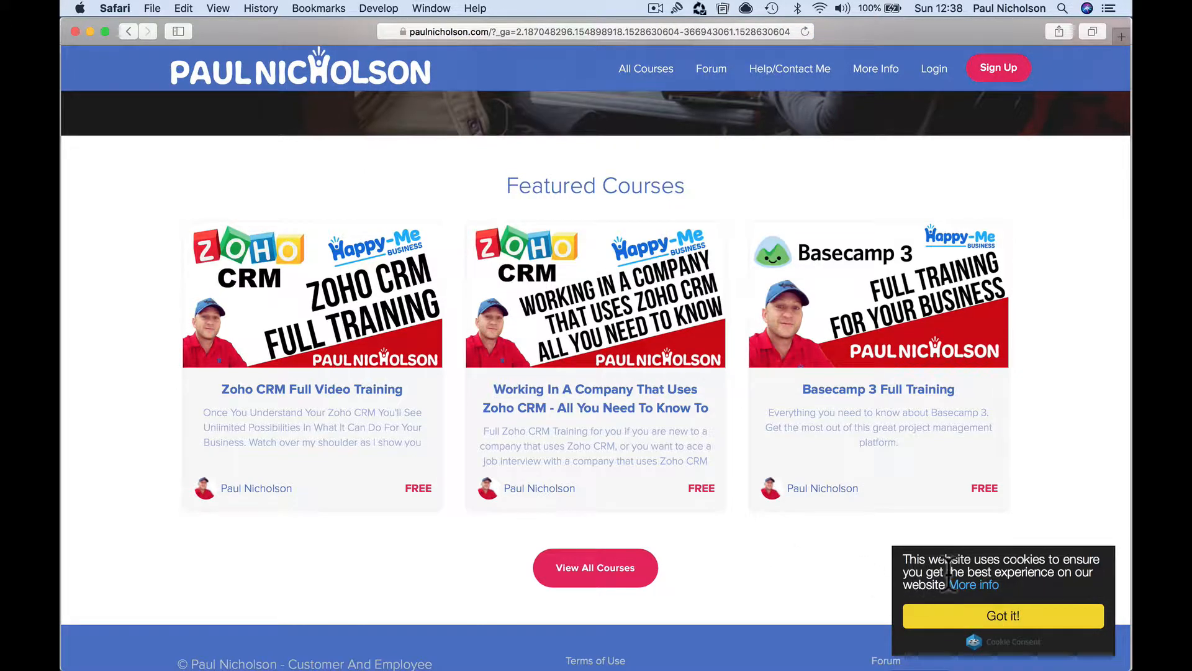
{"action": "mouse_move", "coordinate": [710, 201]}
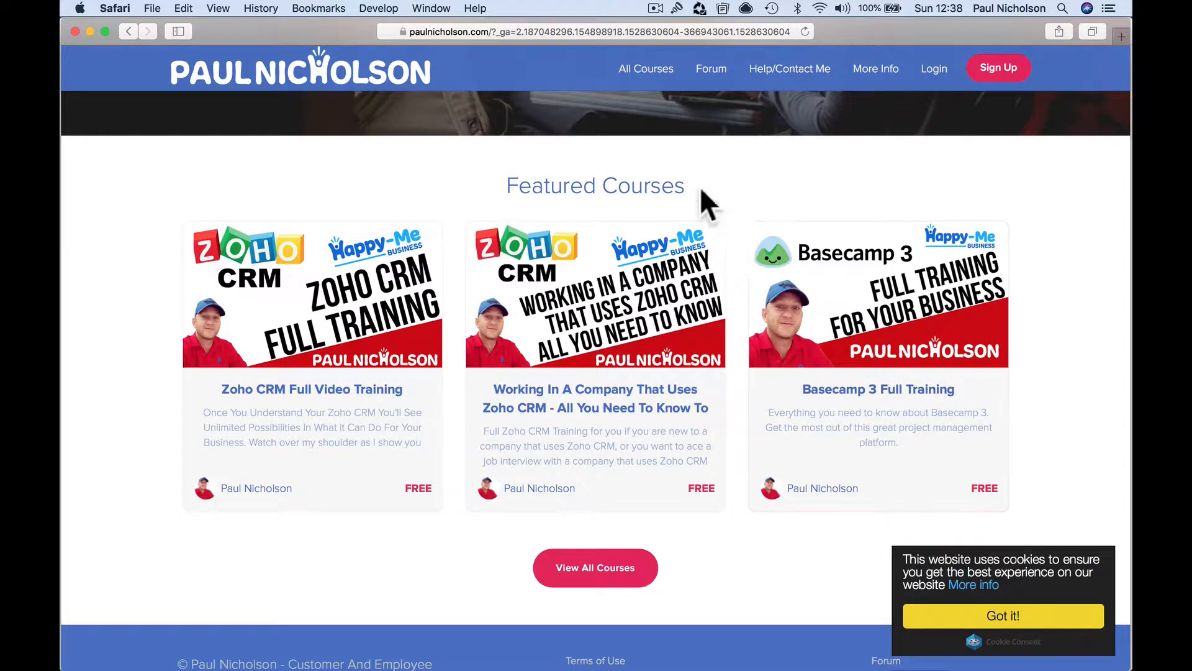
Step: Go to Trello, untick Other Cookies (Optional) in Cookie Settings and save; head to Asana
{"action": "type", "text": "tre"}
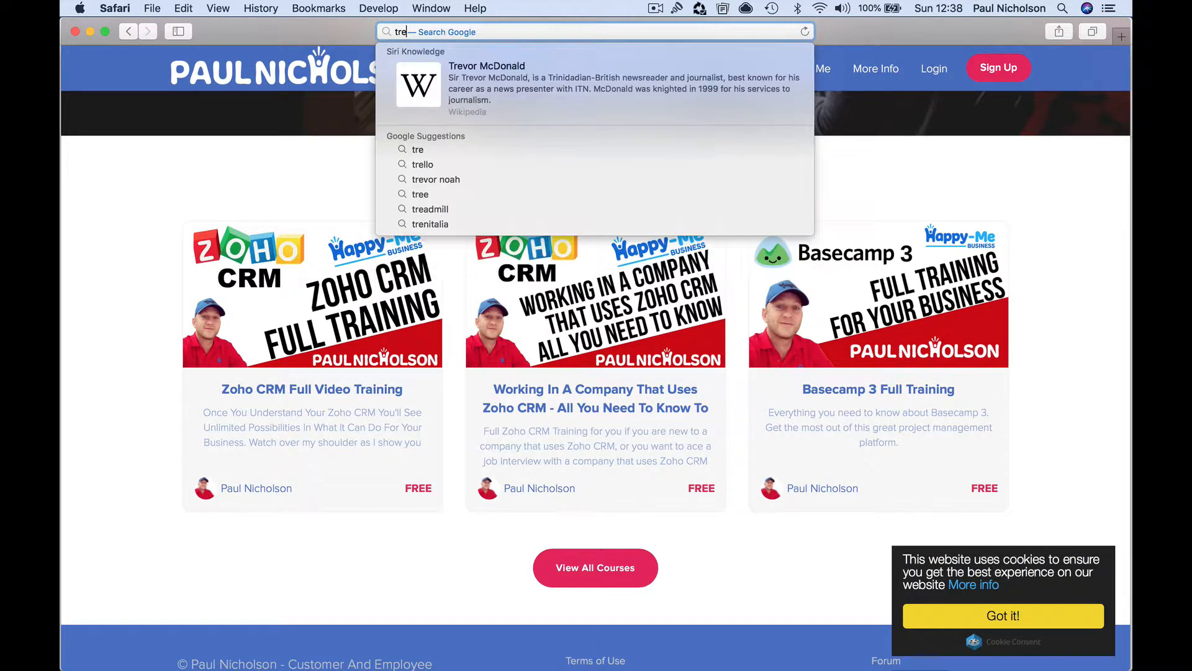
{"action": "left_click", "coordinate": [422, 164]}
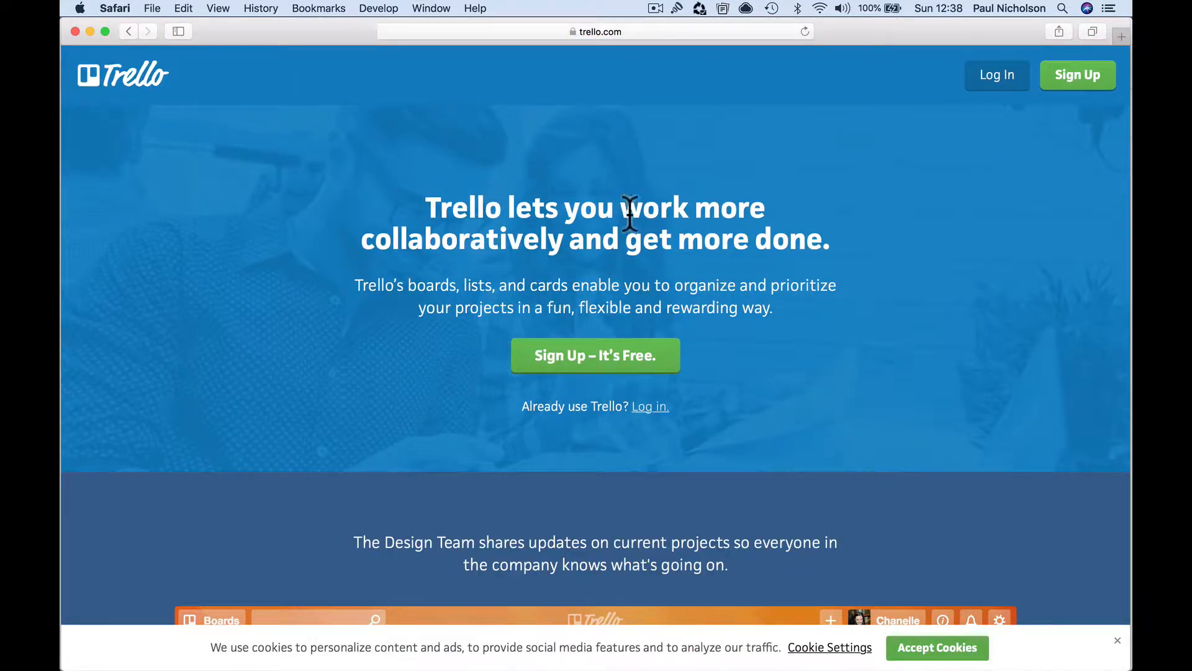
{"action": "mouse_move", "coordinate": [580, 668]}
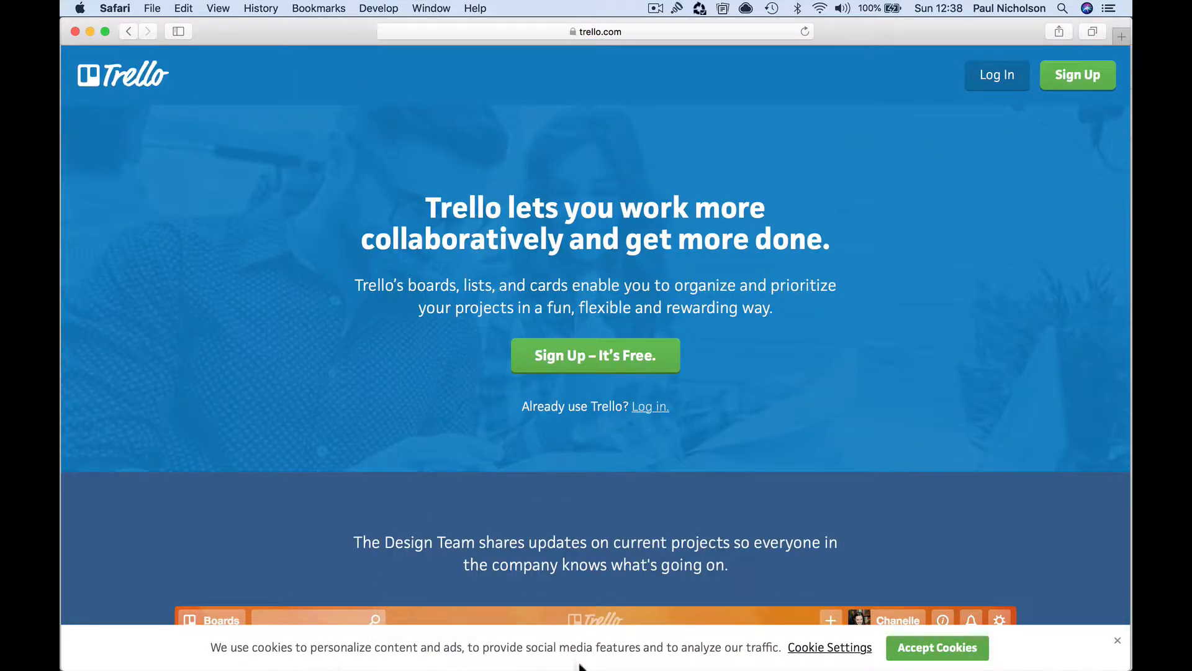
{"action": "mouse_move", "coordinate": [457, 666]}
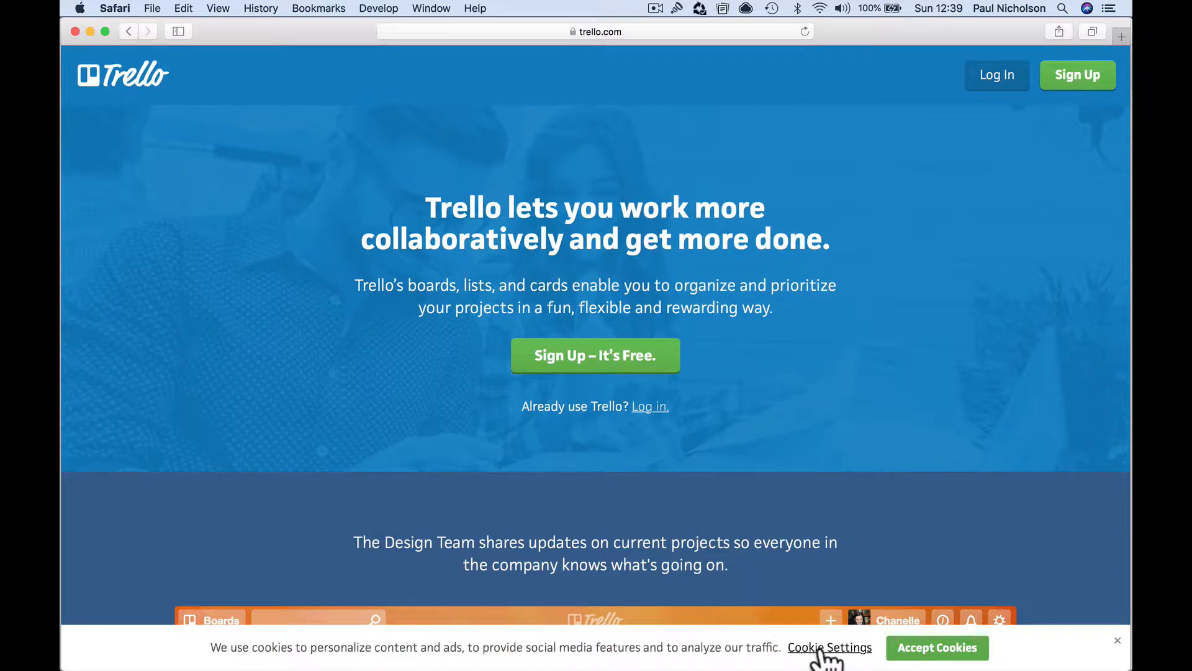
{"action": "left_click", "coordinate": [830, 647]}
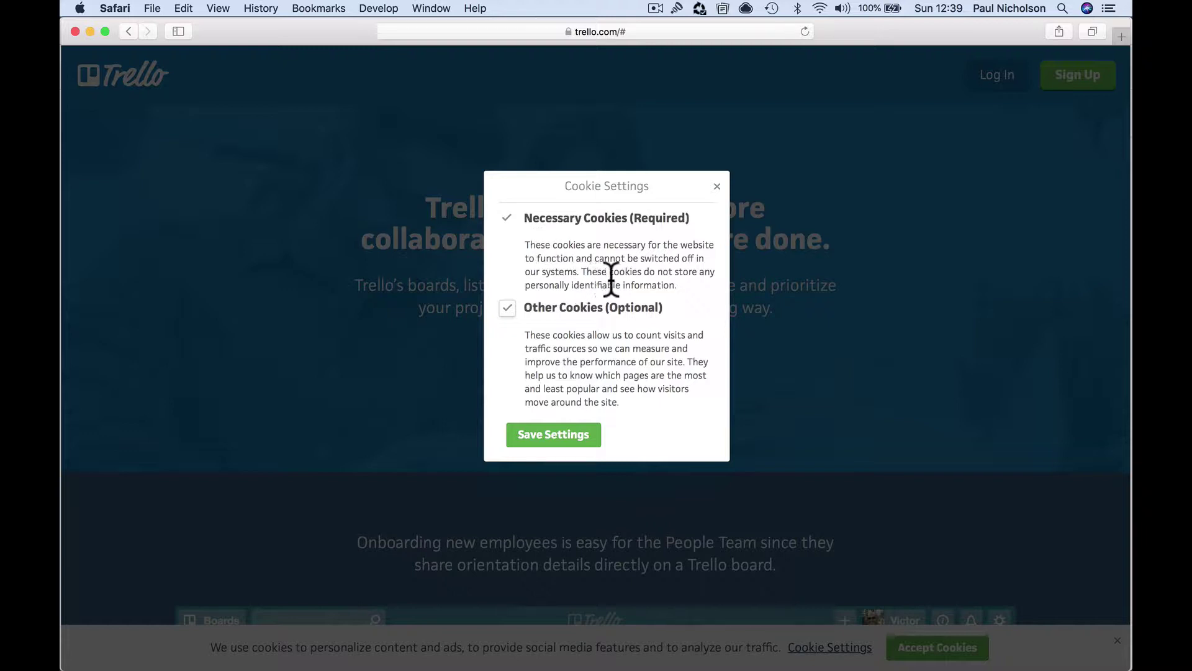
{"action": "mouse_move", "coordinate": [643, 275]}
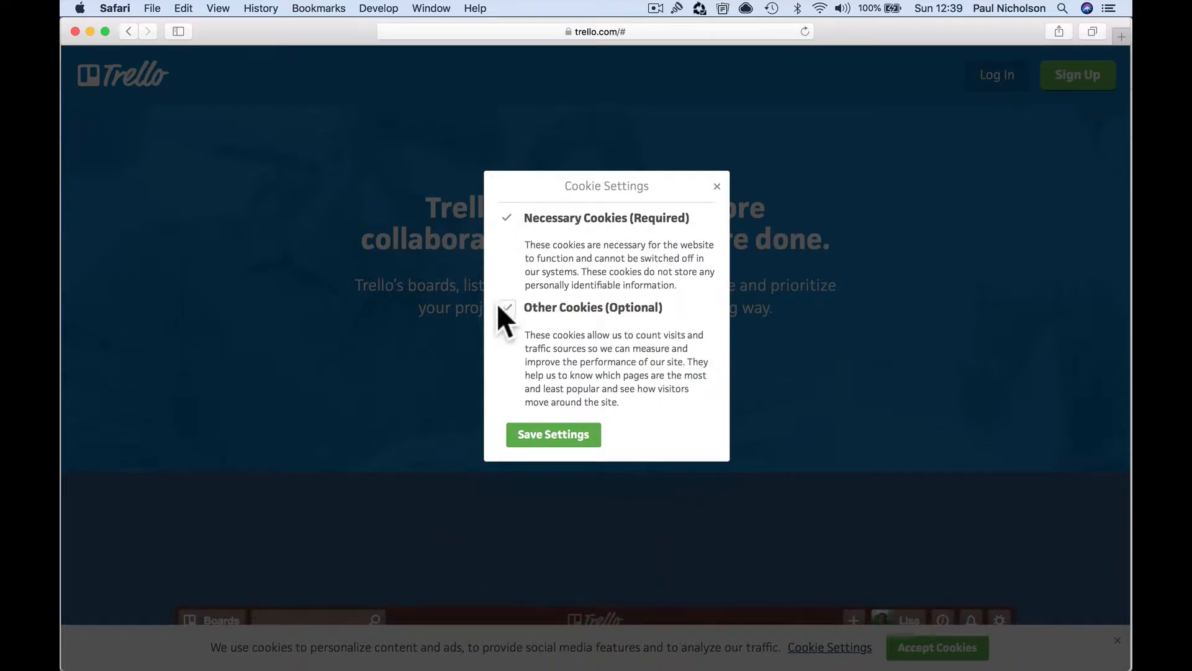
{"action": "left_click", "coordinate": [506, 308]}
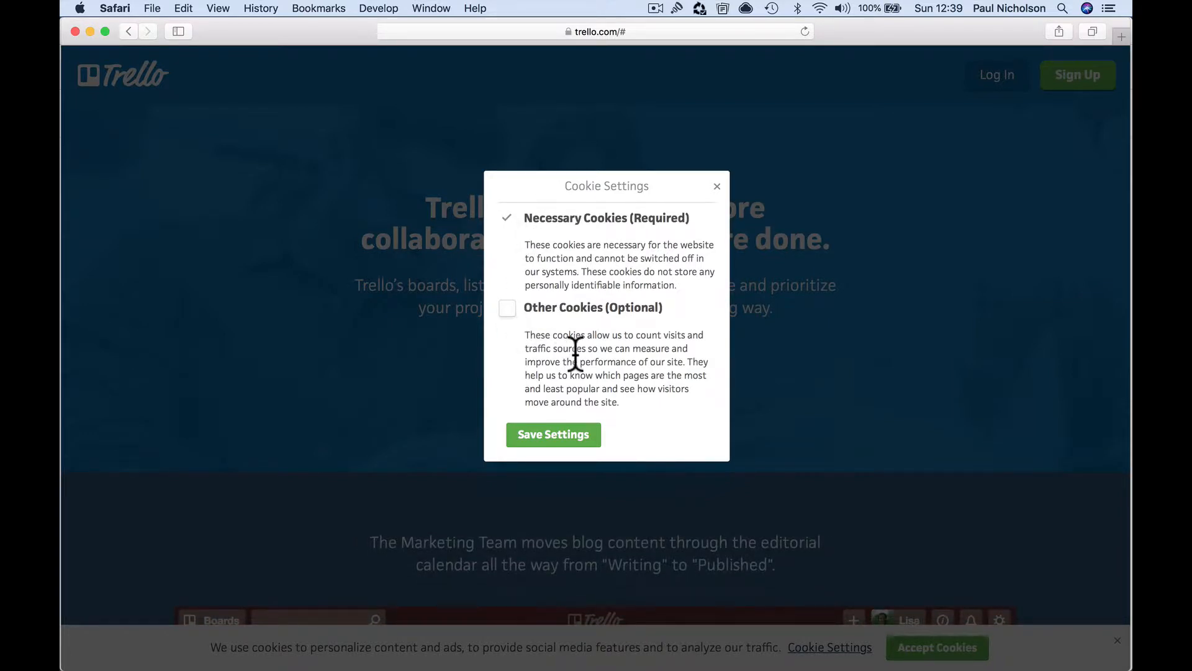
{"action": "mouse_move", "coordinate": [571, 350]}
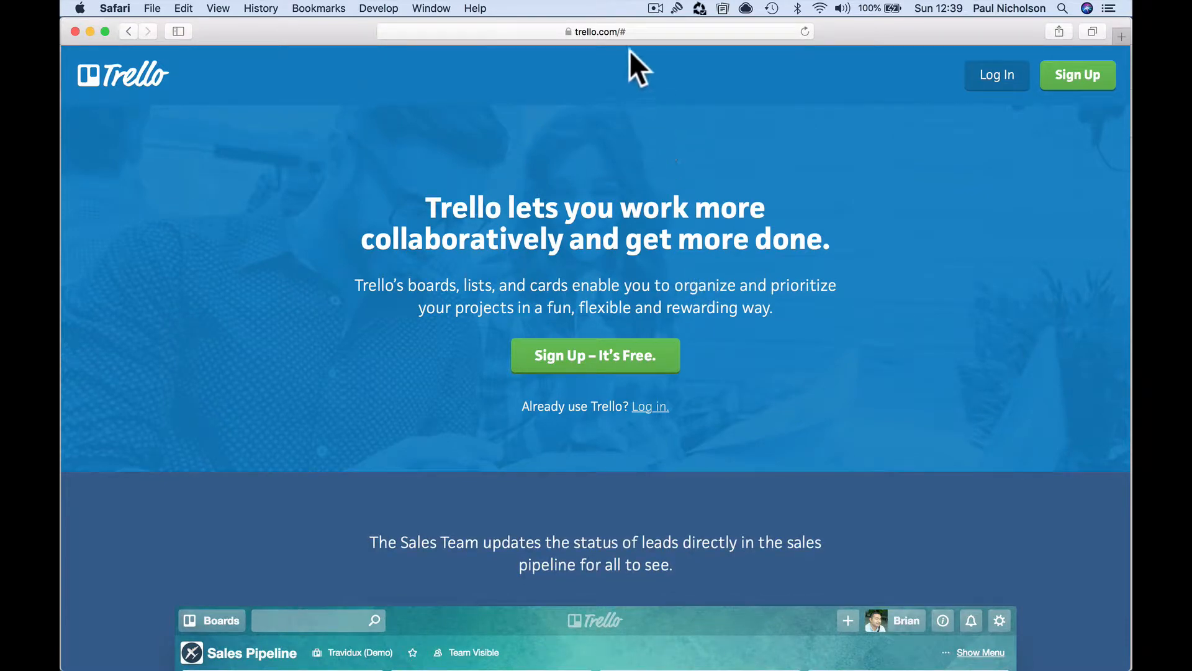
{"action": "type", "text": "asana.com"}
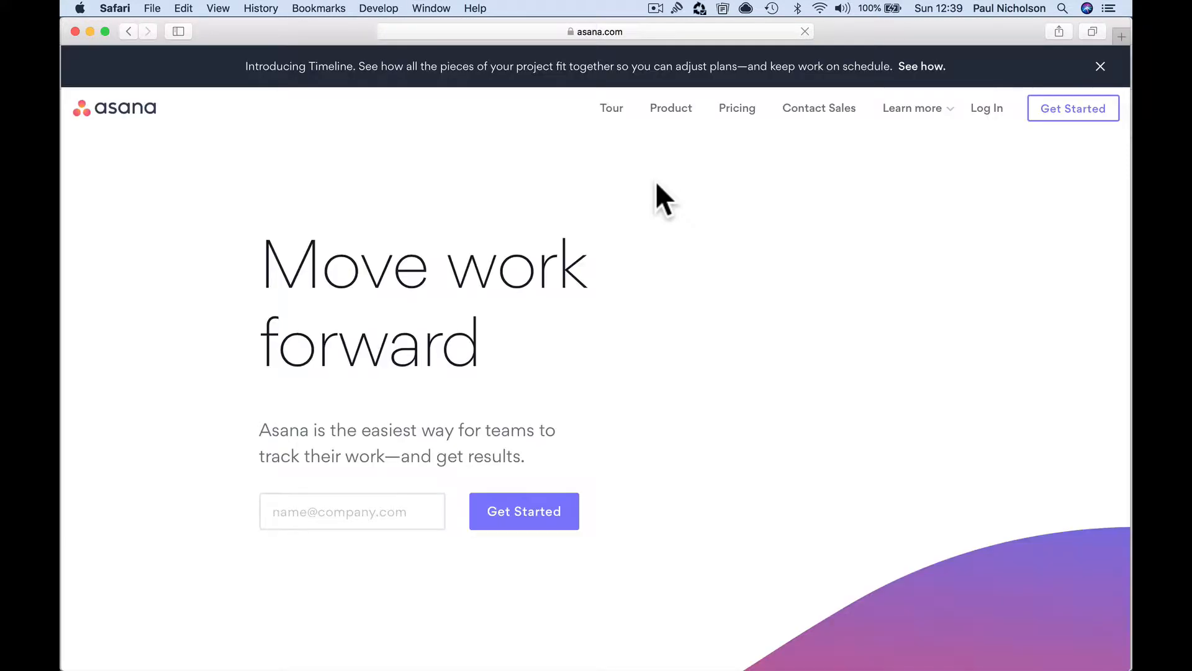
{"action": "mouse_move", "coordinate": [598, 102]}
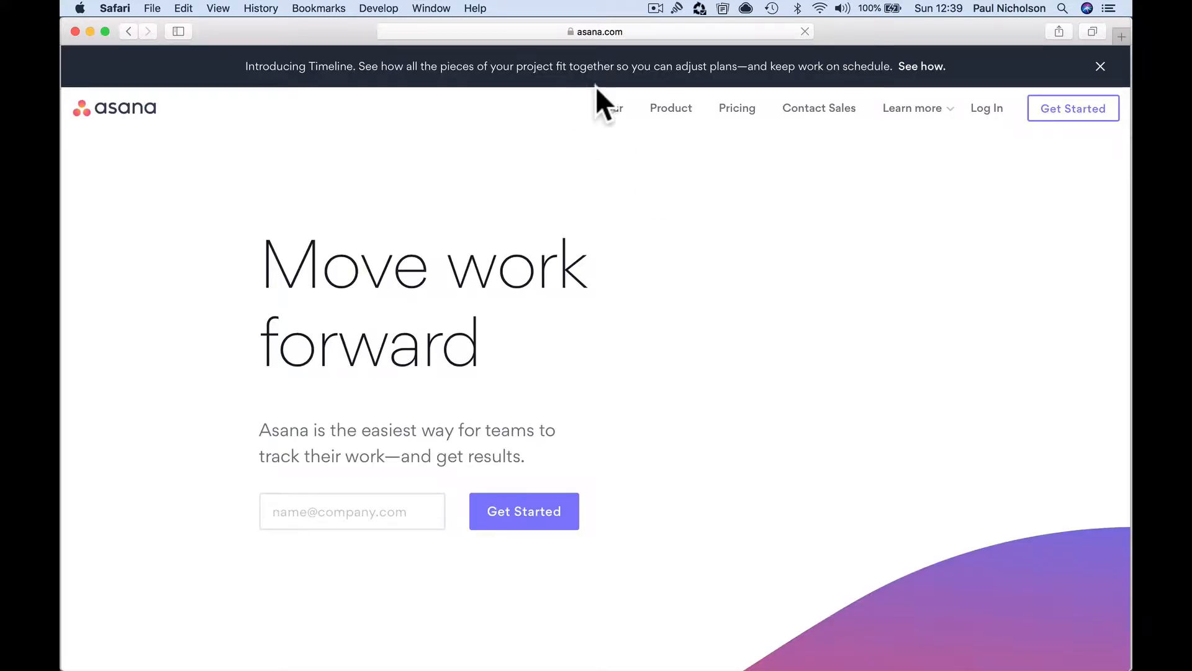
Step: Browse amazon.com, then amazon.co.uk, then ebay.com down to its footer
{"action": "scroll", "scroll_direction": "down", "scroll_amount": 3}
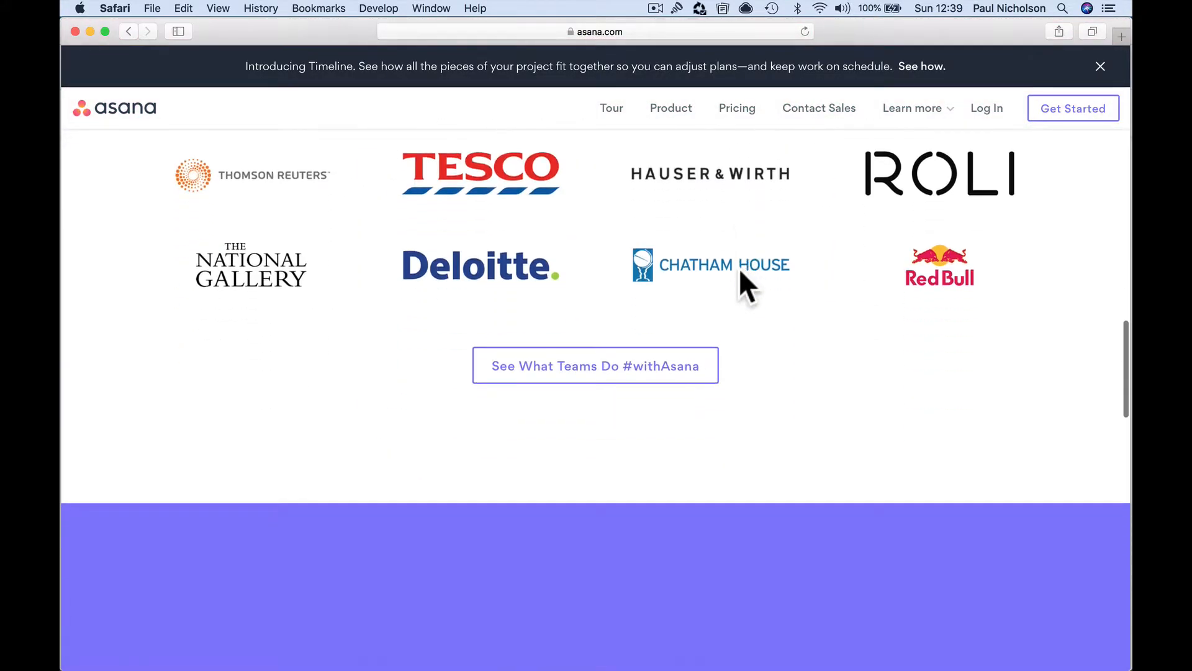
{"action": "type", "text": "amazon.com"}
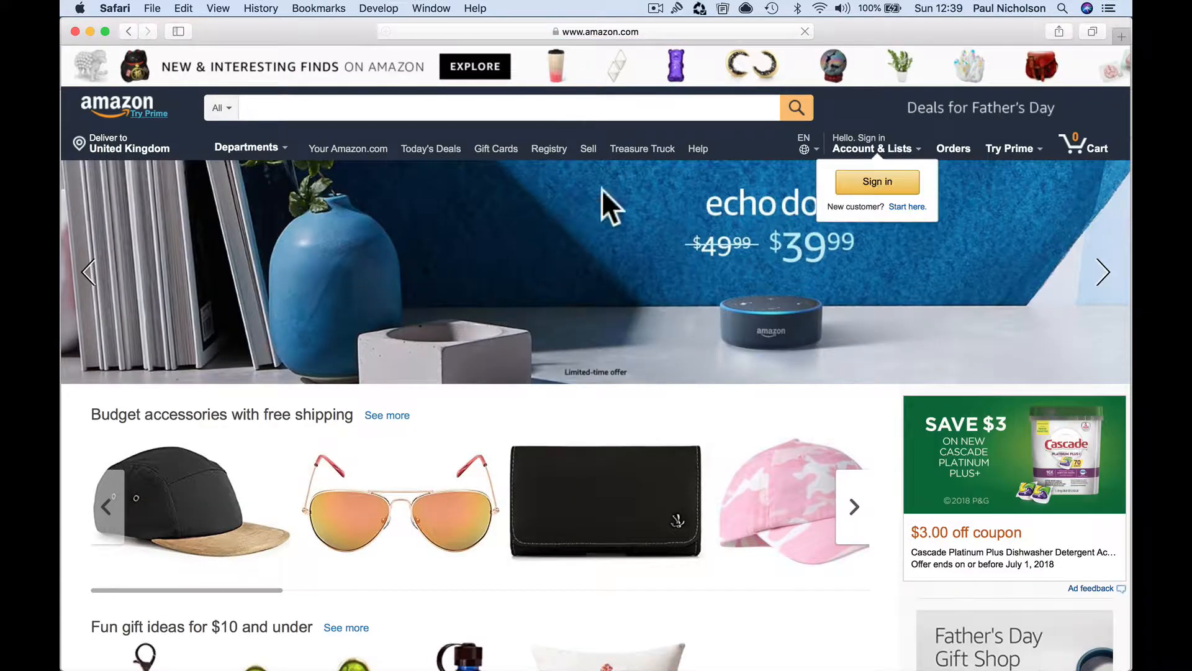
{"action": "scroll", "scroll_direction": "down", "scroll_amount": 3}
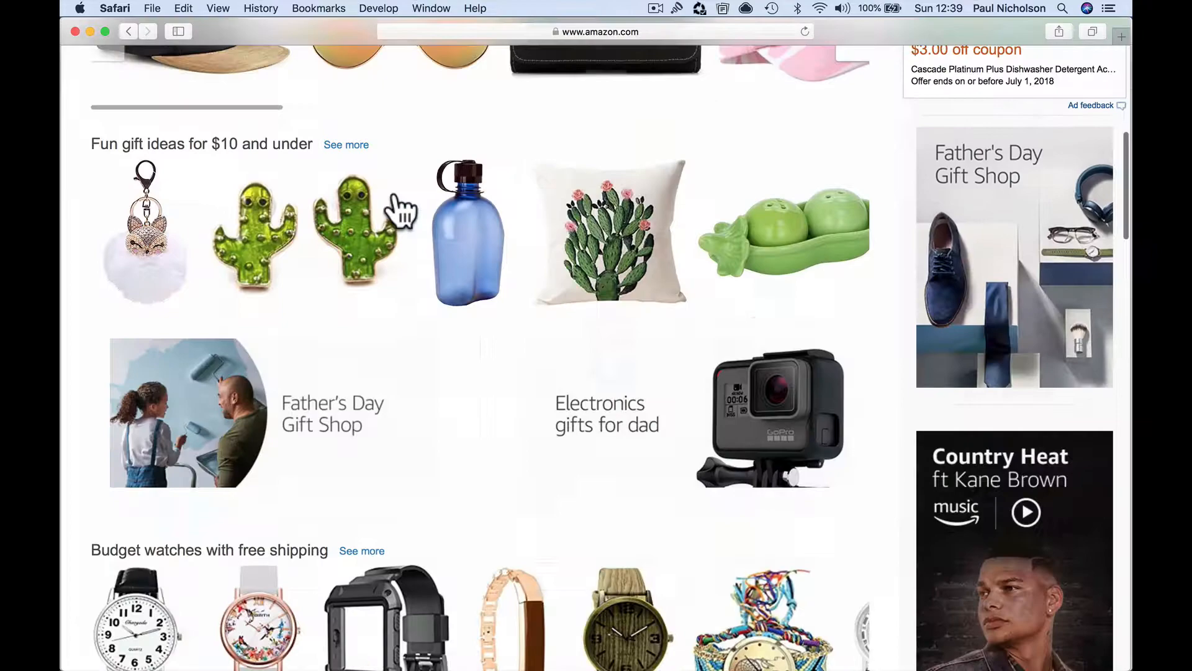
{"action": "scroll", "scroll_direction": "down", "scroll_amount": 3}
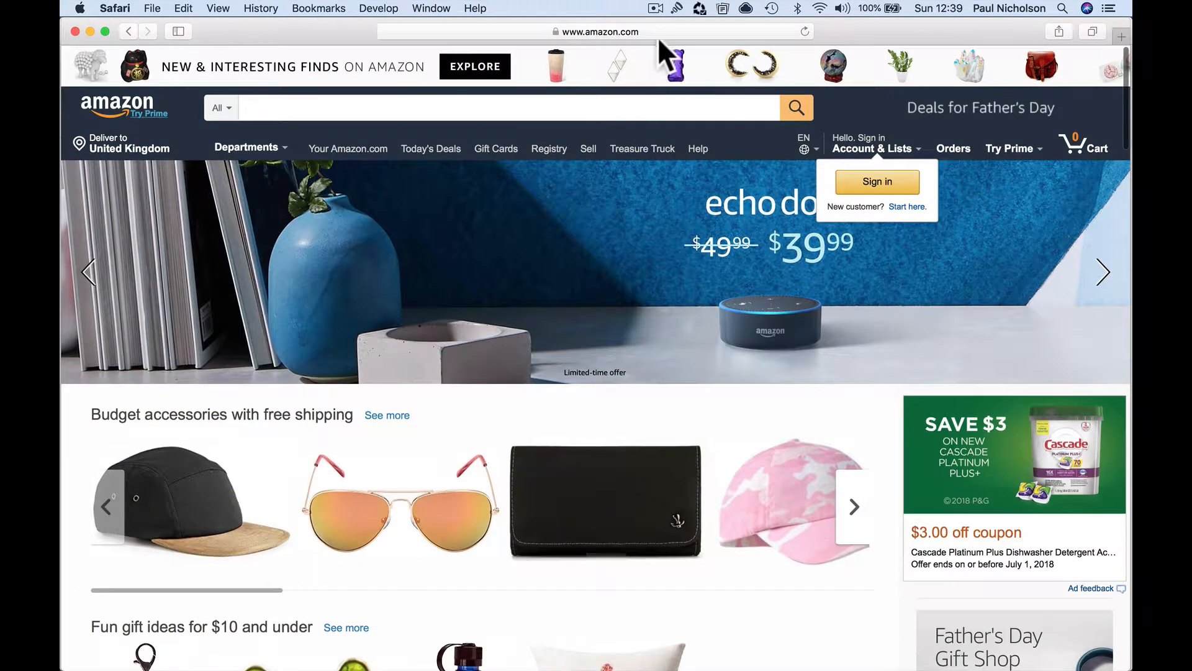
{"action": "left_click", "coordinate": [597, 31]}
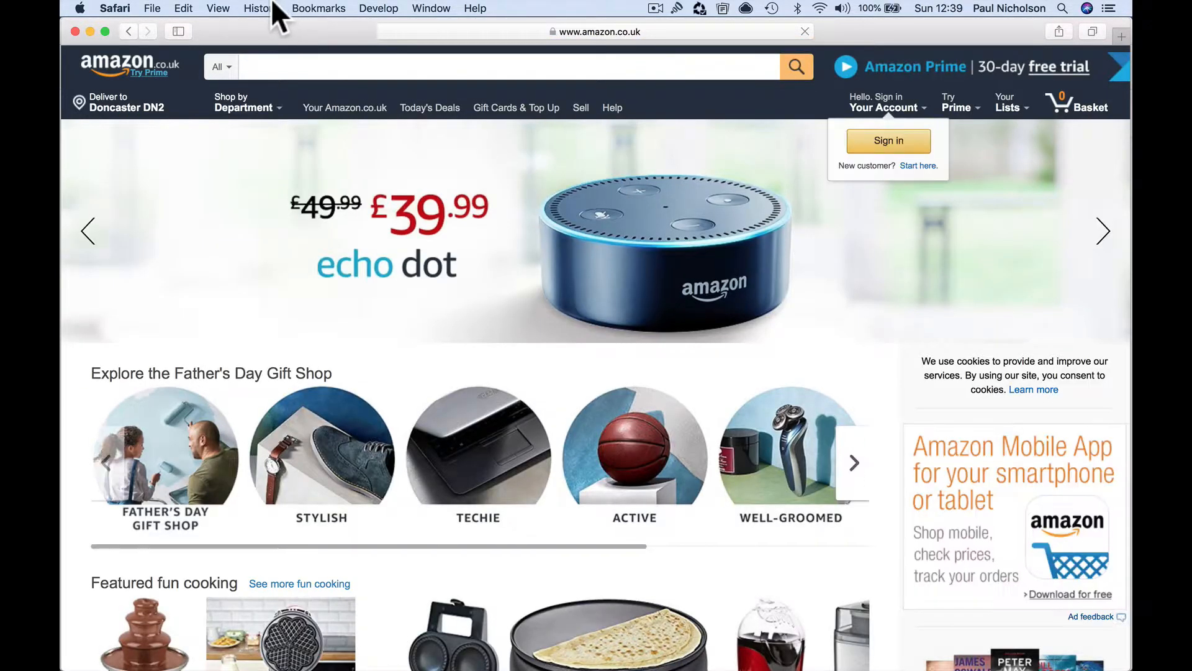
{"action": "left_click", "coordinate": [260, 8]}
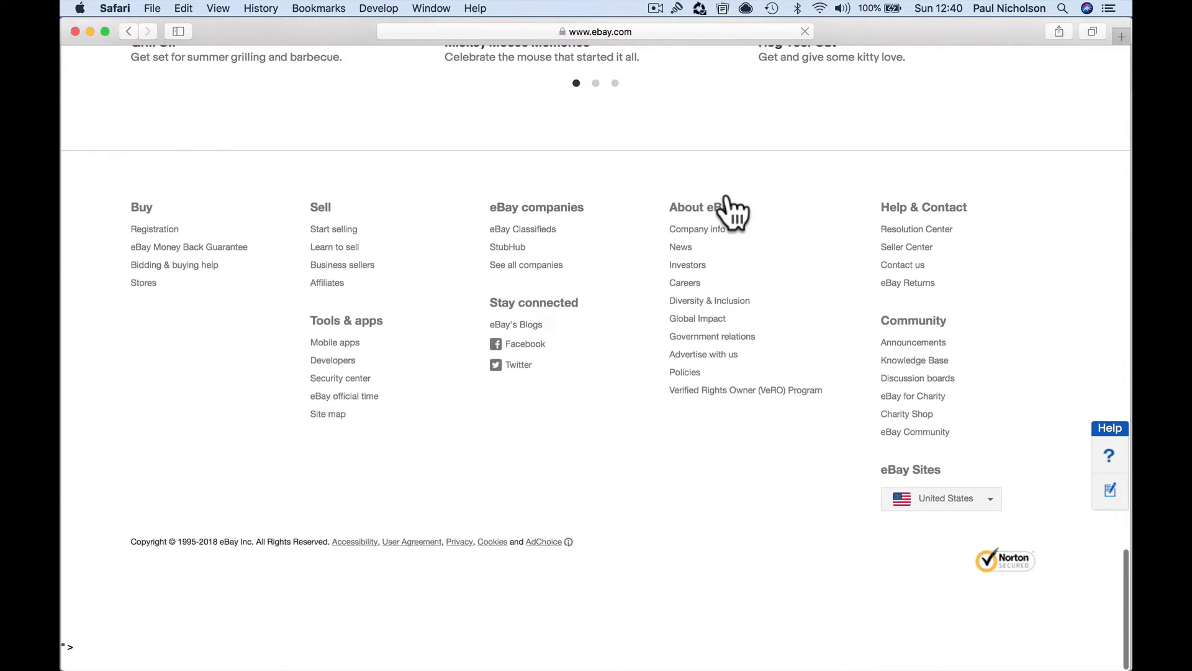
{"action": "left_click", "coordinate": [597, 31]}
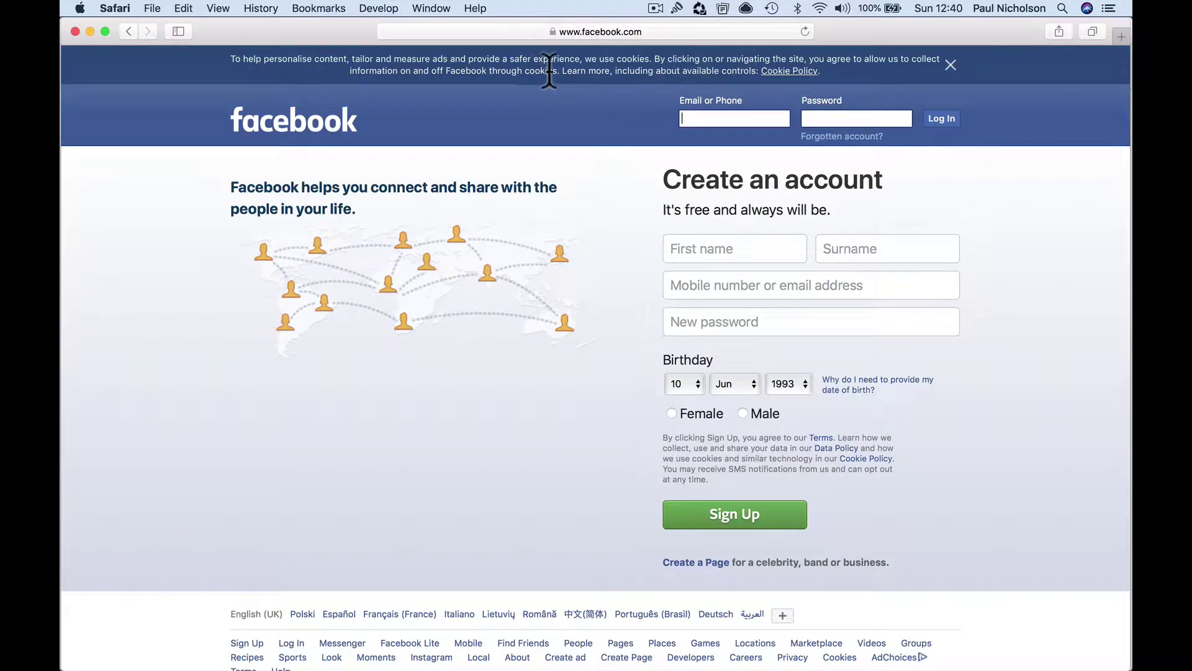
{"action": "mouse_move", "coordinate": [644, 92]}
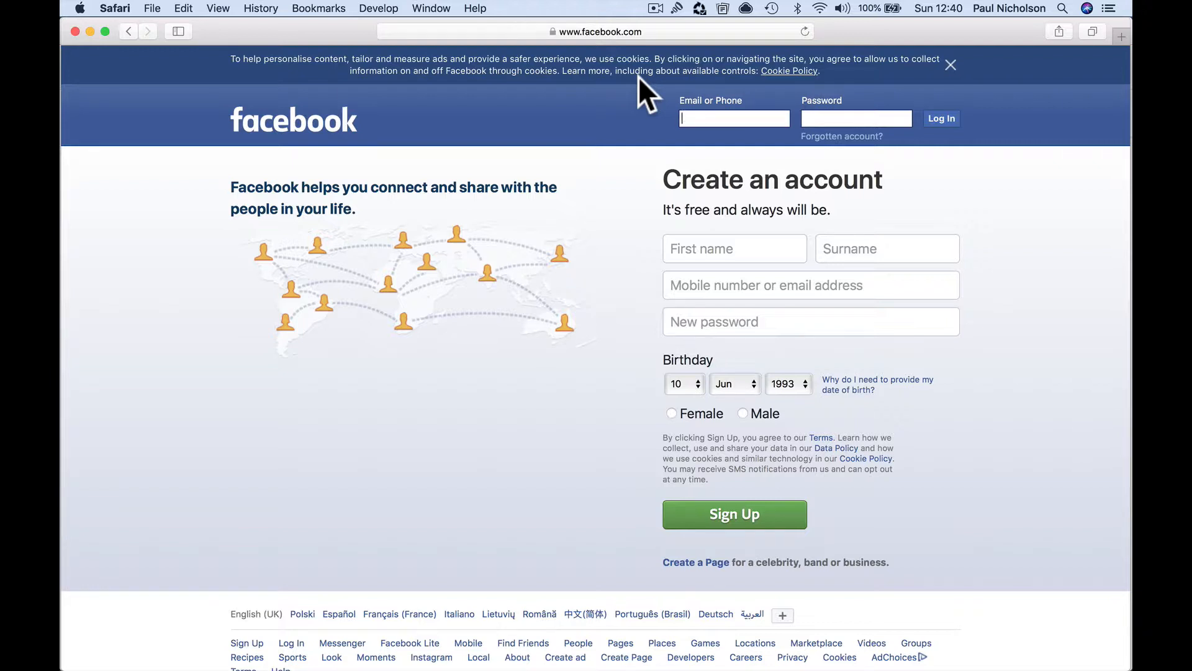
{"action": "mouse_move", "coordinate": [885, 85]}
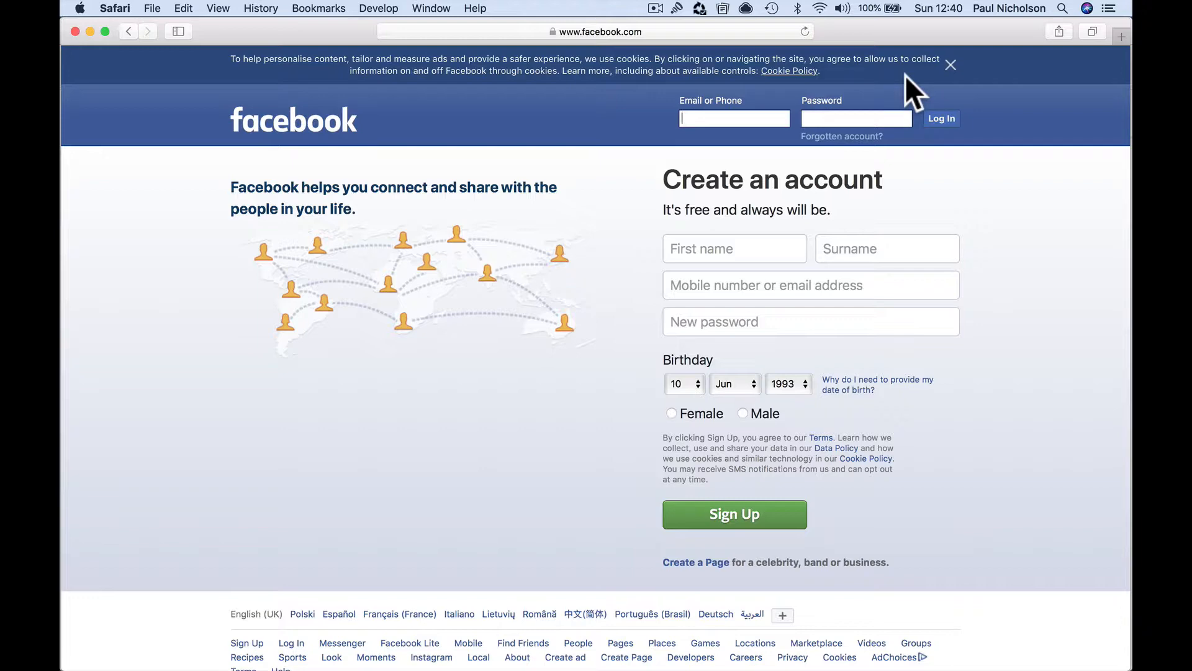
{"action": "mouse_move", "coordinate": [897, 92]}
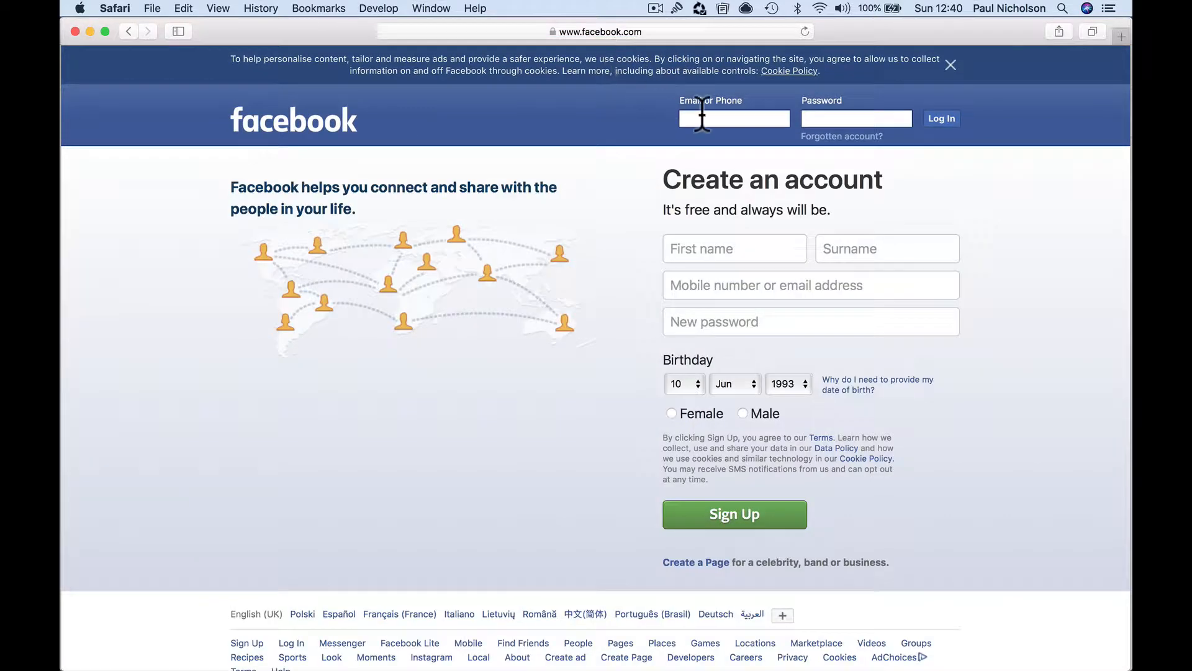
Step: Dismiss Facebook's cookie banner with its X and start entering a new address
{"action": "left_click", "coordinate": [950, 65]}
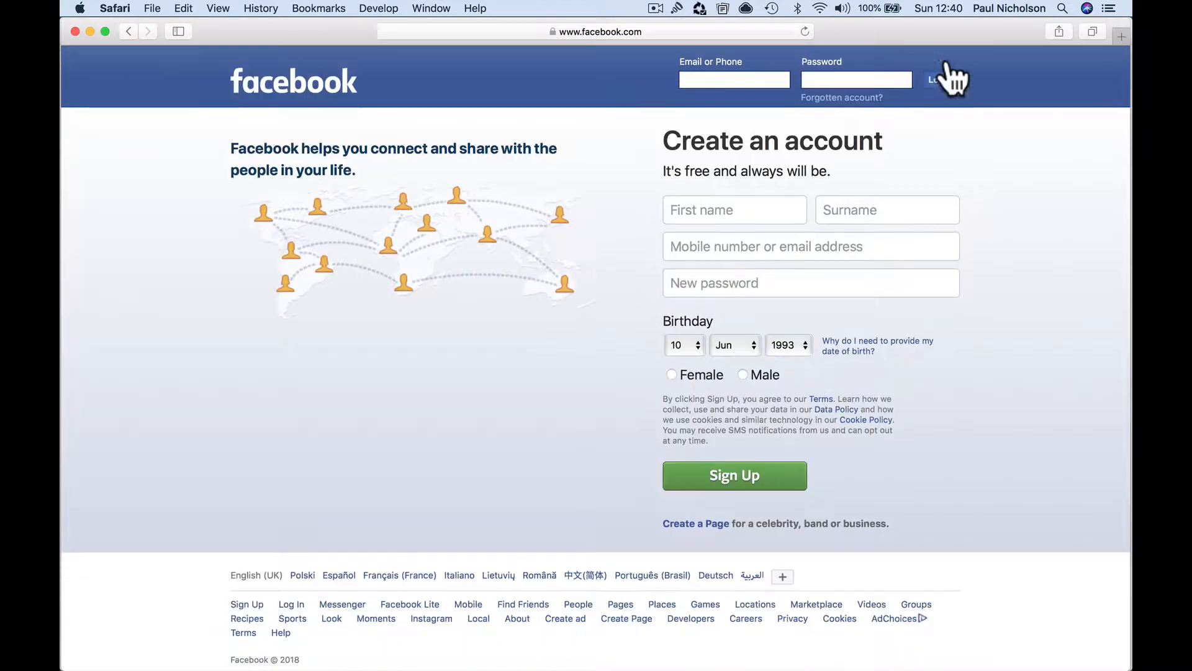
{"action": "left_click", "coordinate": [734, 80]}
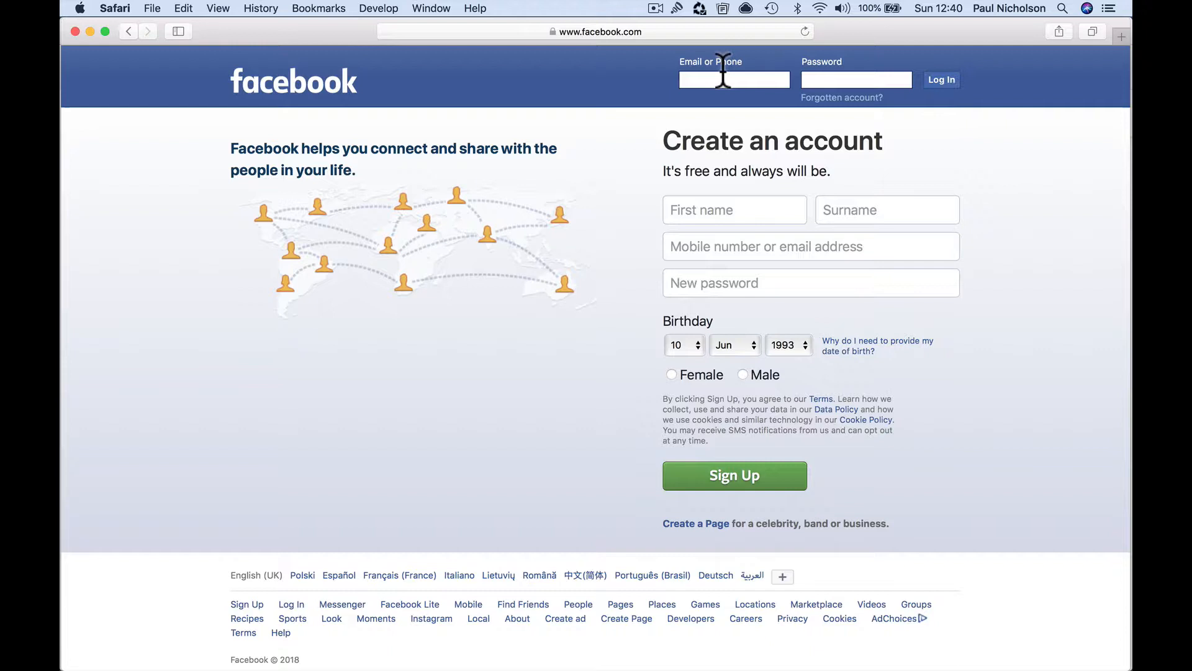
{"action": "left_click", "coordinate": [596, 33]}
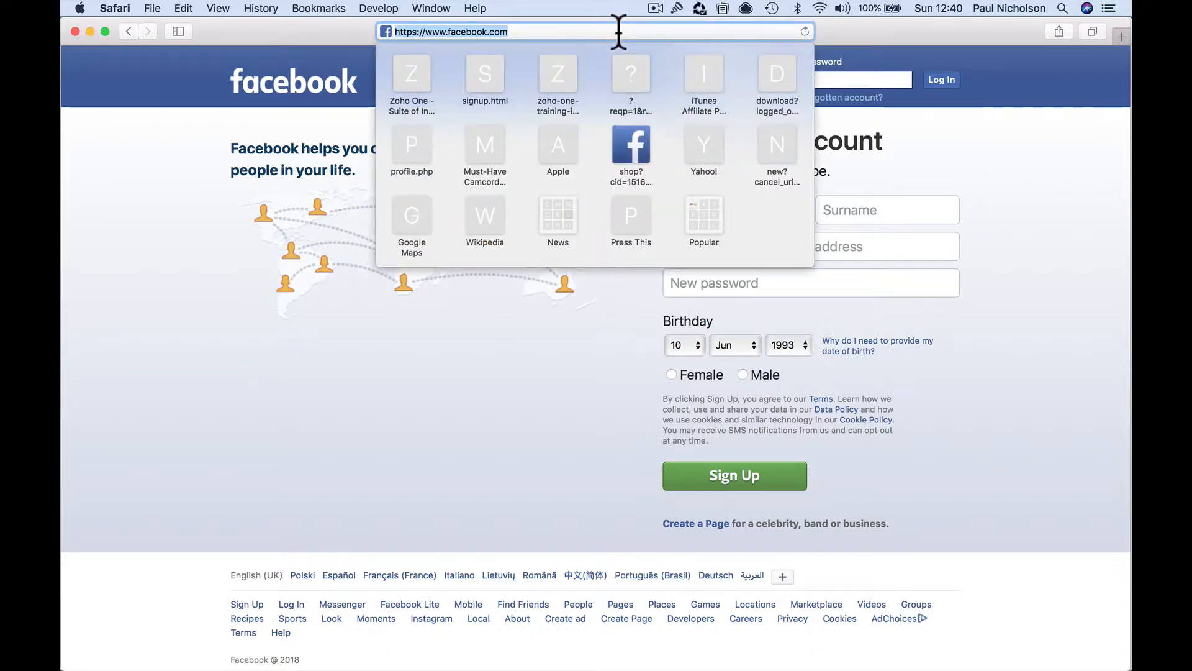
Step: Load google.com from the suggestion, then go on to YouTube's home page
{"action": "type", "text": "google.com"}
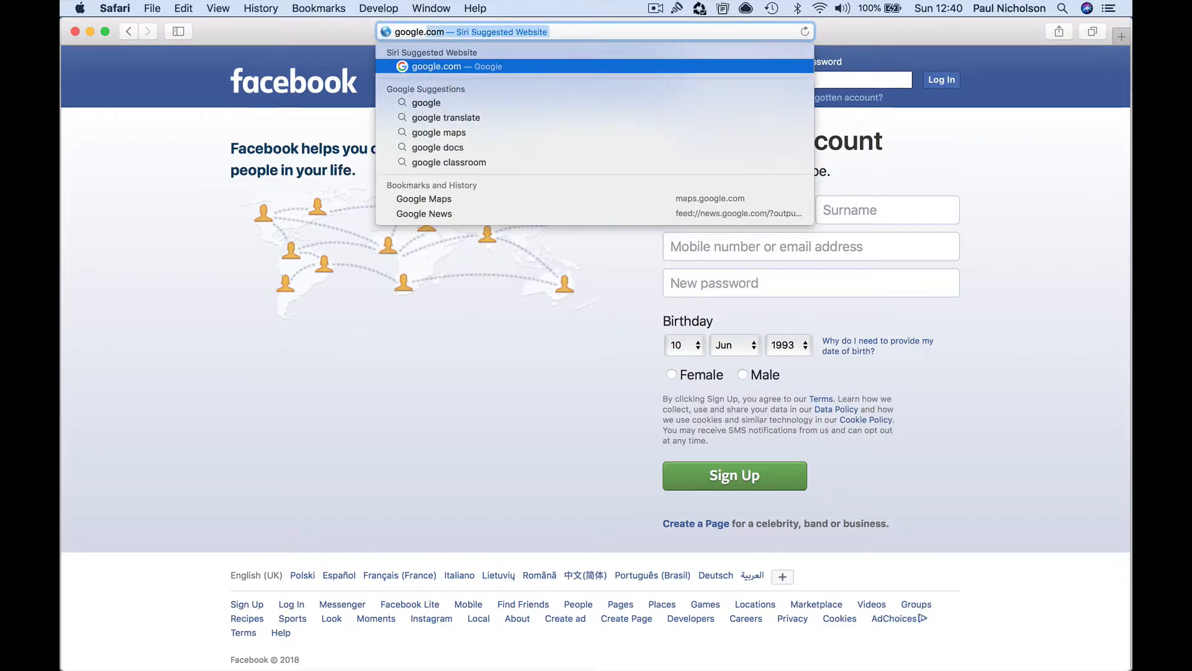
{"action": "left_click", "coordinate": [456, 66]}
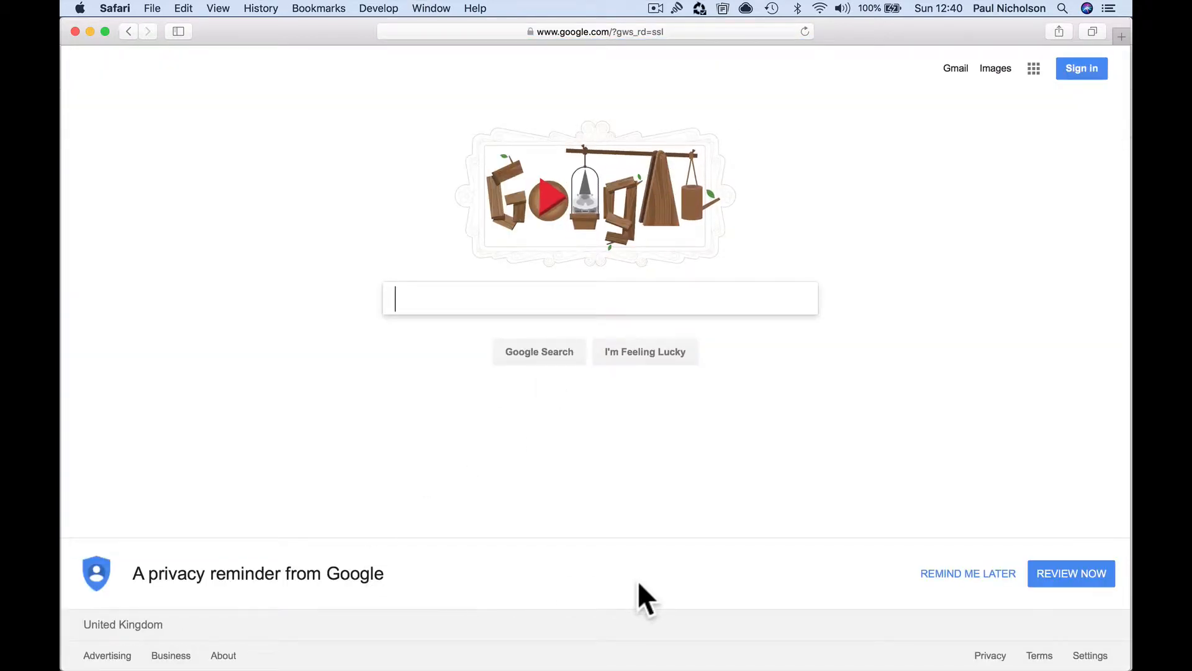
{"action": "mouse_move", "coordinate": [813, 599]}
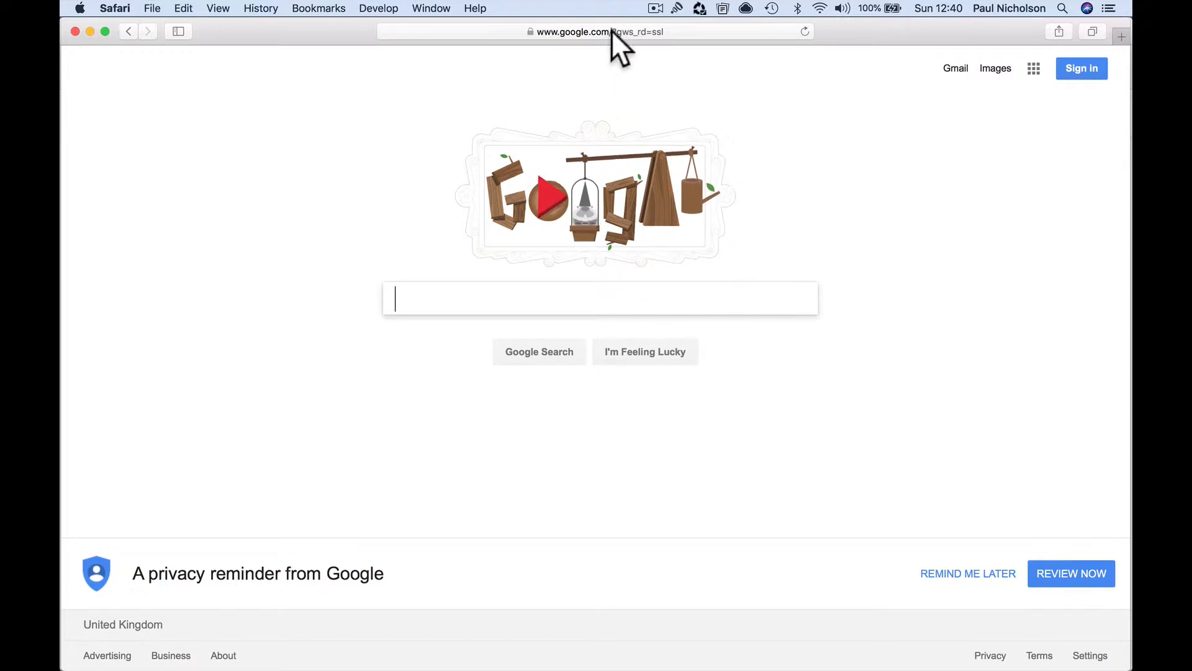
{"action": "type", "text": "yot"}
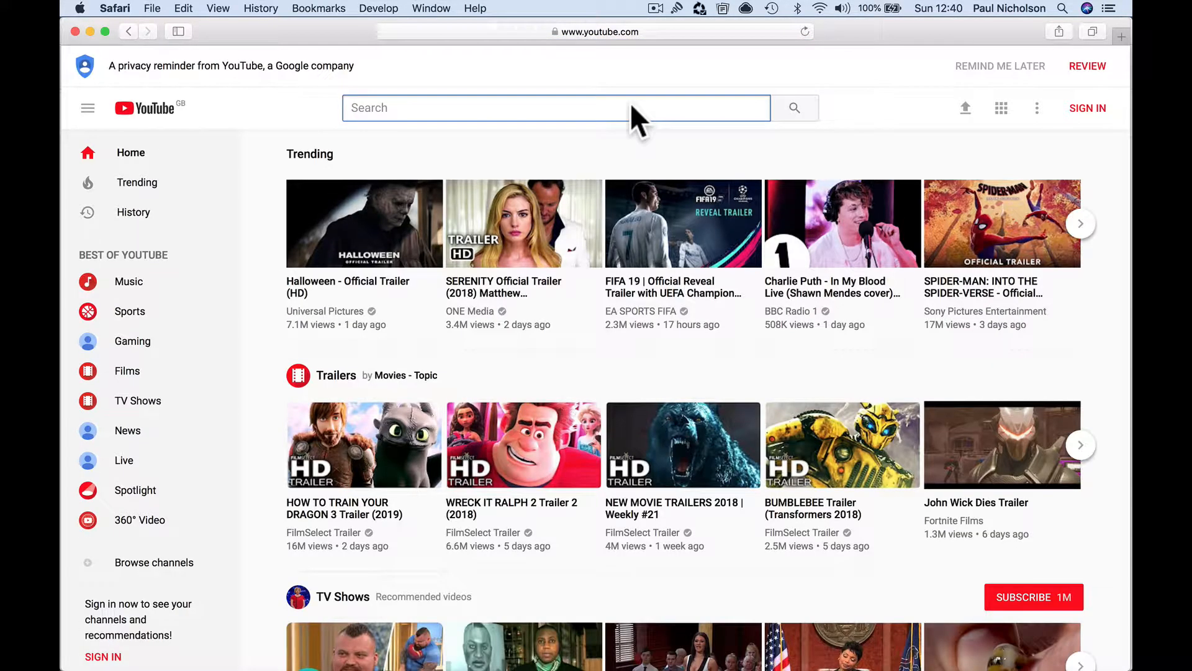
{"action": "mouse_move", "coordinate": [1062, 77]}
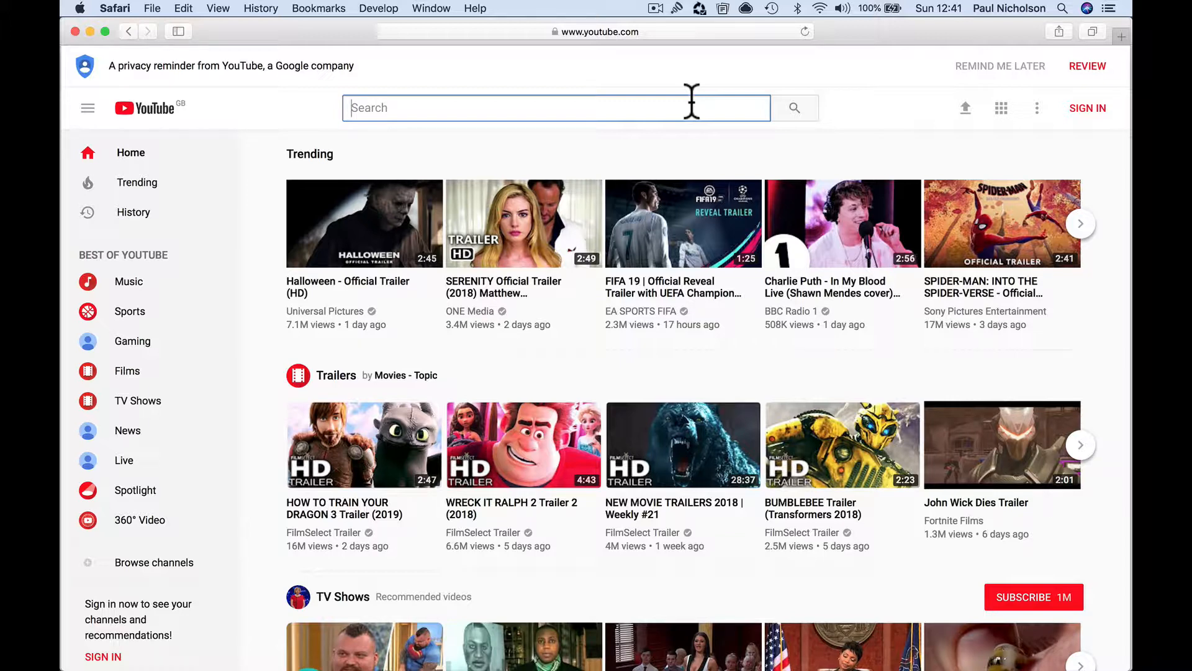
{"action": "mouse_move", "coordinate": [674, 47]}
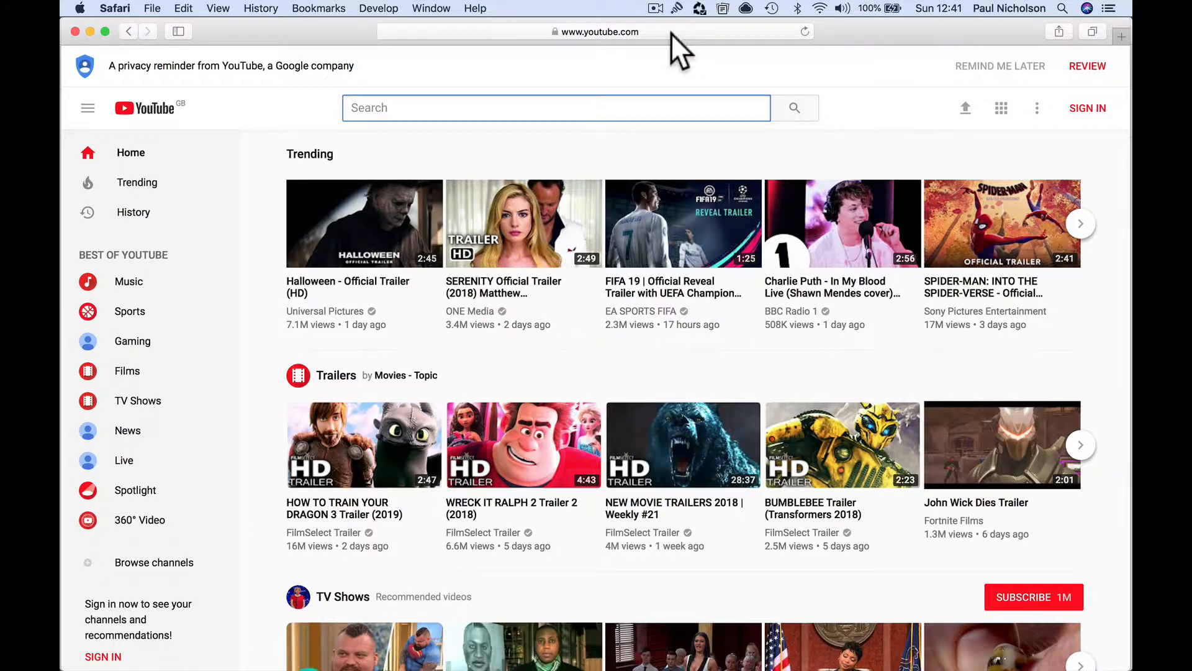
Step: Enter paulforum.com and browse the forum's categories and latest topics
{"action": "left_click", "coordinate": [596, 31]}
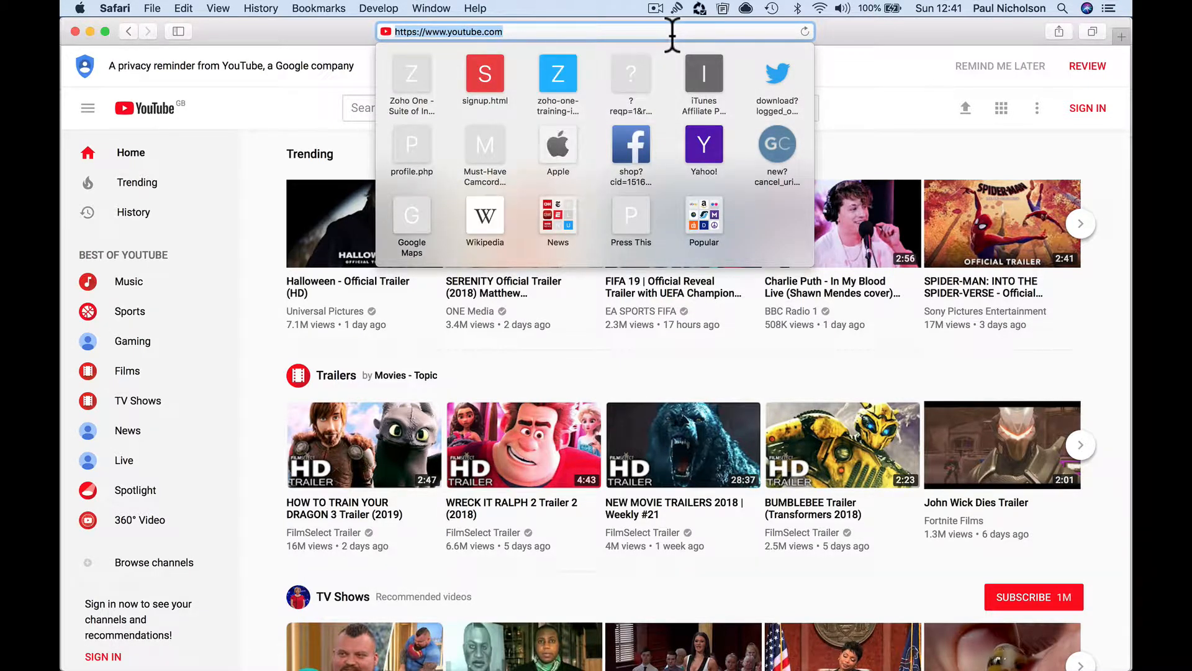
{"action": "type", "text": "paulforum.com"}
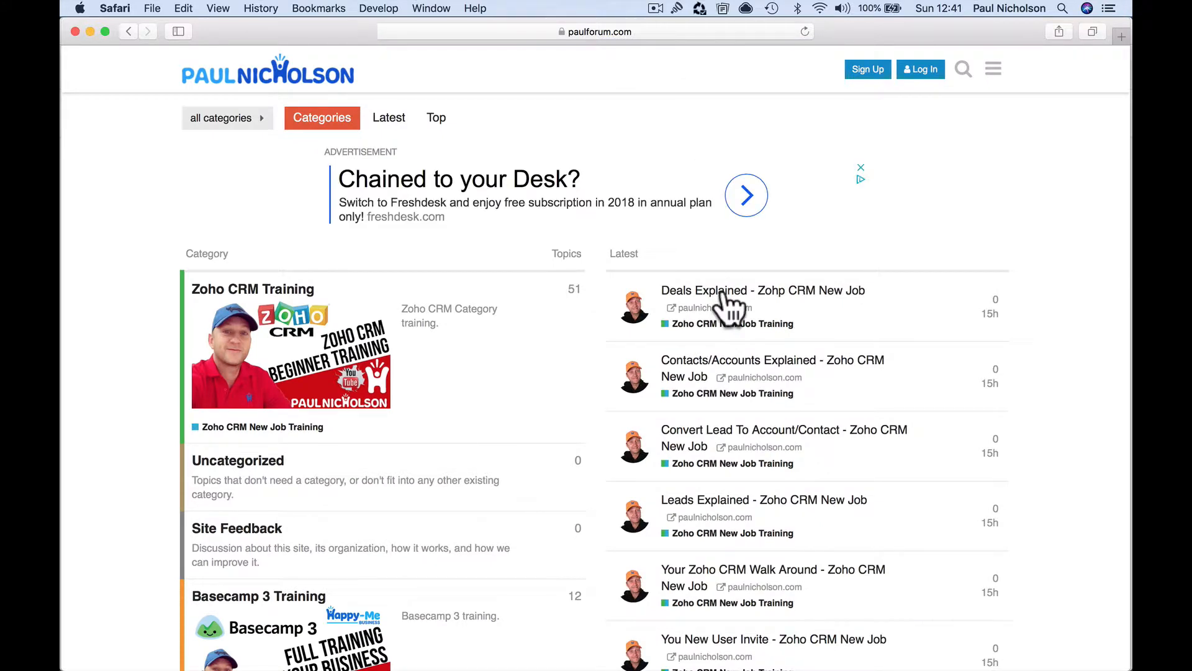
{"action": "scroll", "scroll_direction": "down", "scroll_amount": 3}
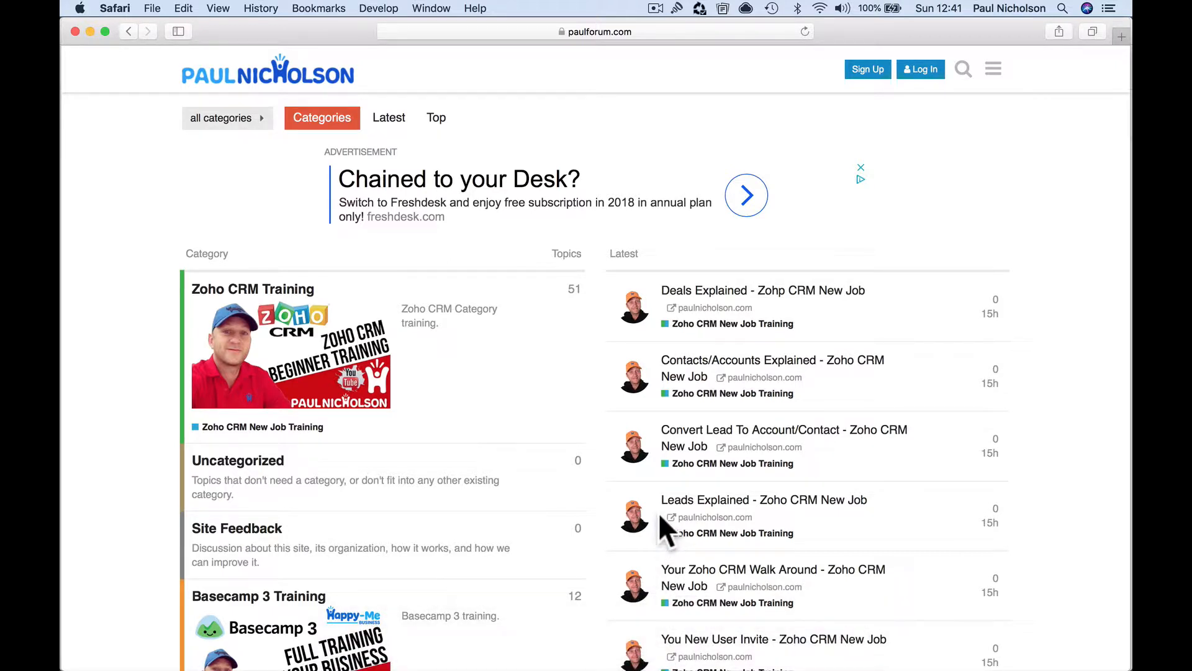
{"action": "mouse_move", "coordinate": [726, 362]}
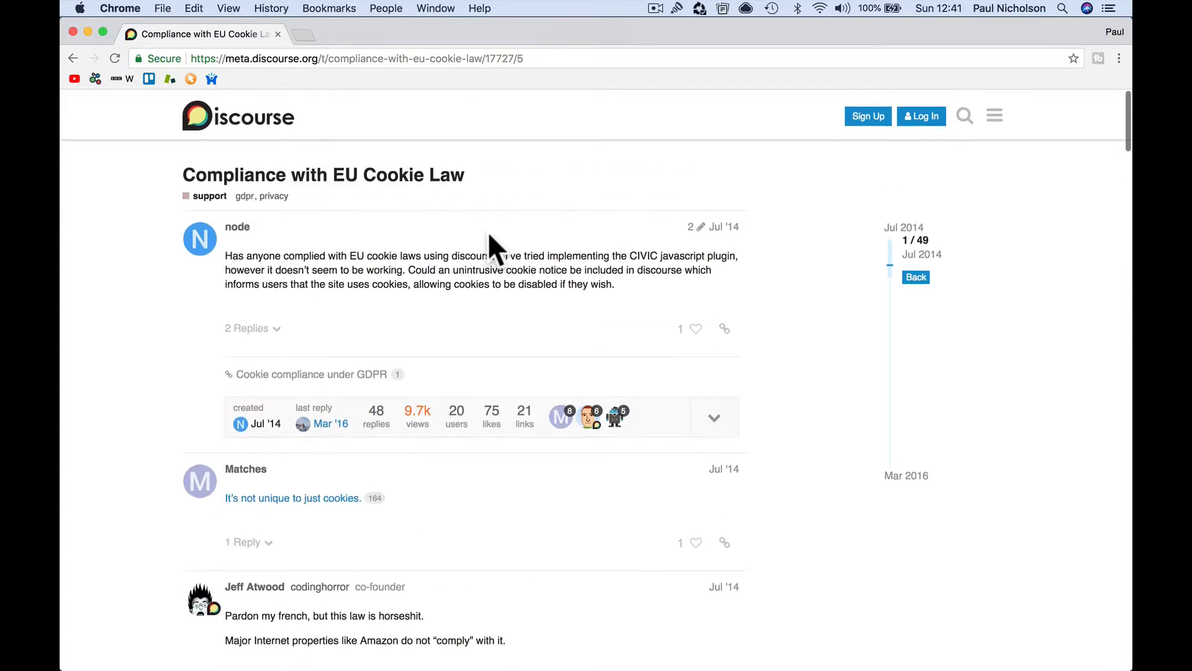
Step: Read down the EU cookie law thread, open 'The Silktide blog' link, then switch to Safari
{"action": "scroll", "scroll_direction": "down", "scroll_amount": 3}
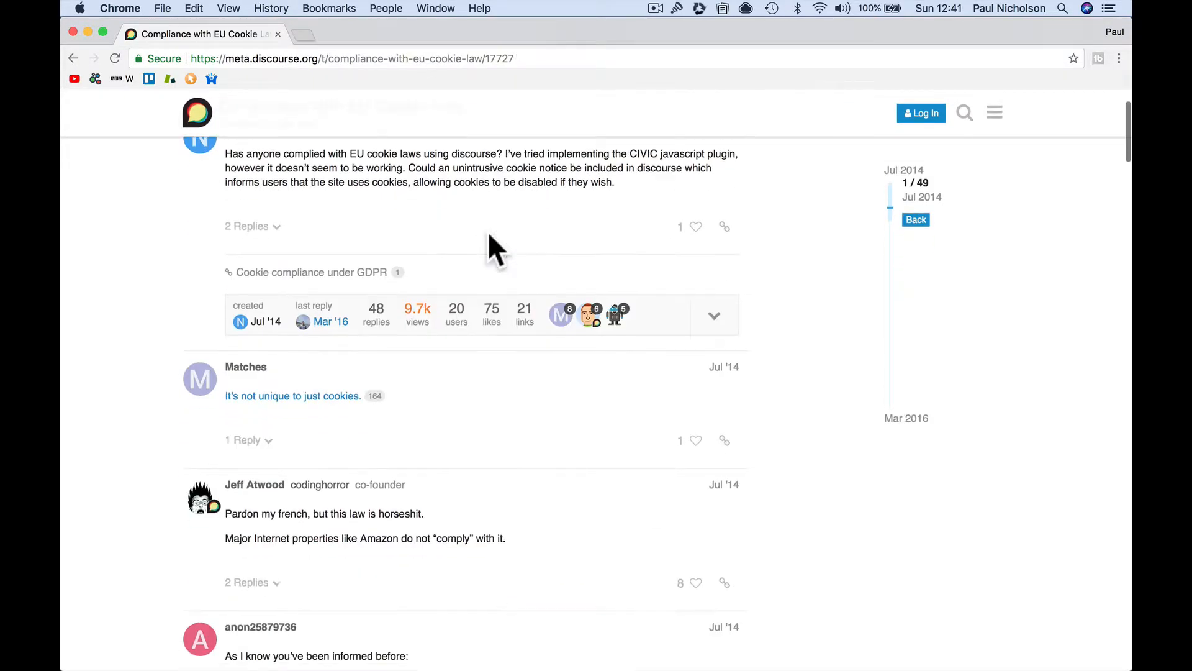
{"action": "scroll", "scroll_direction": "down", "scroll_amount": 3}
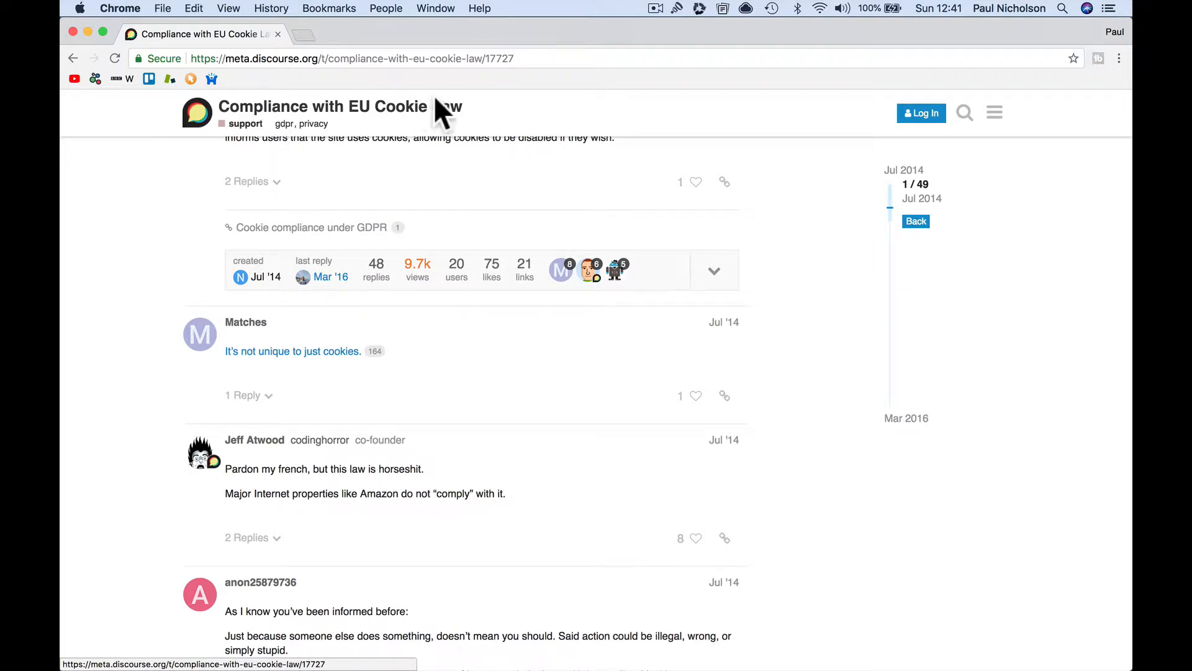
{"action": "scroll", "scroll_direction": "down", "scroll_amount": 3}
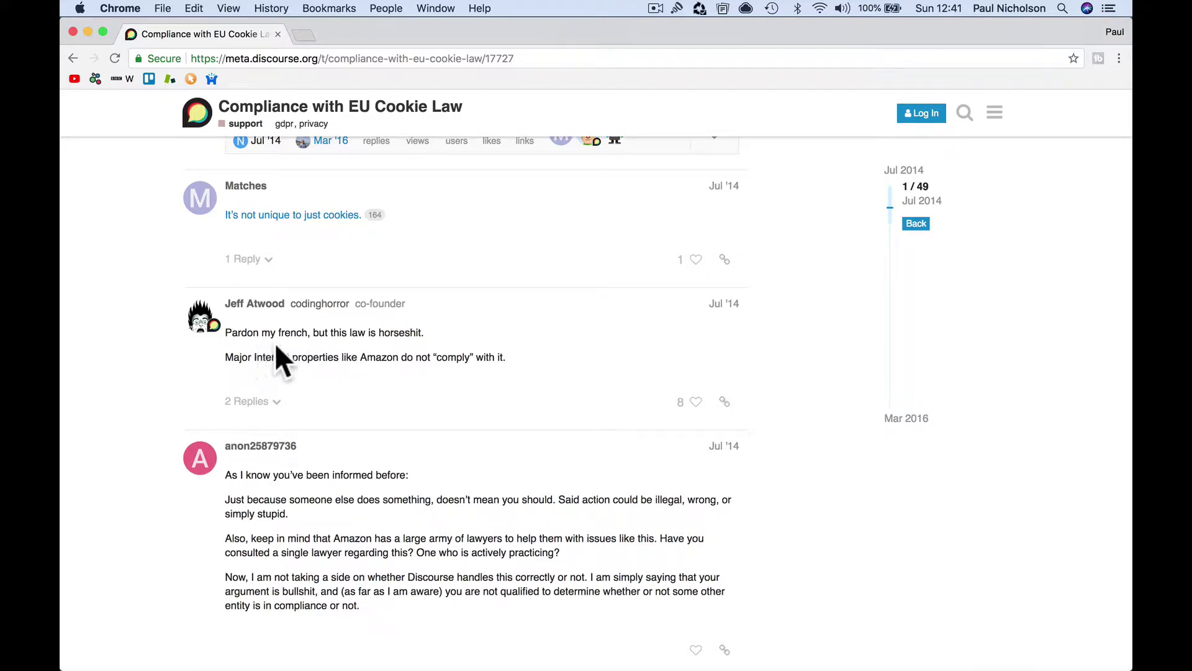
{"action": "mouse_move", "coordinate": [400, 354]}
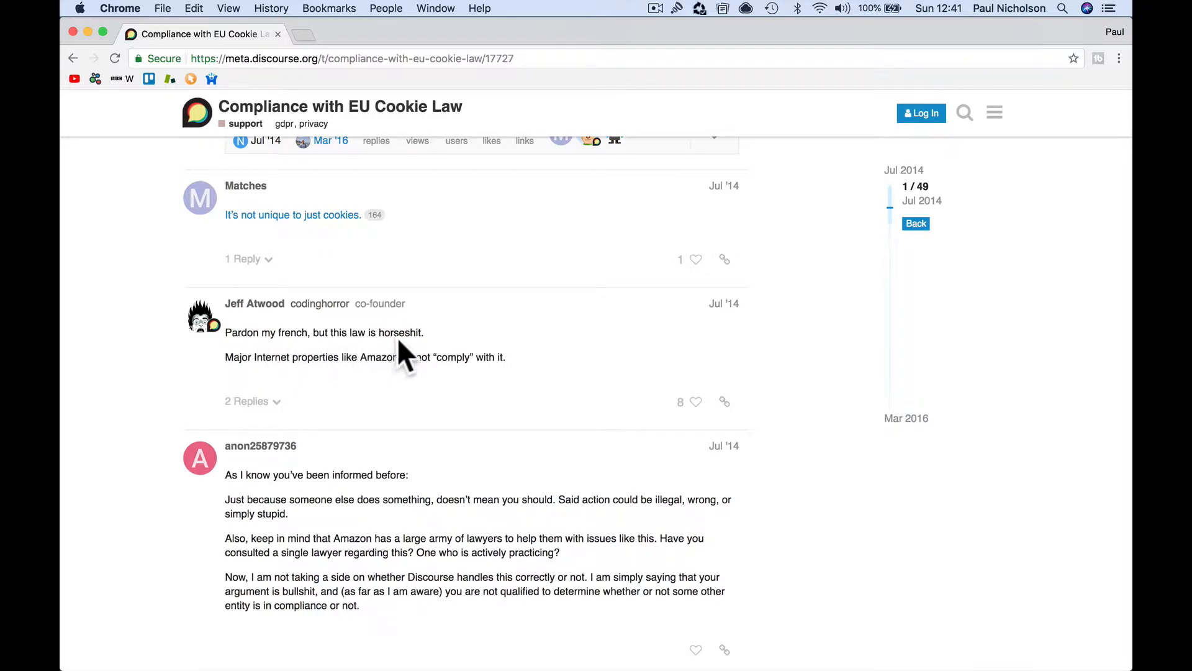
{"action": "mouse_move", "coordinate": [328, 381]}
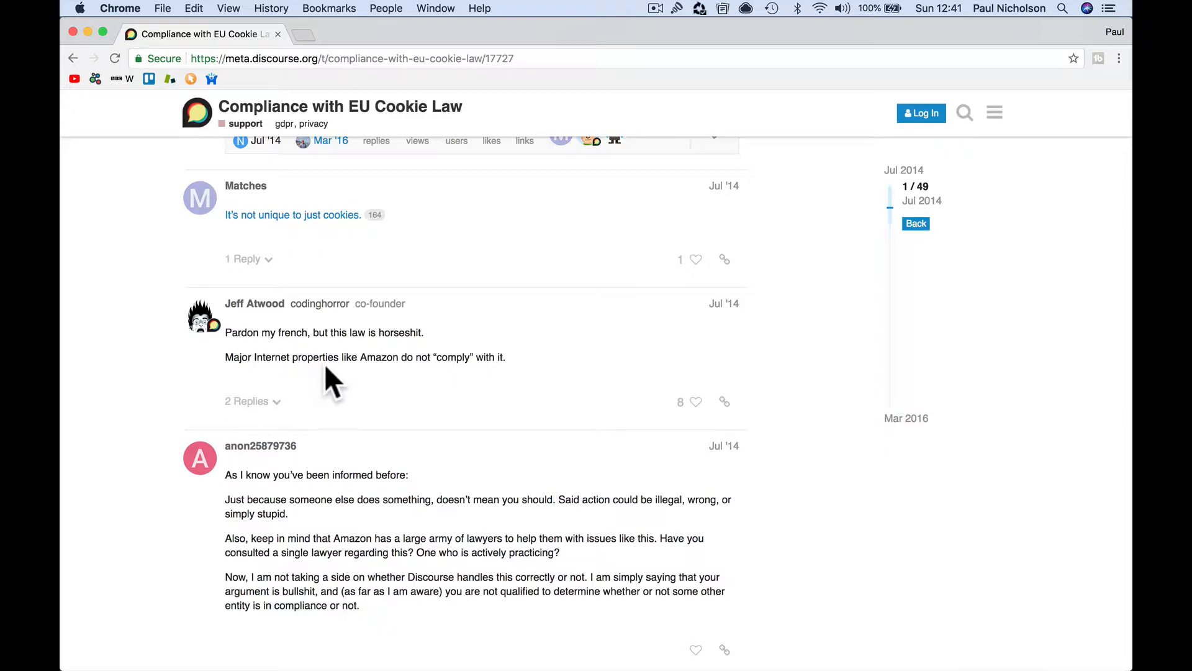
{"action": "mouse_move", "coordinate": [483, 417]}
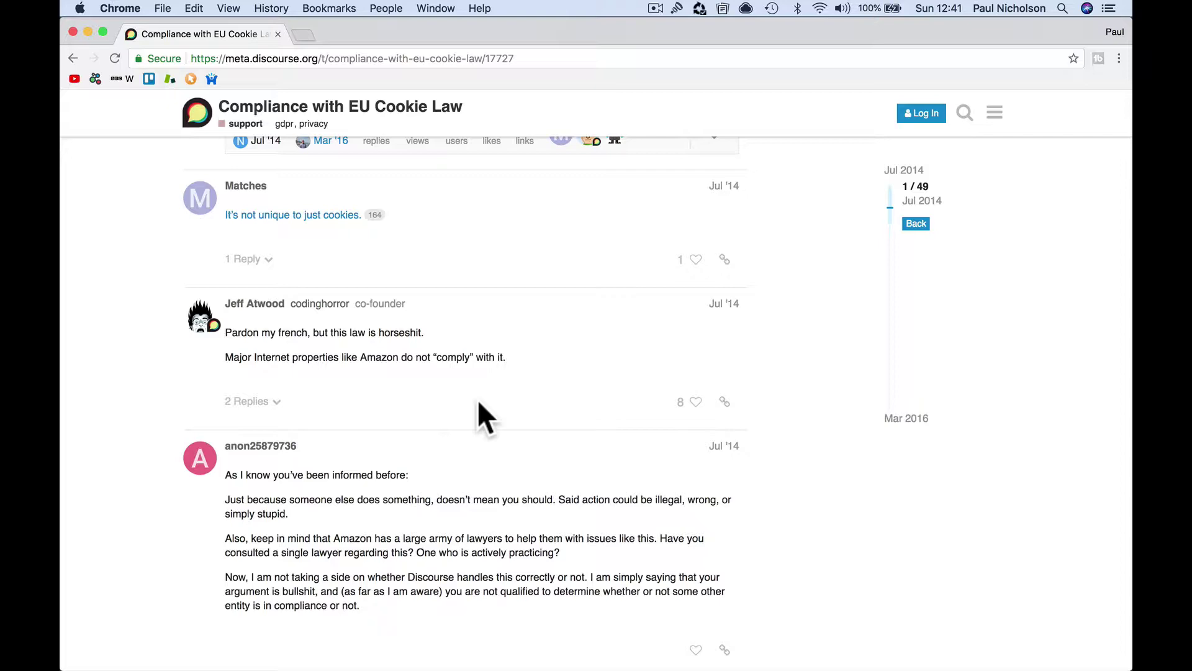
{"action": "scroll", "scroll_direction": "down", "scroll_amount": 3}
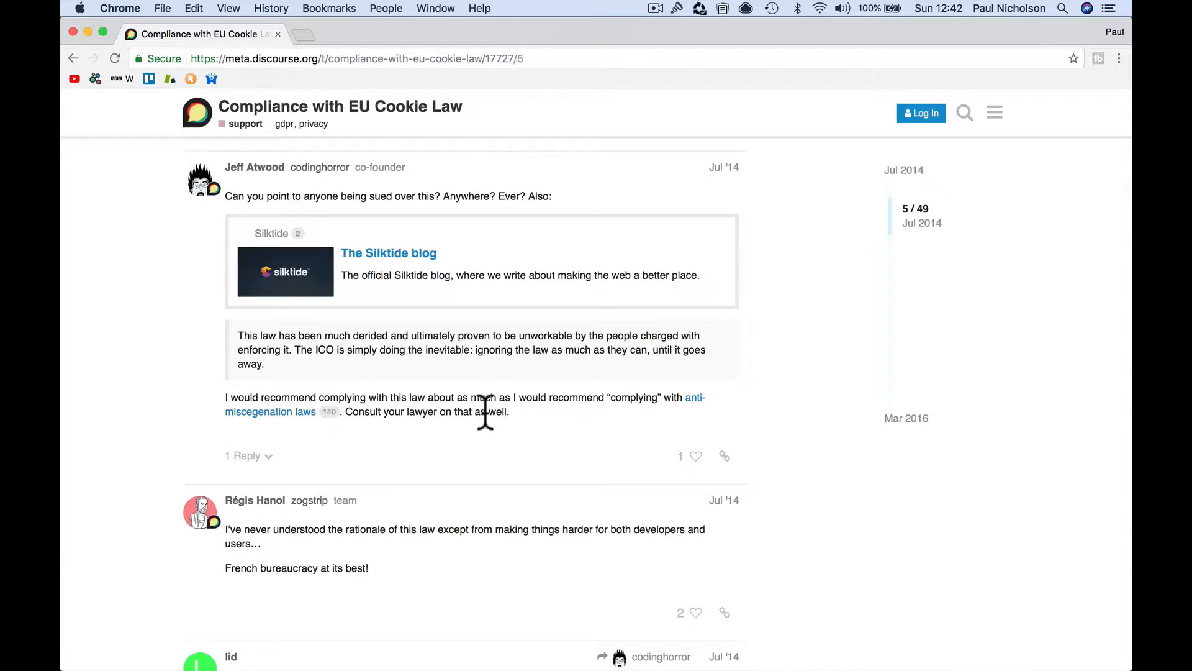
{"action": "mouse_move", "coordinate": [498, 300]}
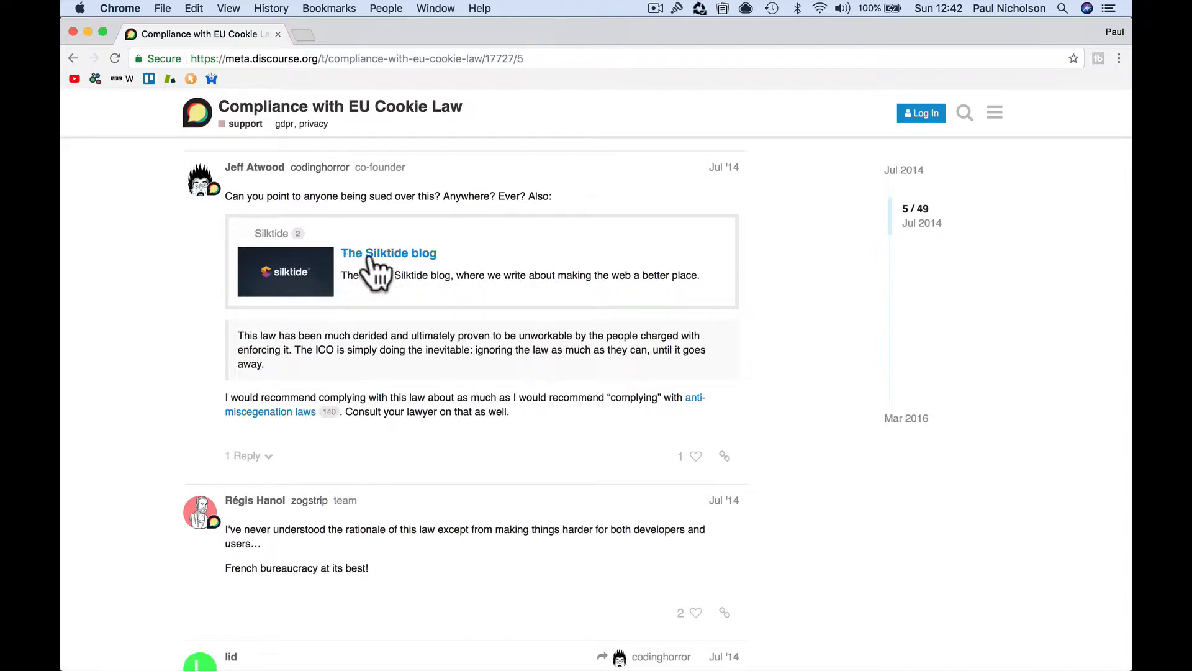
{"action": "left_click", "coordinate": [388, 254]}
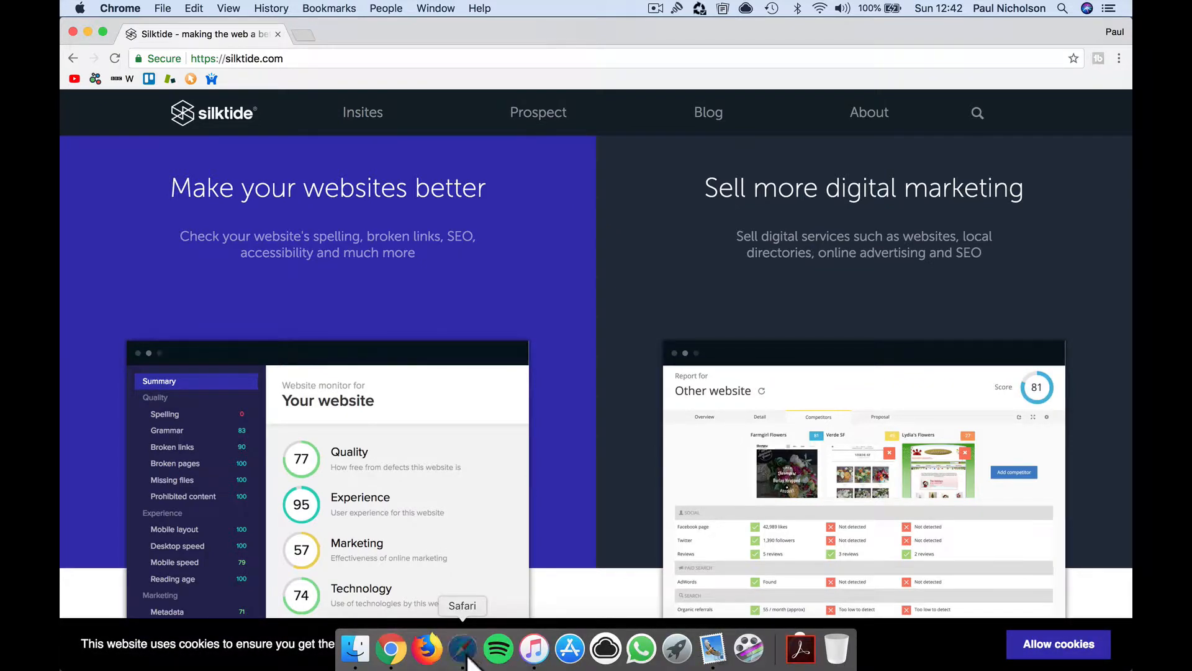
{"action": "left_click", "coordinate": [462, 649]}
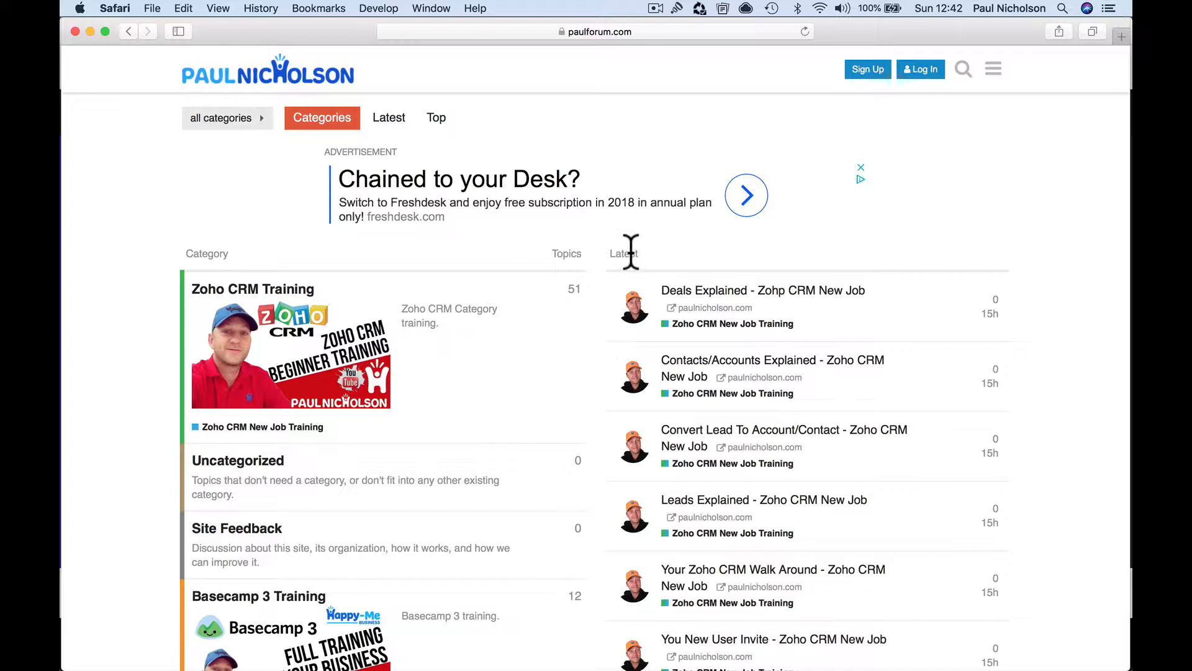
{"action": "mouse_move", "coordinate": [690, 234]}
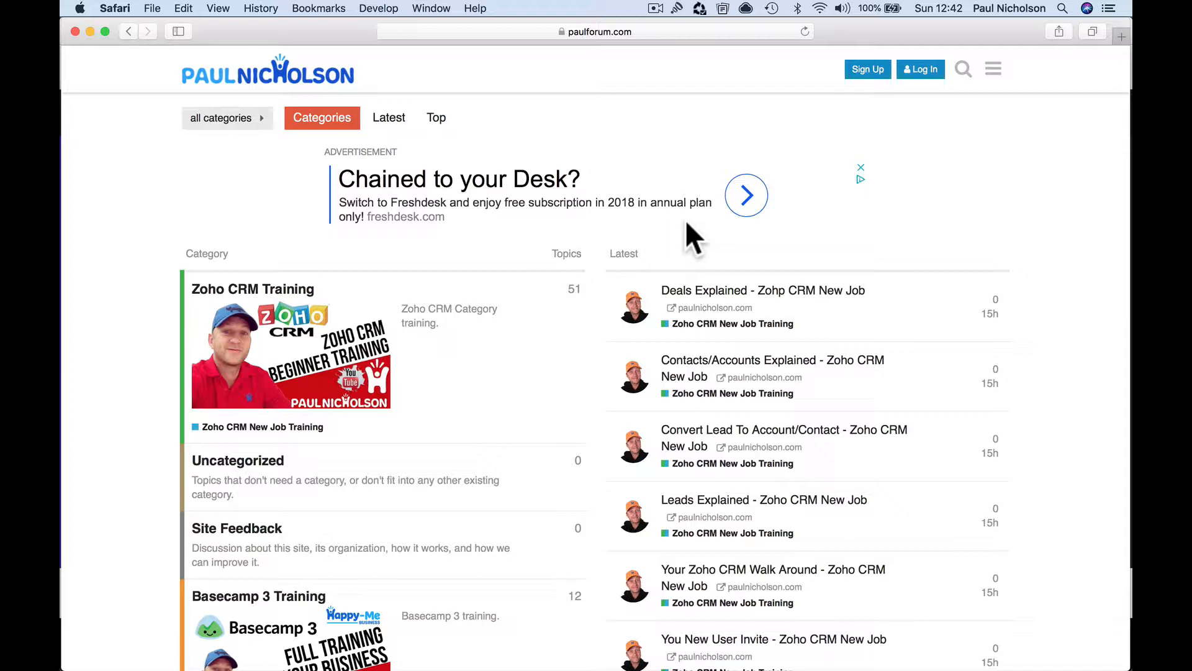
{"action": "mouse_move", "coordinate": [539, 159]}
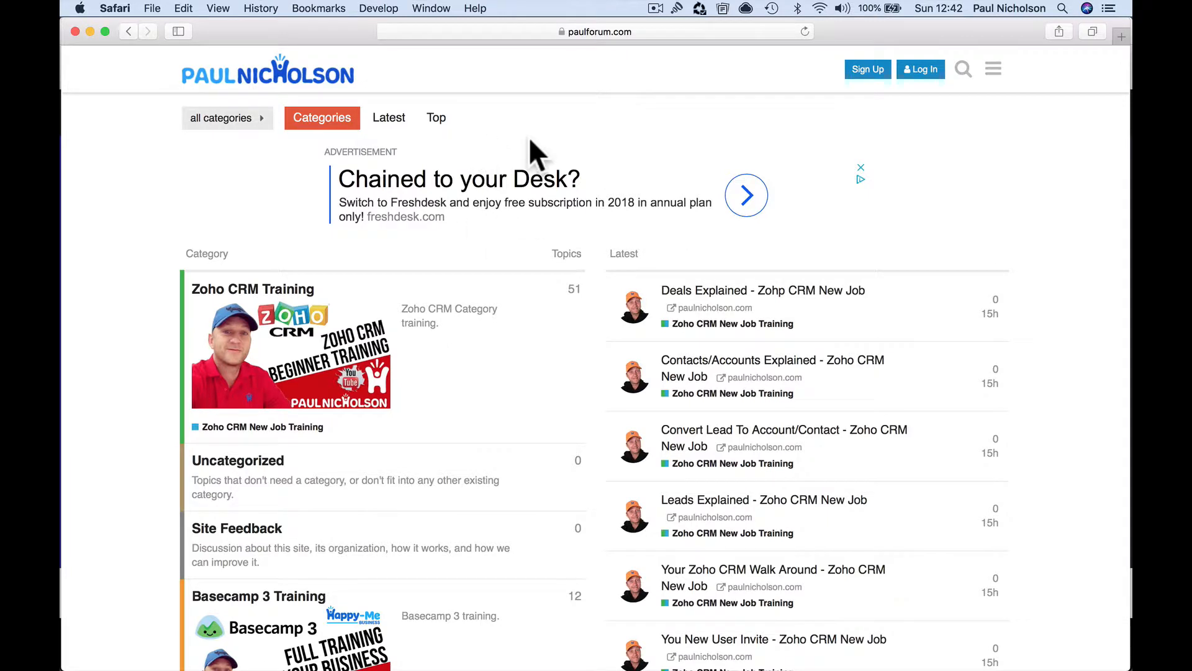
{"action": "mouse_move", "coordinate": [678, 273]}
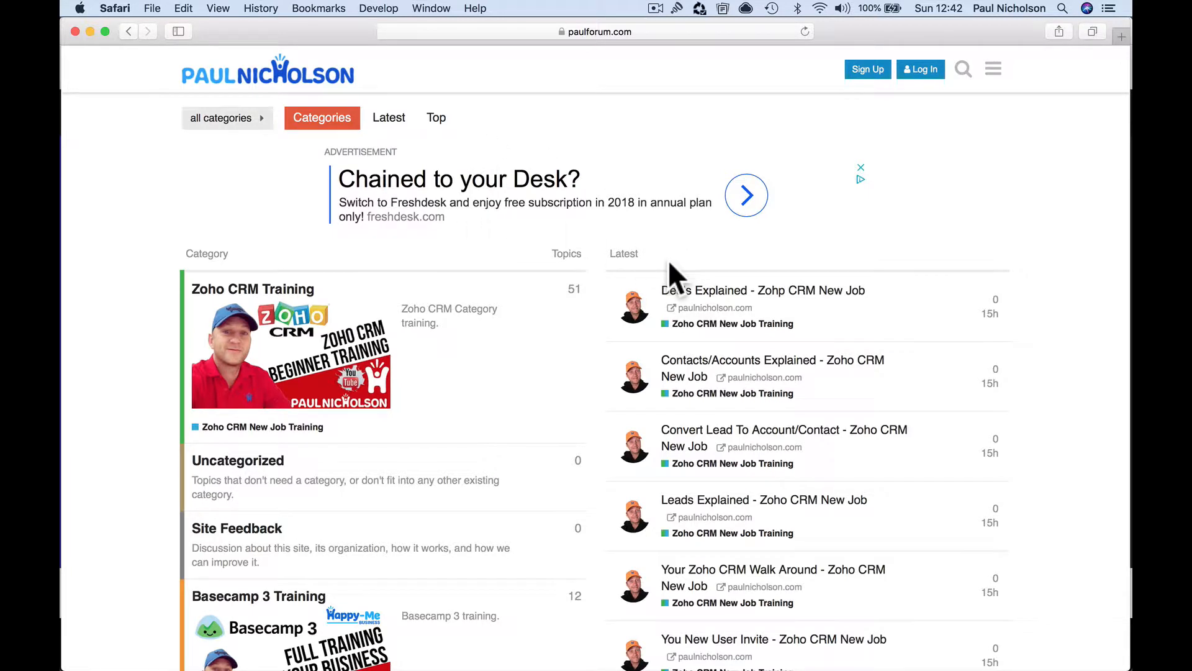
{"action": "mouse_move", "coordinate": [495, 469]}
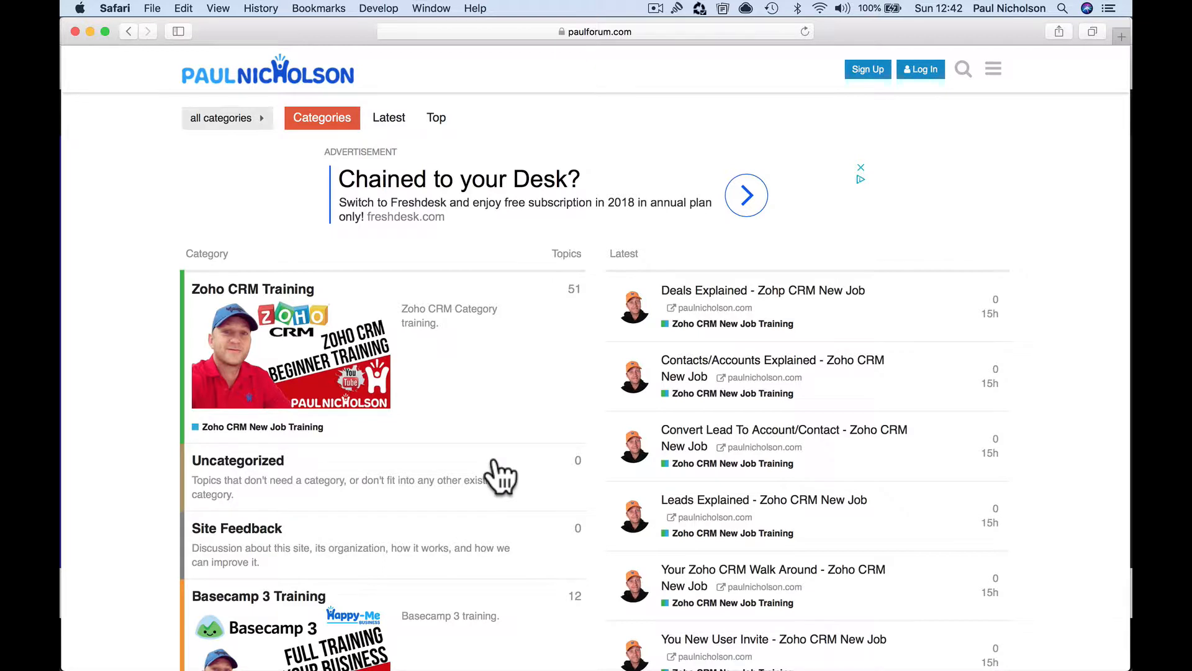
{"action": "mouse_move", "coordinate": [1014, 17]}
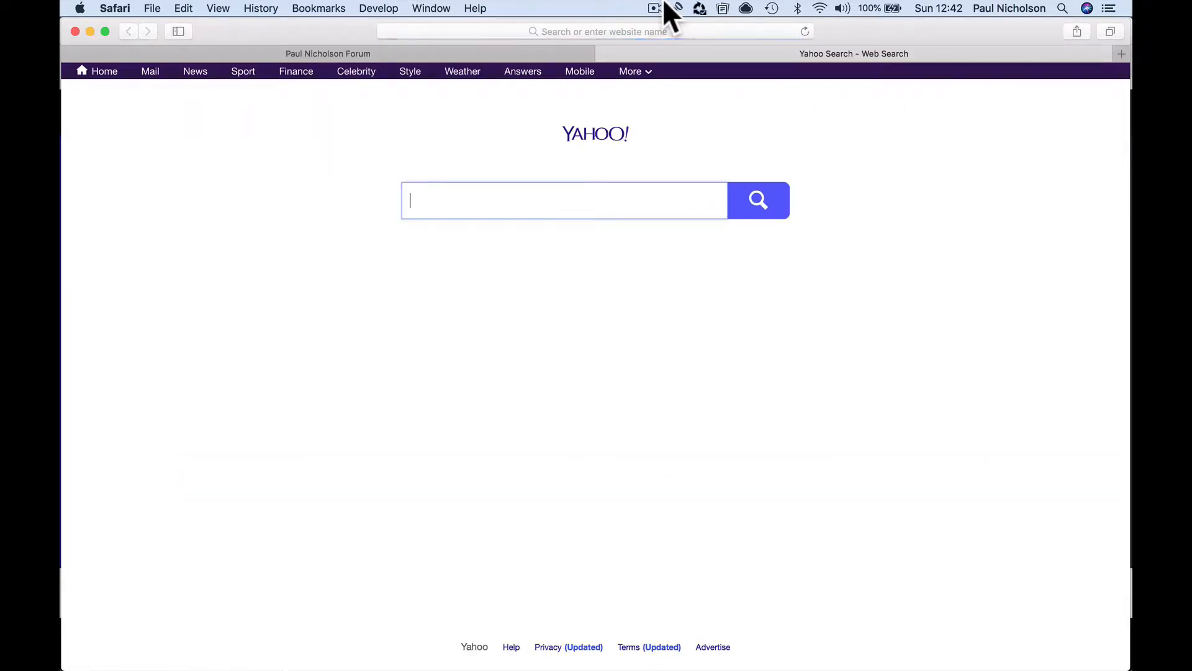
Step: Load google.com in the new second tab beside the forum tab
{"action": "left_click", "coordinate": [586, 31]}
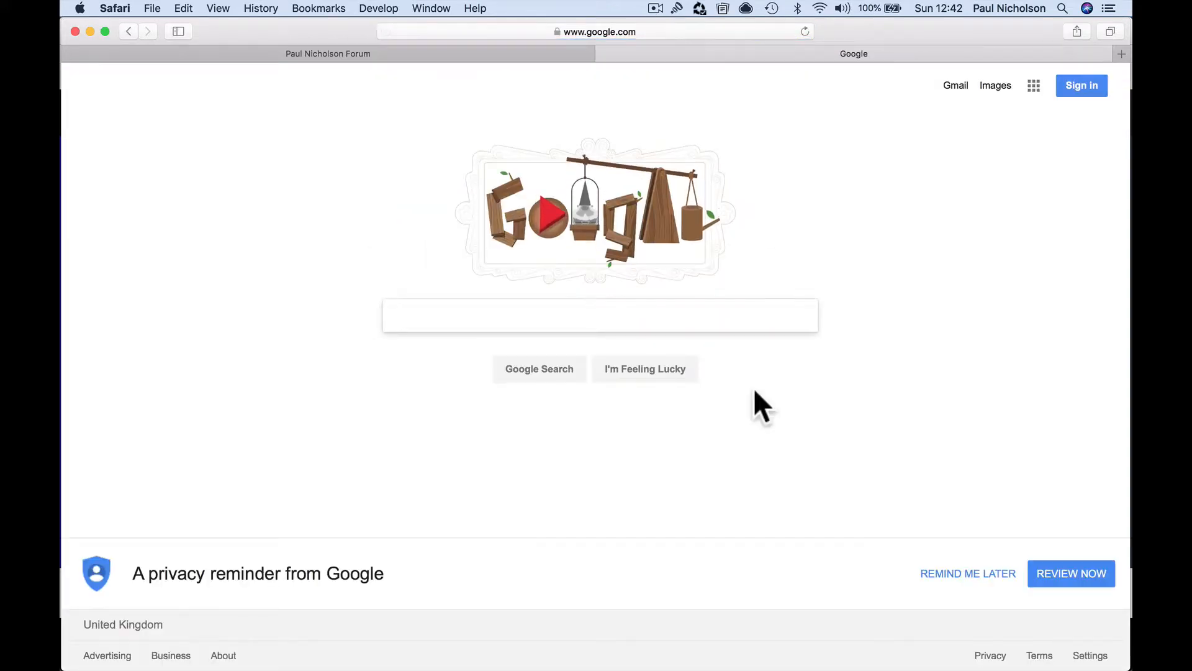
{"action": "mouse_move", "coordinate": [872, 323]}
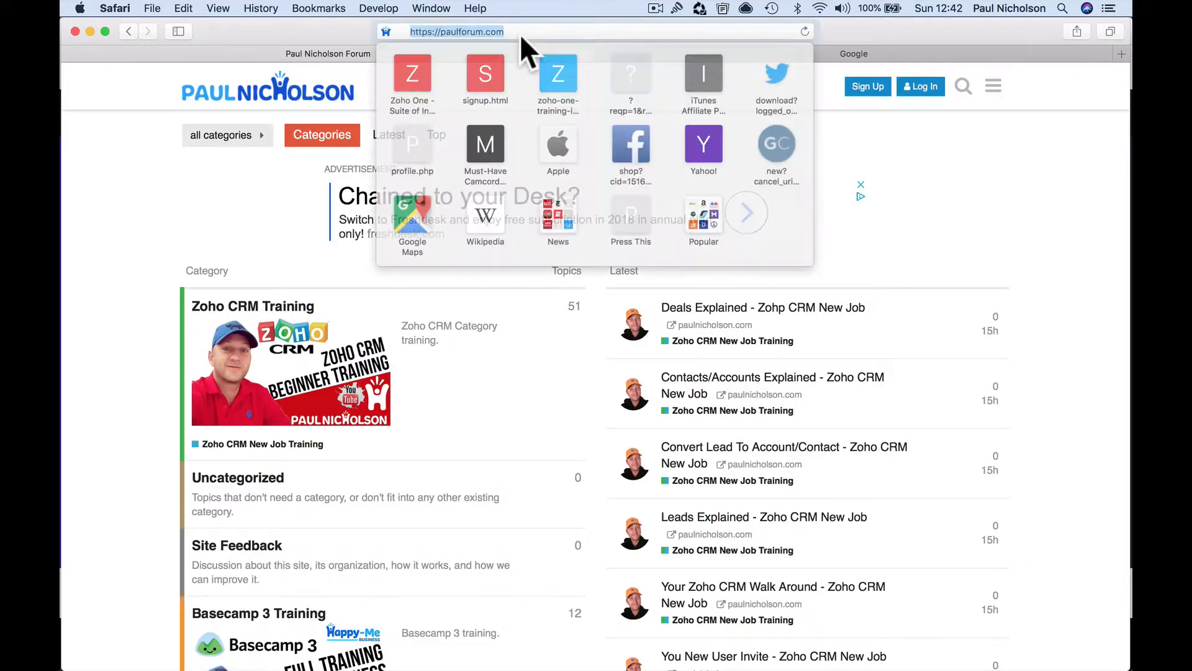
Step: Search Google for 'gdpr cookie consent popup' and scan down the results
{"action": "type", "text": "c"}
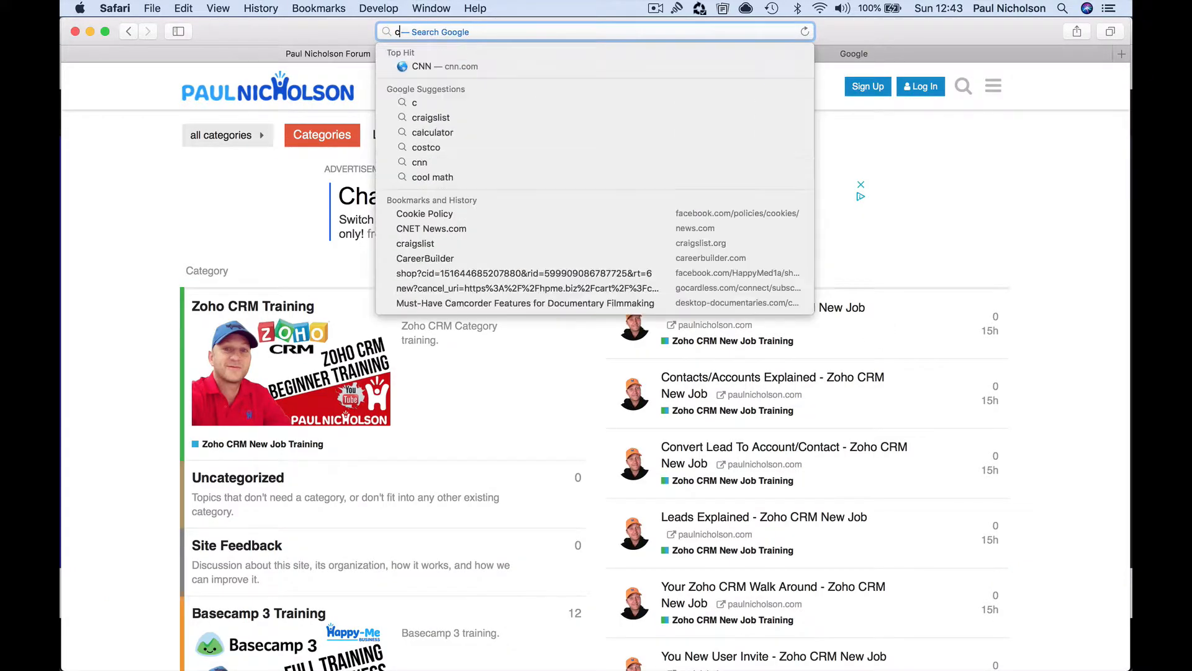
{"action": "type", "text": "gdpr cookie consent poli"}
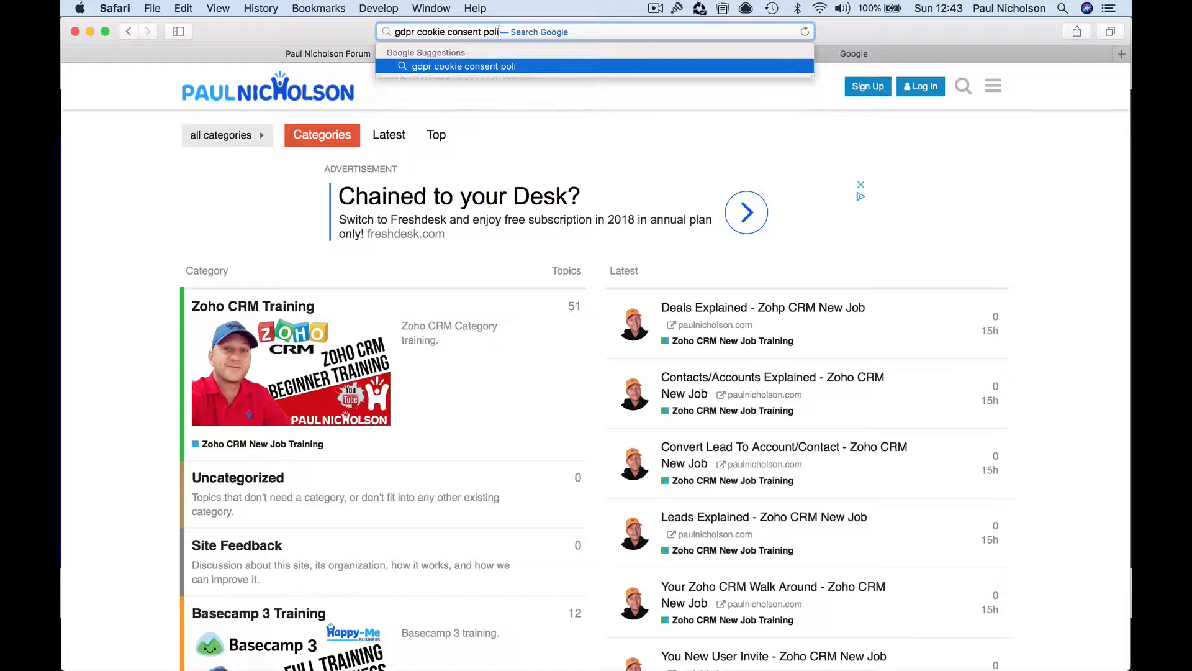
{"action": "key", "text": "Backspace"}
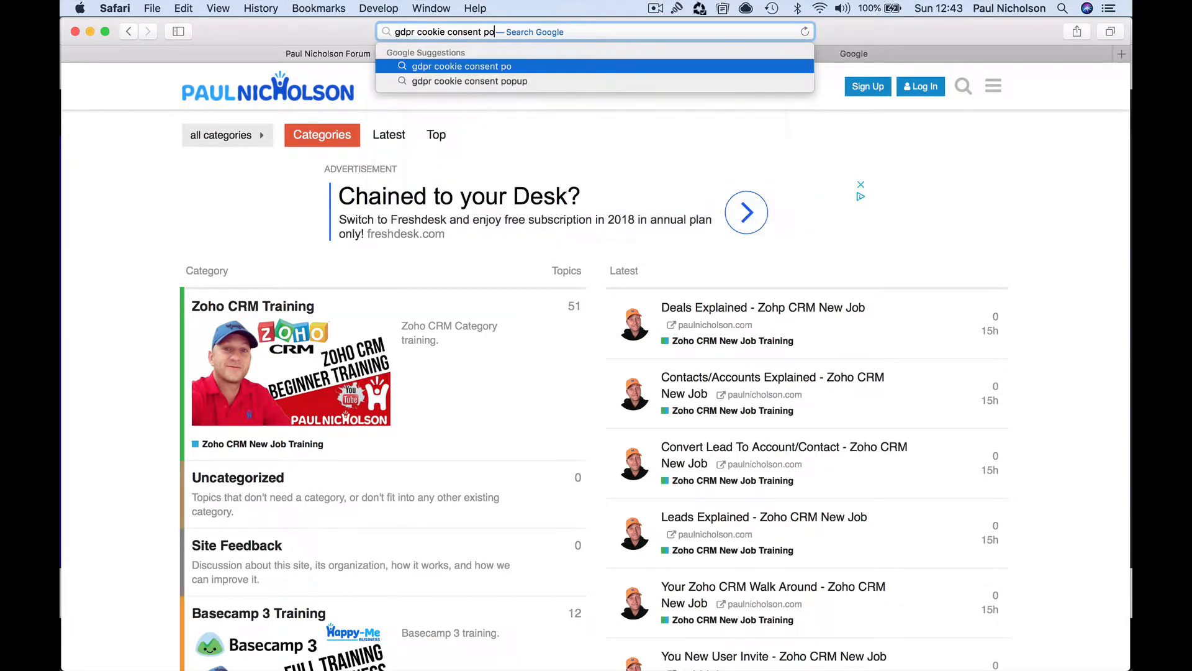
{"action": "left_click", "coordinate": [470, 80]}
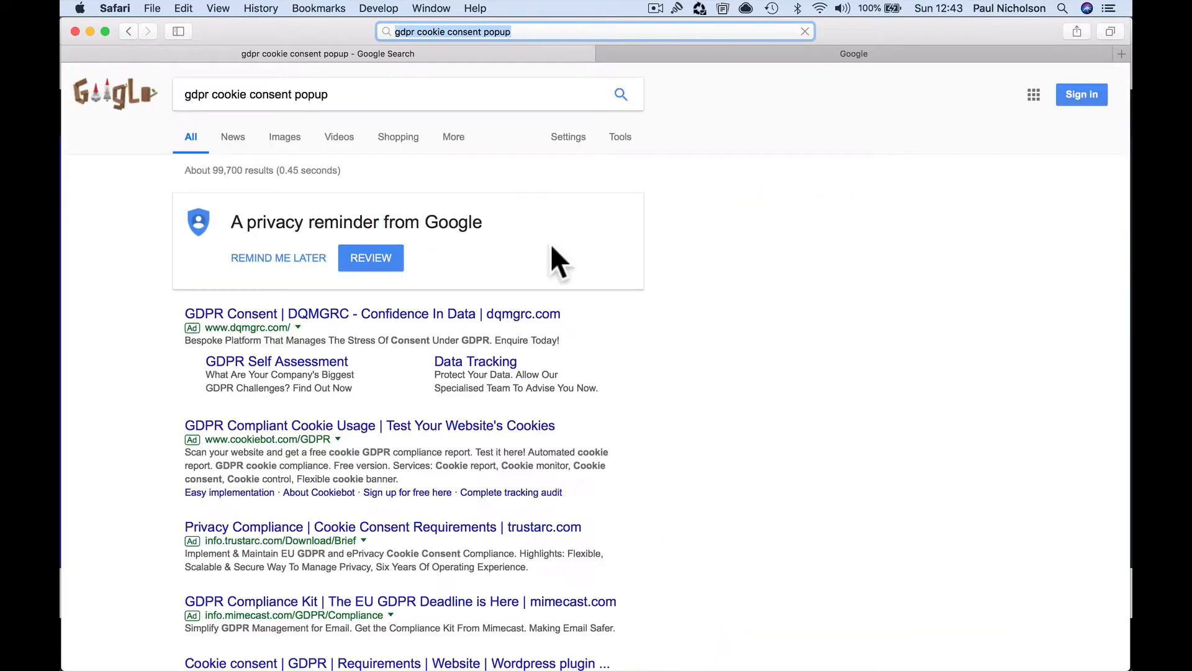
{"action": "scroll", "scroll_direction": "down", "scroll_amount": 3}
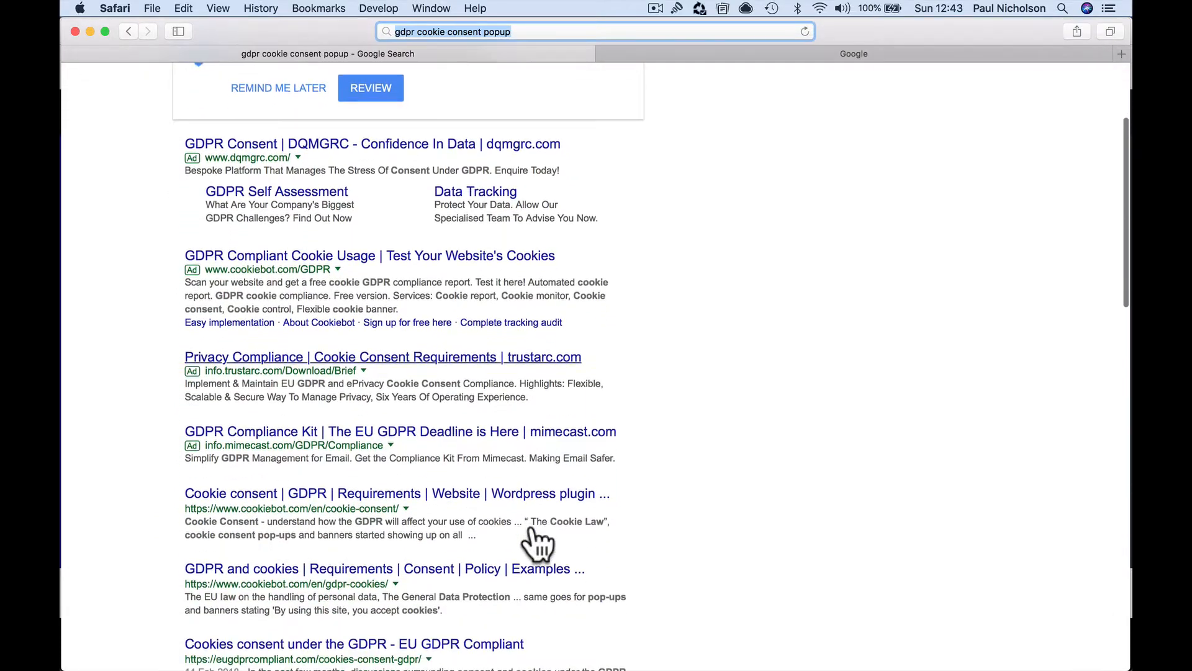
{"action": "scroll", "scroll_direction": "down", "scroll_amount": 3}
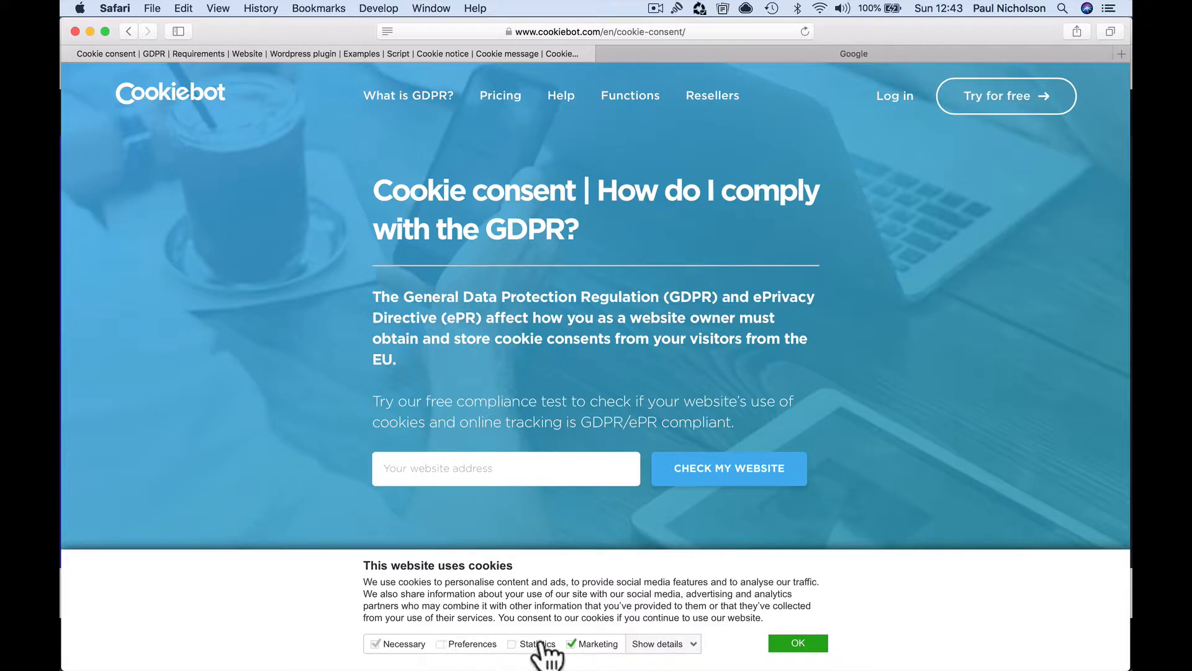
Step: Accept Cookiebot's banner after showing details, review its Free to £31 plans, then go back
{"action": "left_click", "coordinate": [663, 644]}
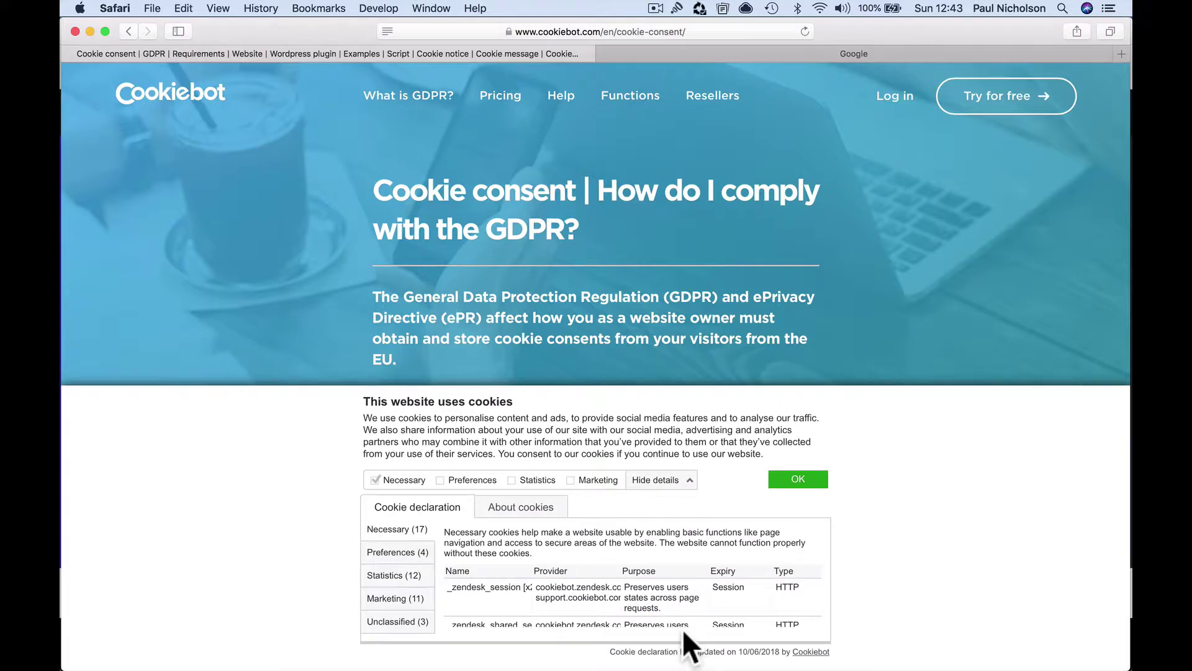
{"action": "left_click", "coordinate": [798, 480]}
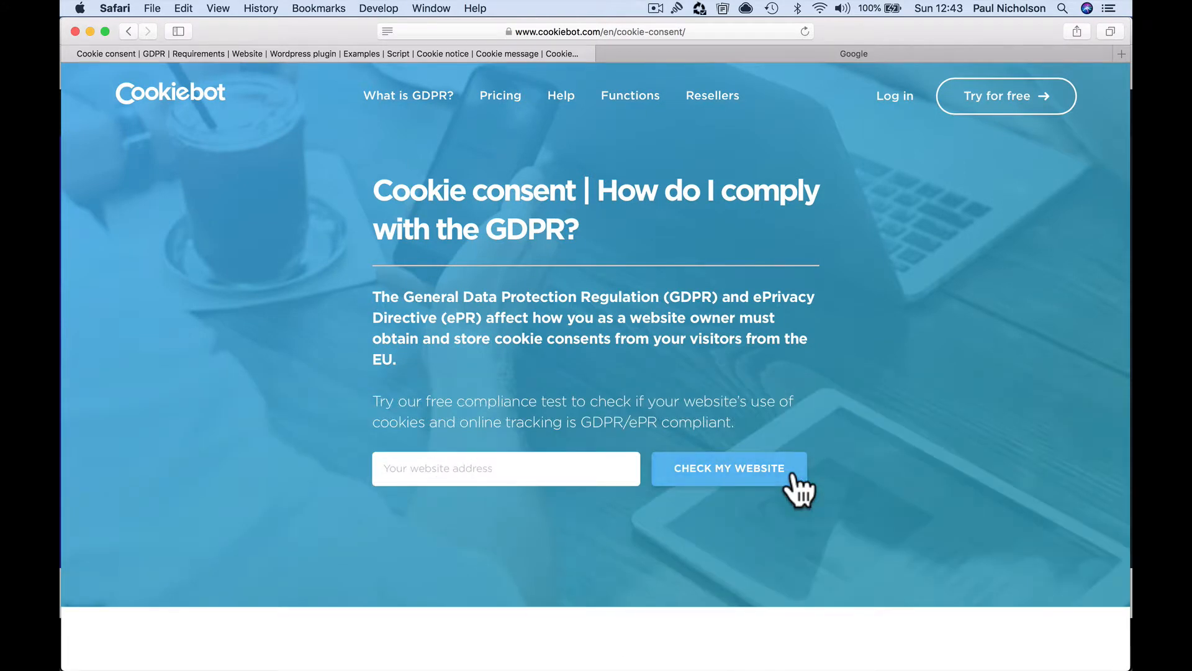
{"action": "left_click", "coordinate": [501, 95]}
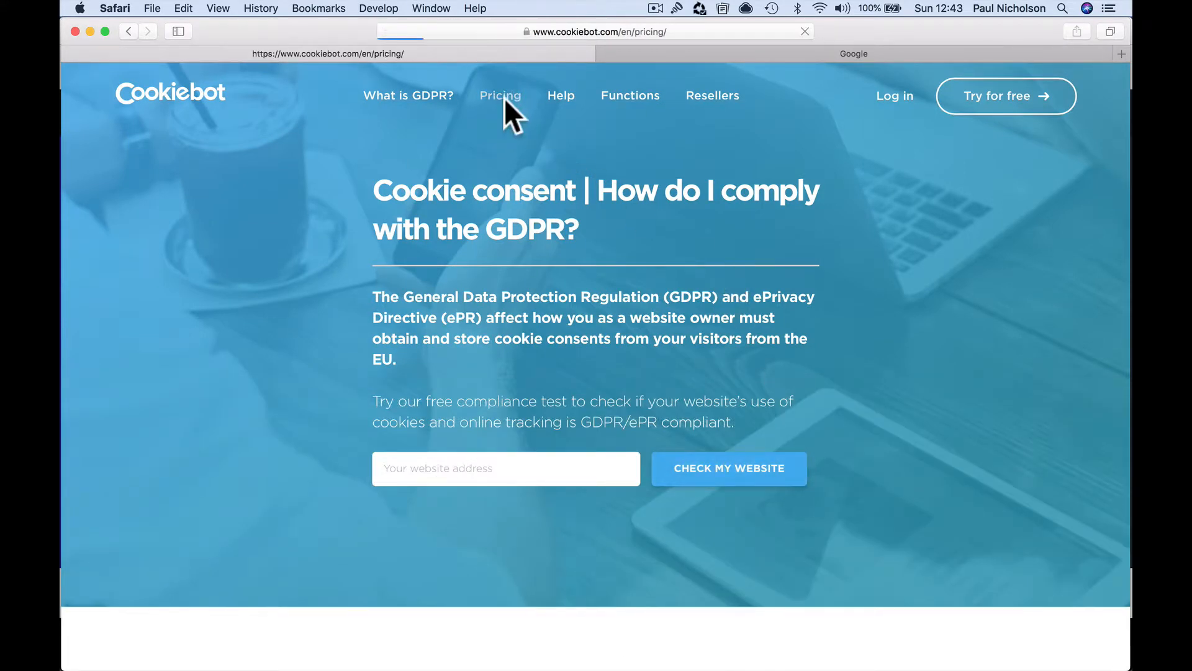
{"action": "left_click", "coordinate": [501, 94]}
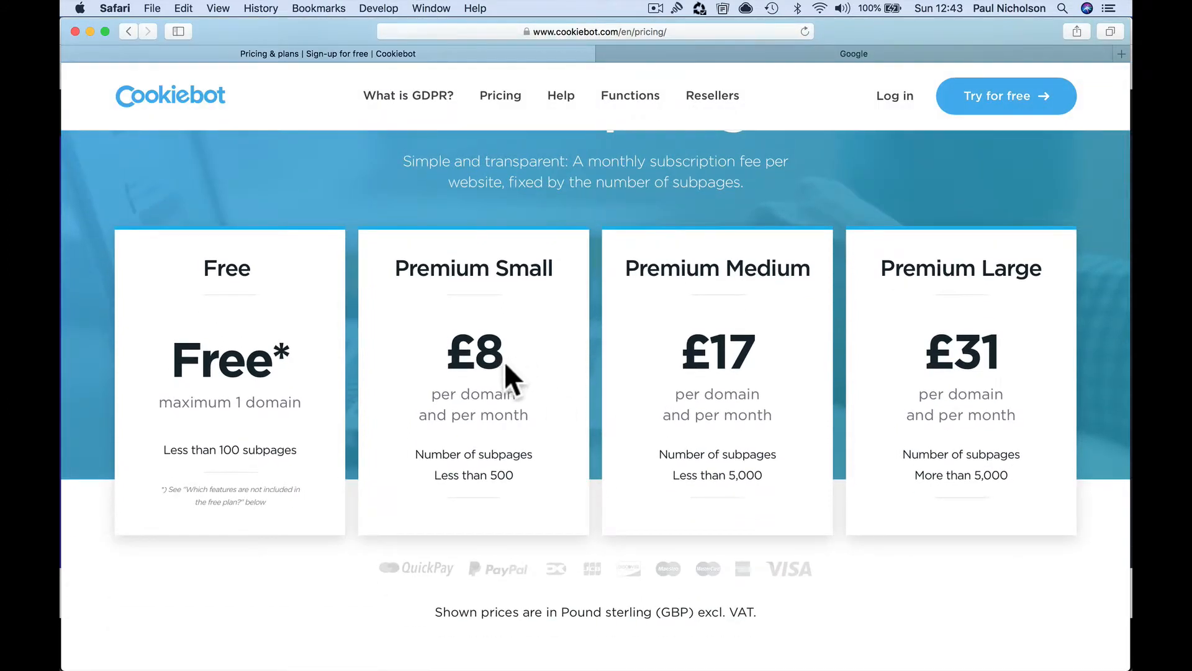
{"action": "mouse_move", "coordinate": [539, 491]}
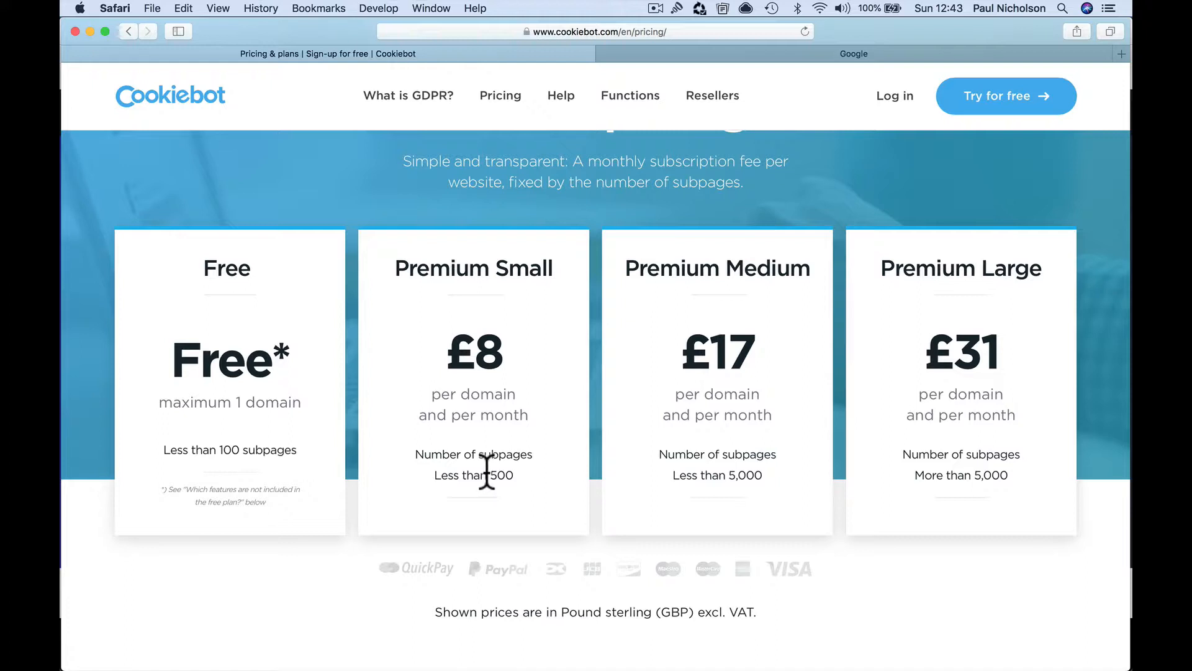
{"action": "mouse_move", "coordinate": [636, 487]}
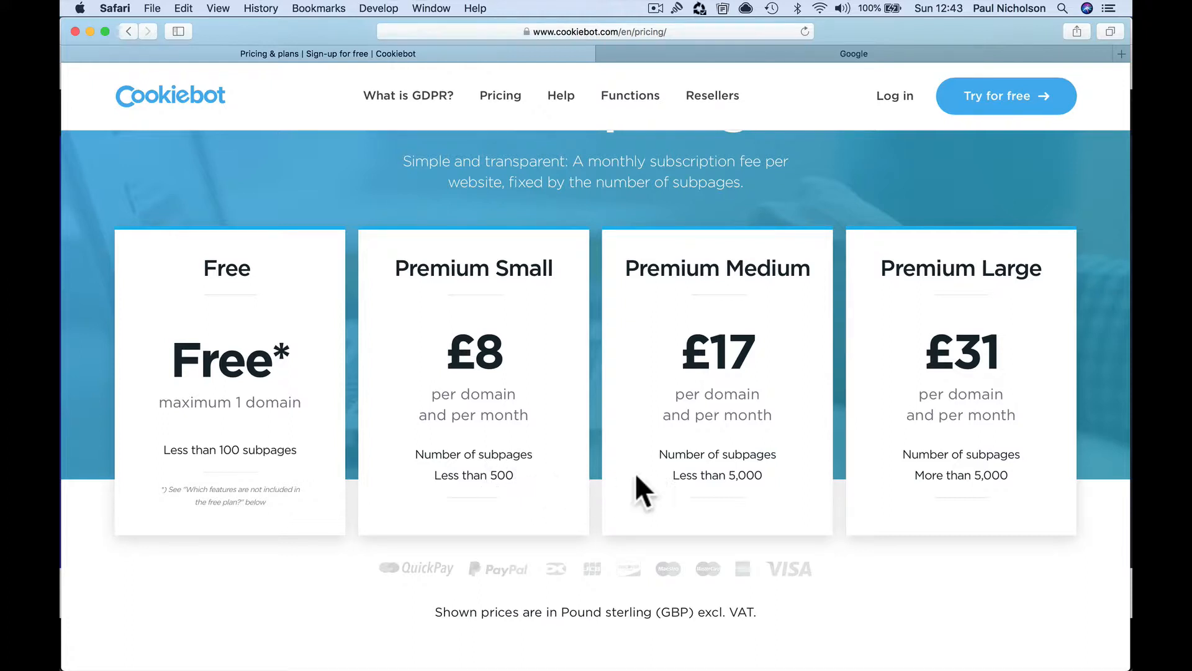
{"action": "mouse_move", "coordinate": [990, 504]}
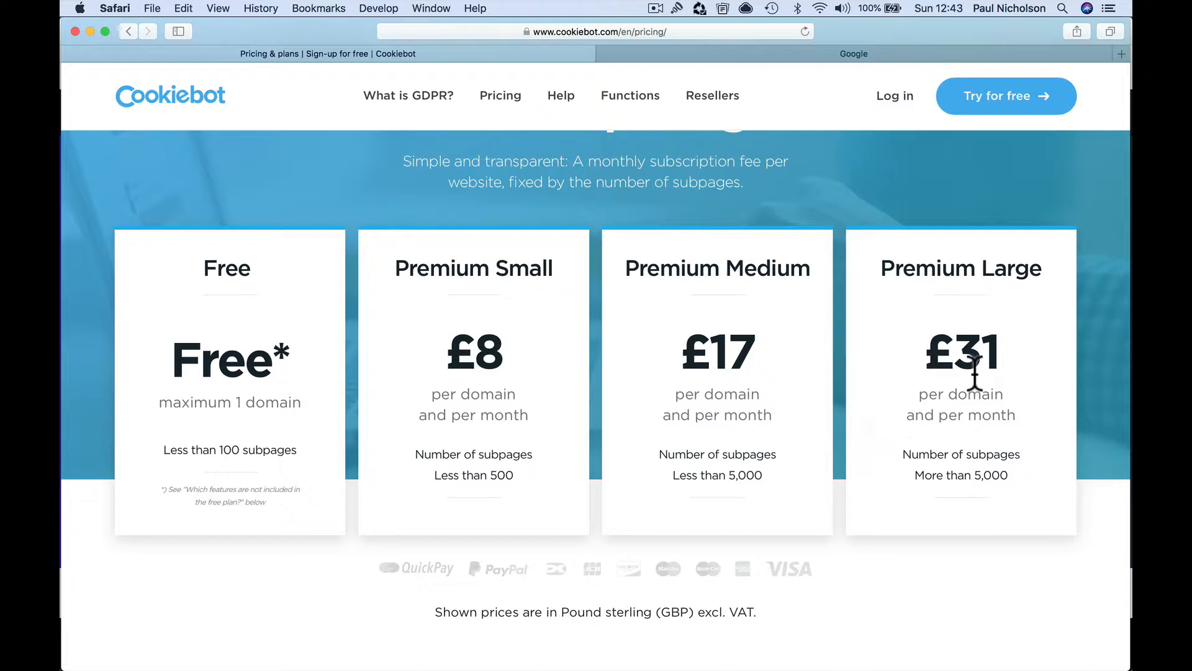
{"action": "mouse_move", "coordinate": [707, 249]}
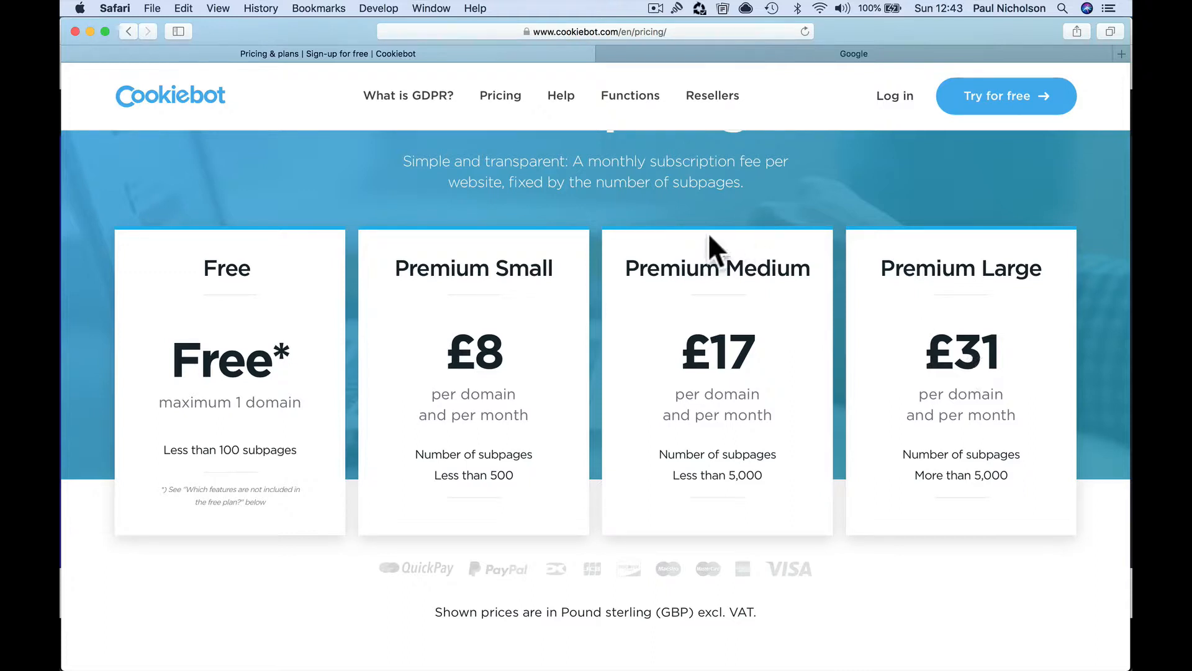
{"action": "mouse_move", "coordinate": [64, 77]}
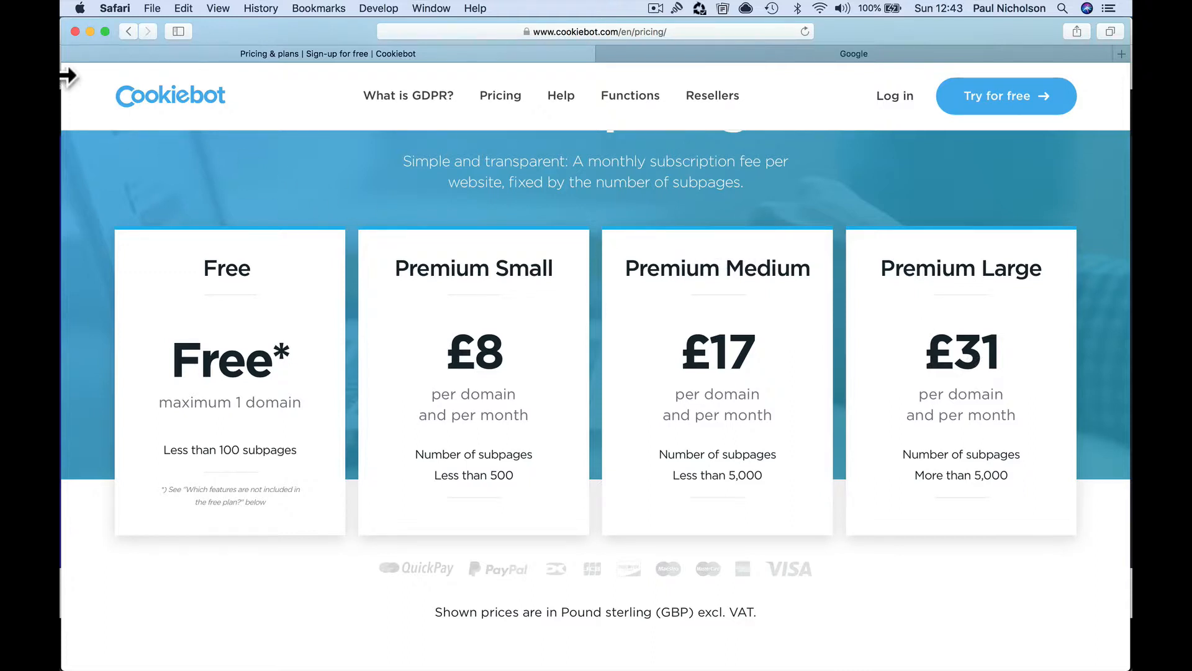
{"action": "left_click", "coordinate": [130, 33]}
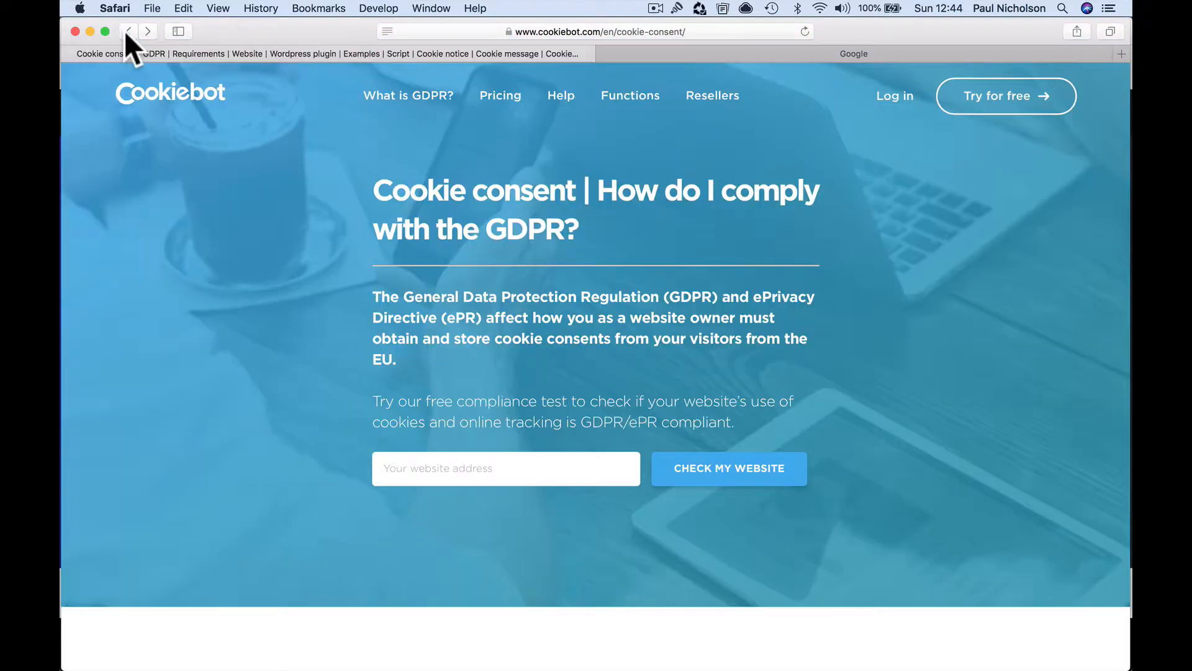
Step: Return to the Google results and open the Cookie-Script GDPR compliance site
{"action": "left_click", "coordinate": [129, 32]}
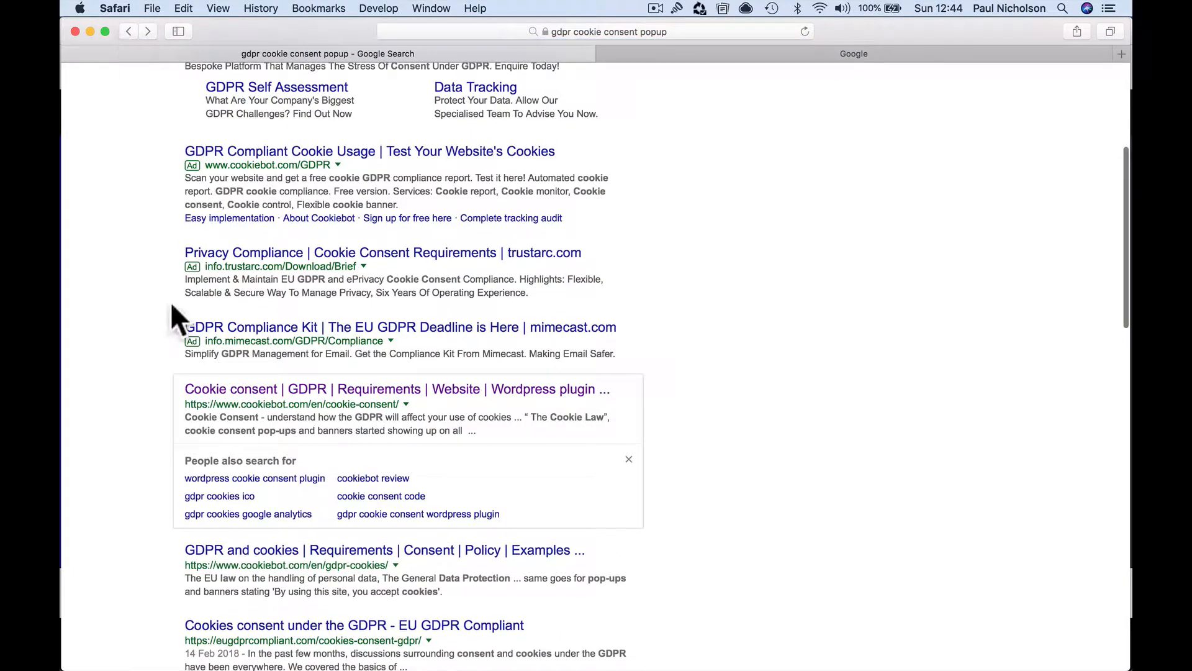
{"action": "scroll", "scroll_direction": "down", "scroll_amount": 3}
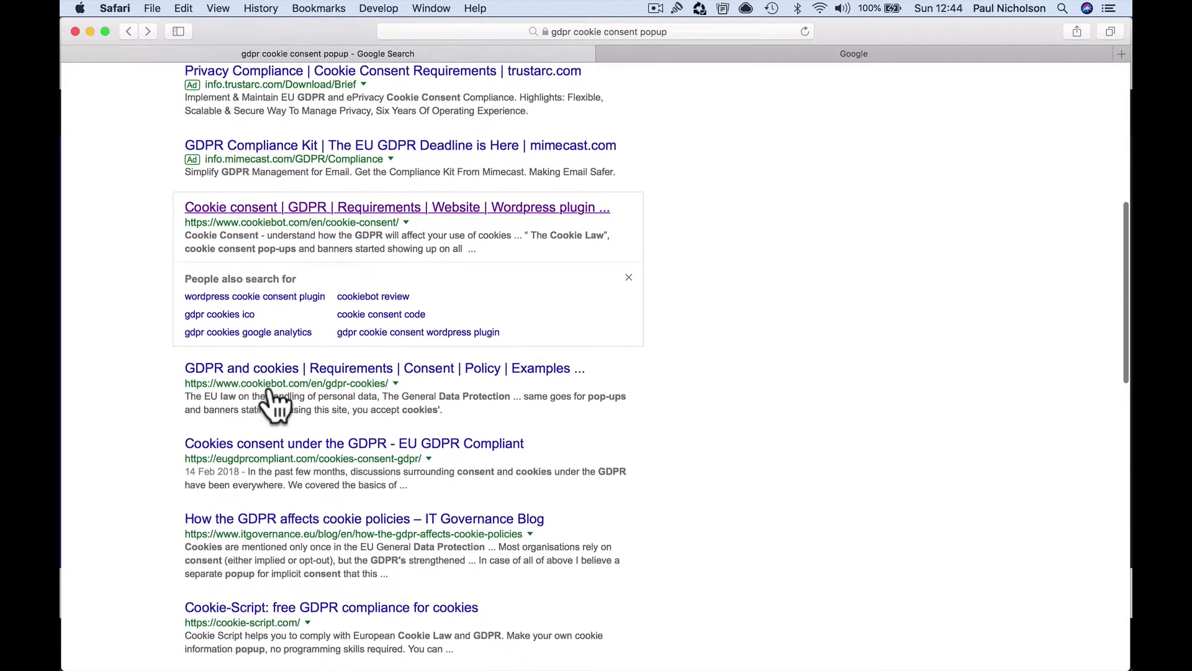
{"action": "scroll", "scroll_direction": "down", "scroll_amount": 3}
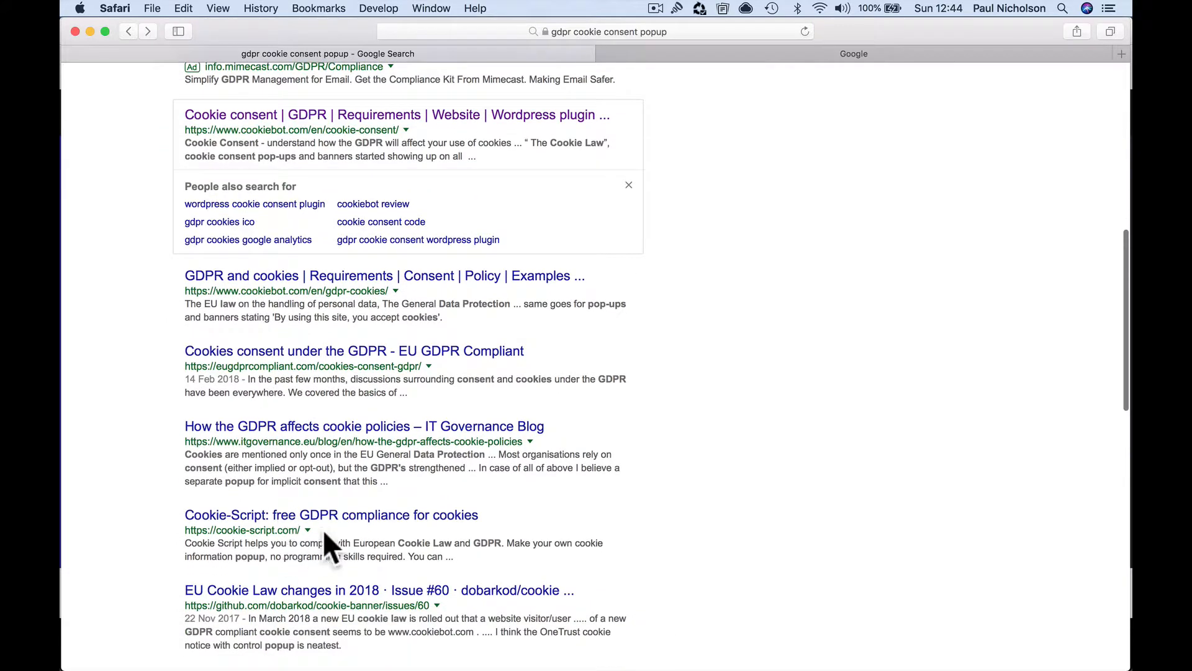
{"action": "left_click", "coordinate": [328, 514]}
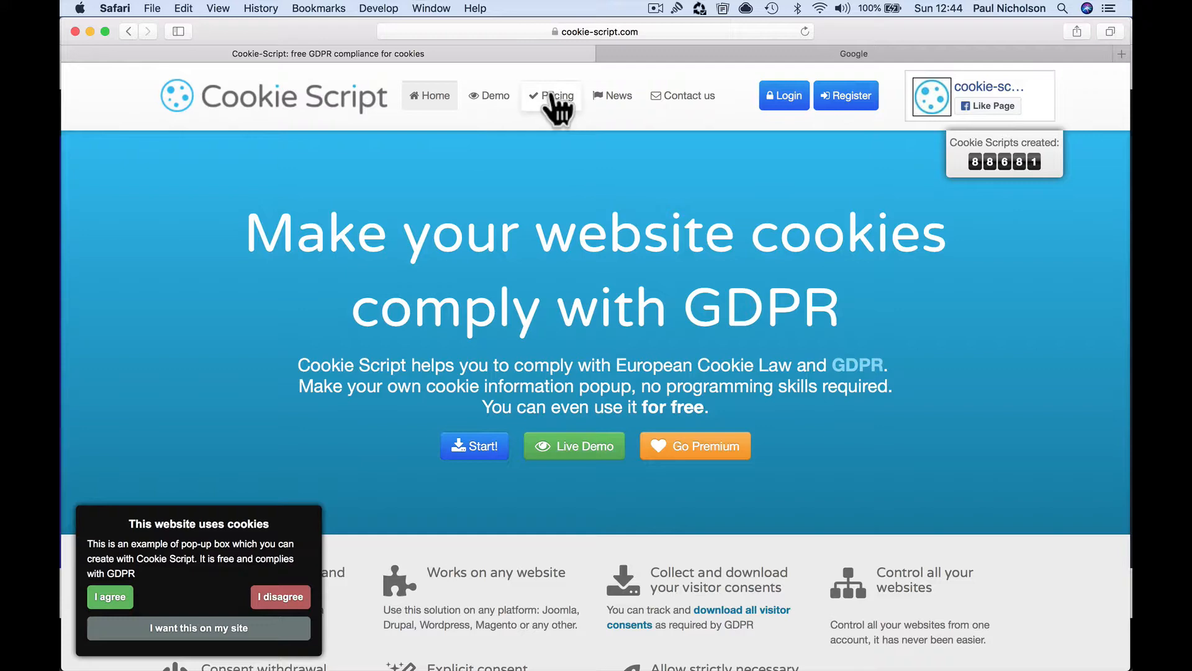
{"action": "left_click", "coordinate": [552, 95]}
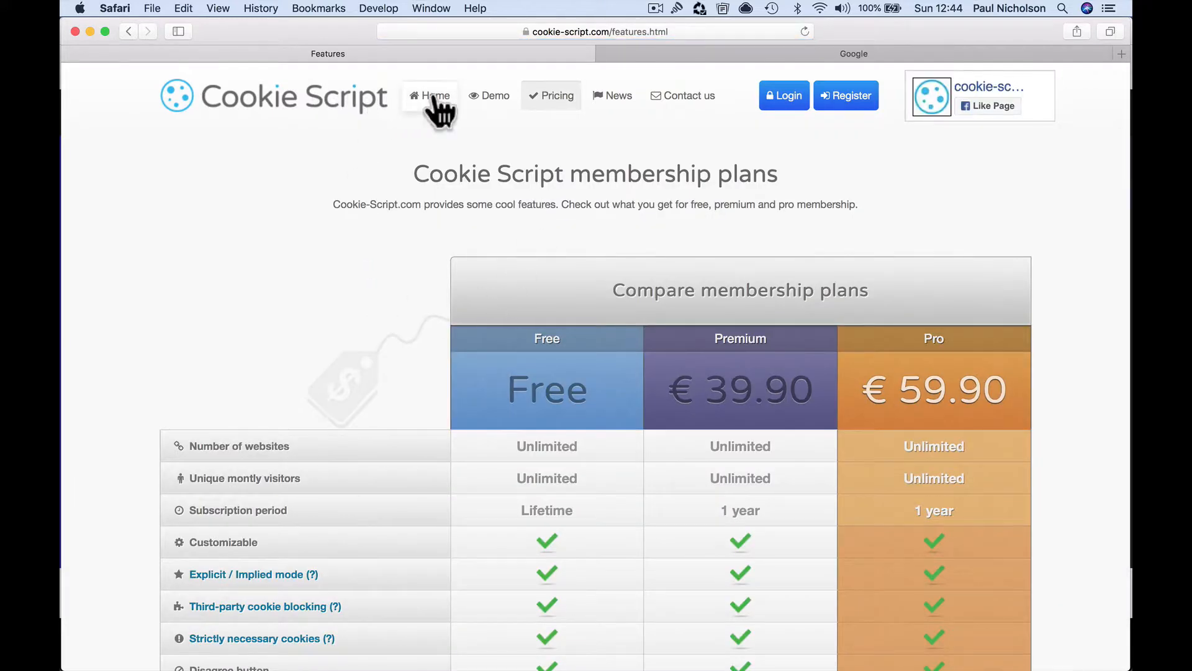
{"action": "left_click", "coordinate": [429, 94]}
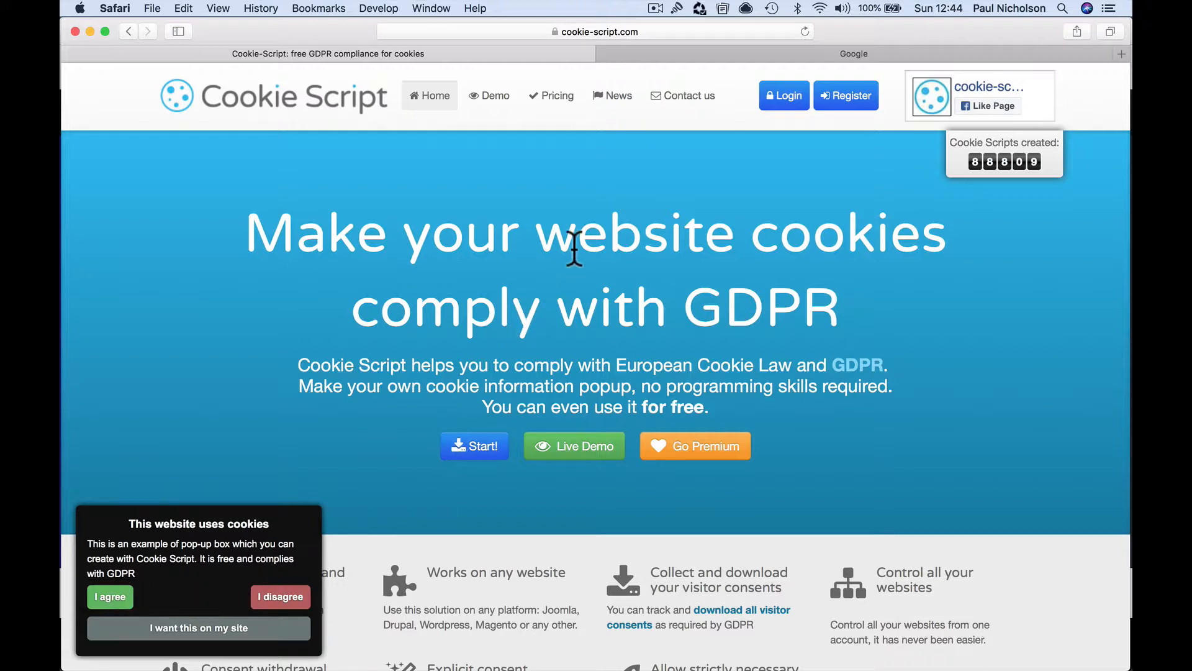
{"action": "mouse_move", "coordinate": [629, 187]}
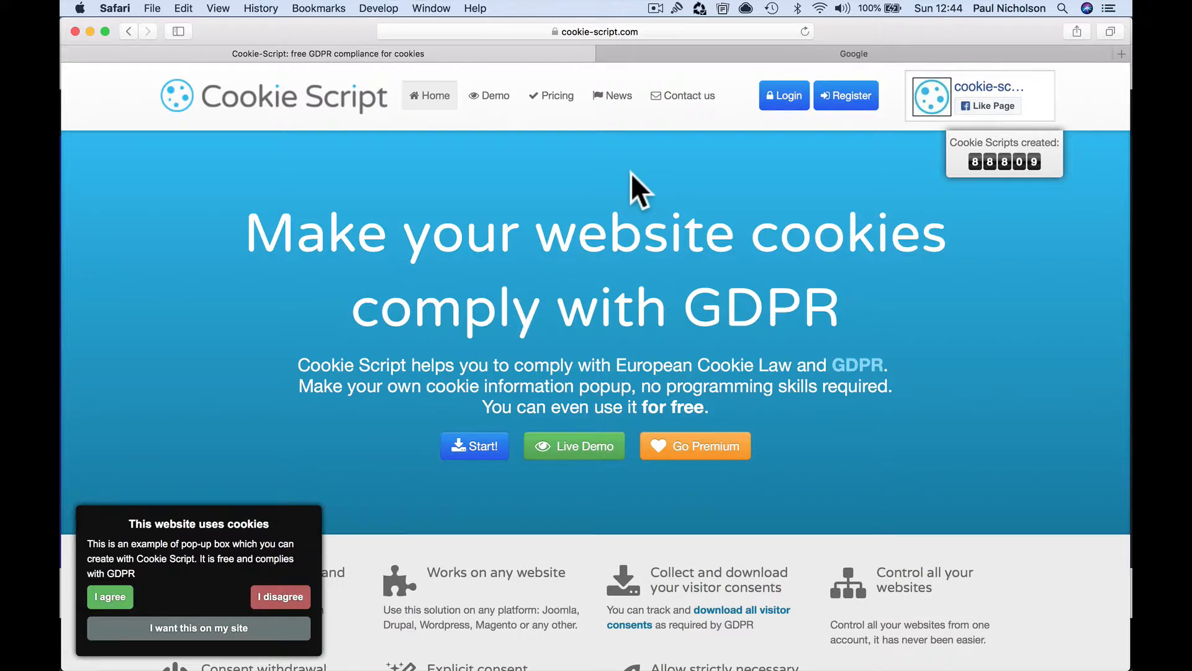
{"action": "left_click", "coordinate": [552, 96]}
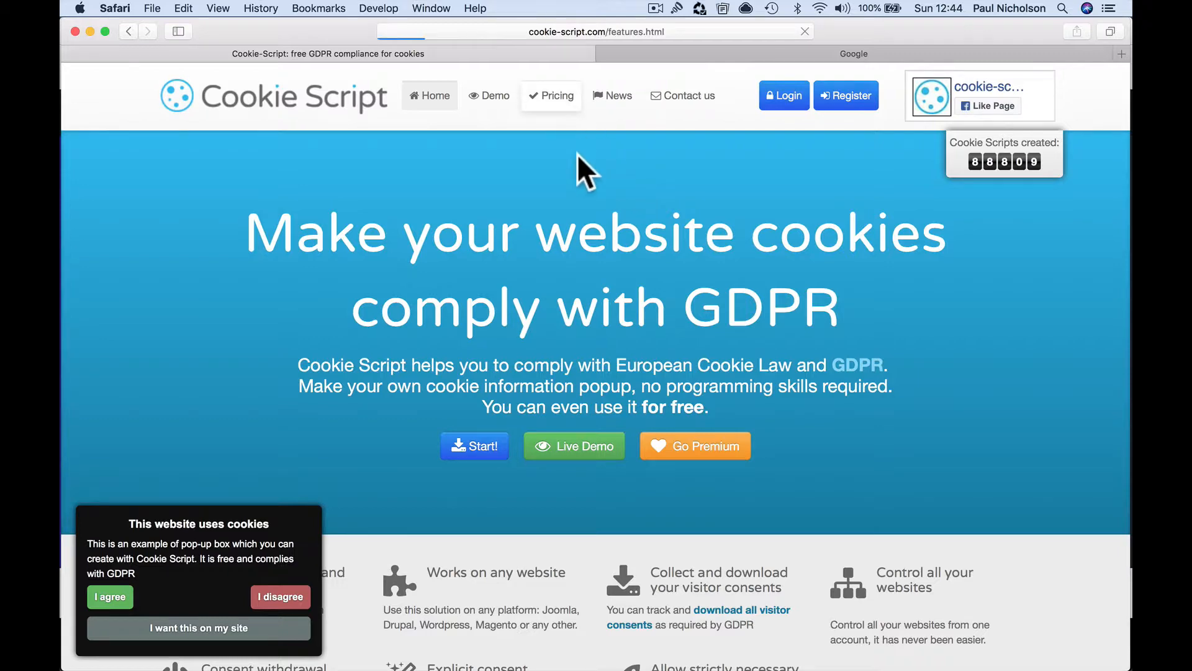
{"action": "left_click", "coordinate": [552, 95]}
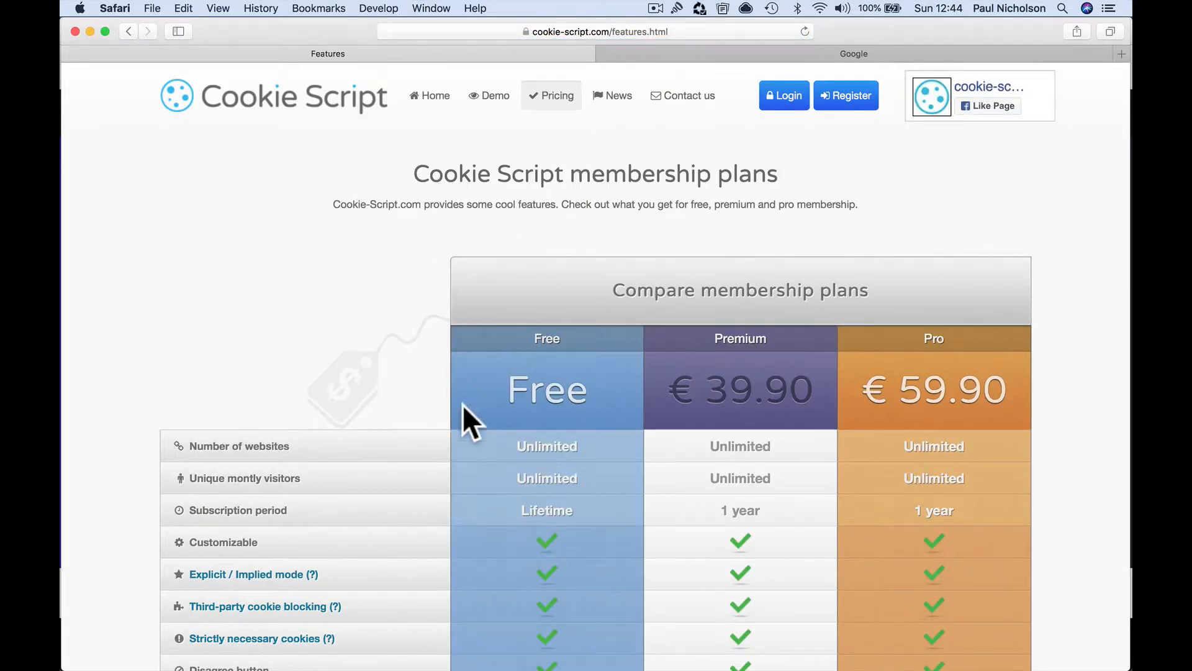
{"action": "scroll", "scroll_direction": "down", "scroll_amount": 3}
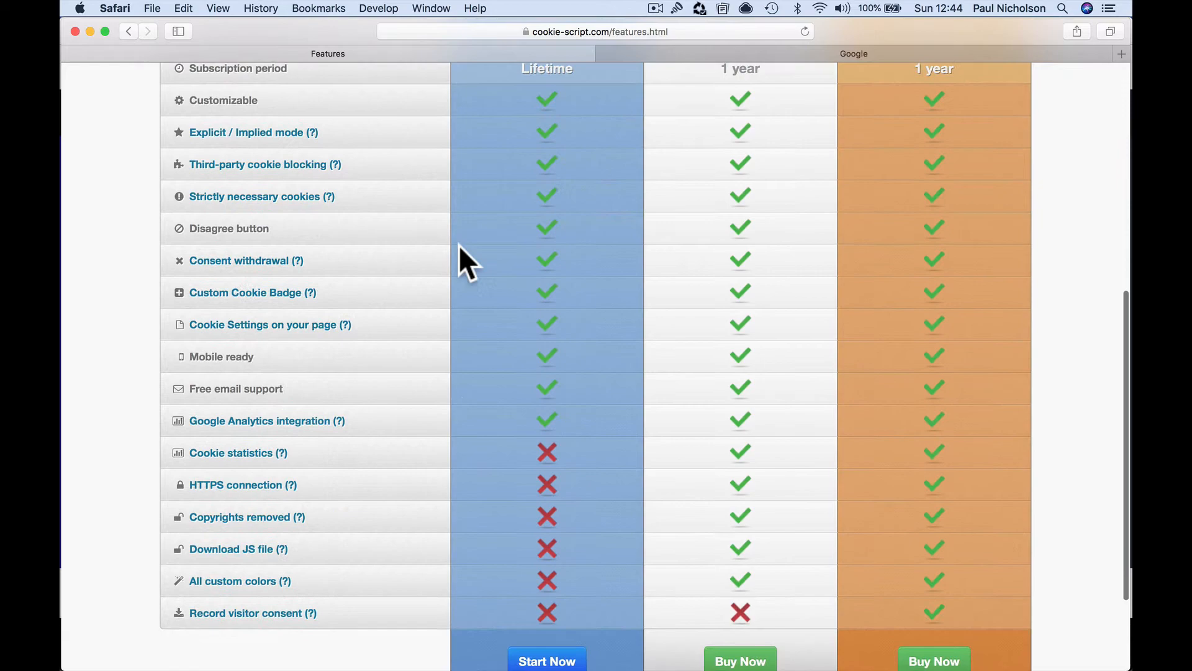
{"action": "scroll", "scroll_direction": "down", "scroll_amount": 3}
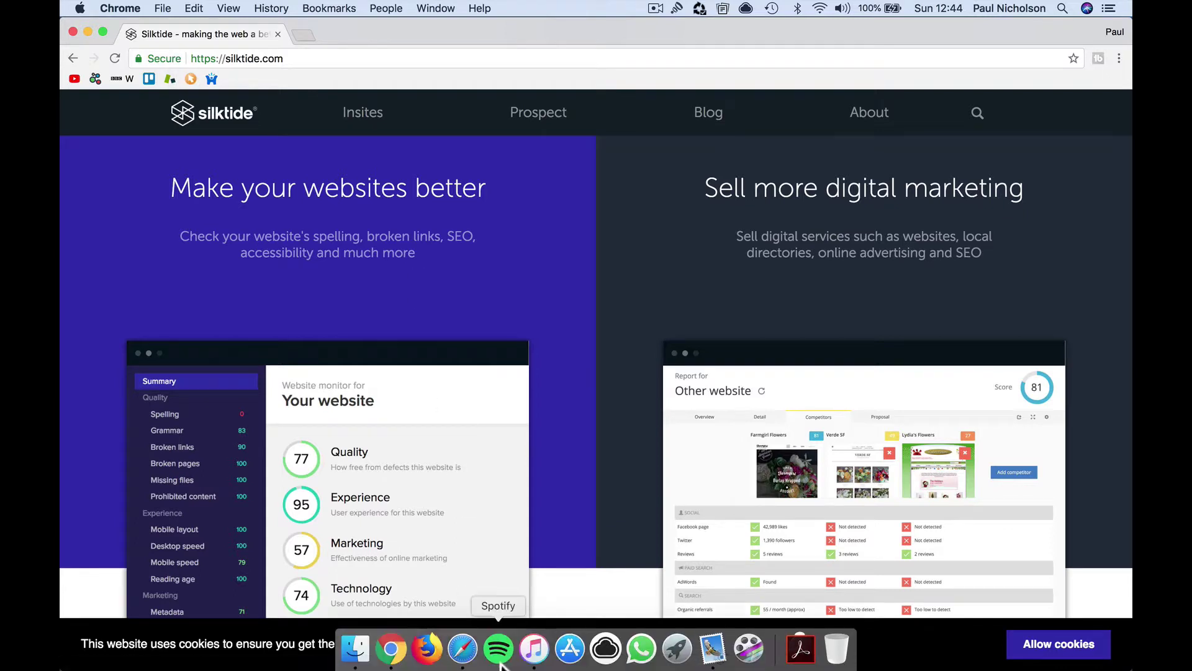
{"action": "left_click", "coordinate": [462, 648]}
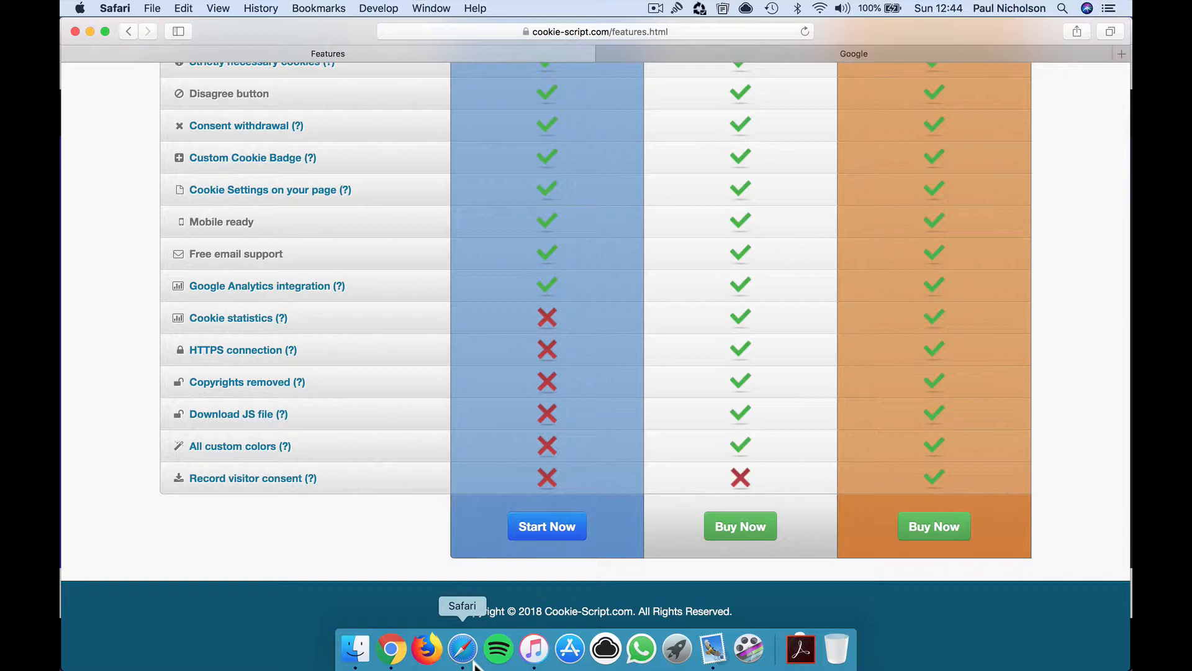
{"action": "mouse_move", "coordinate": [385, 574]}
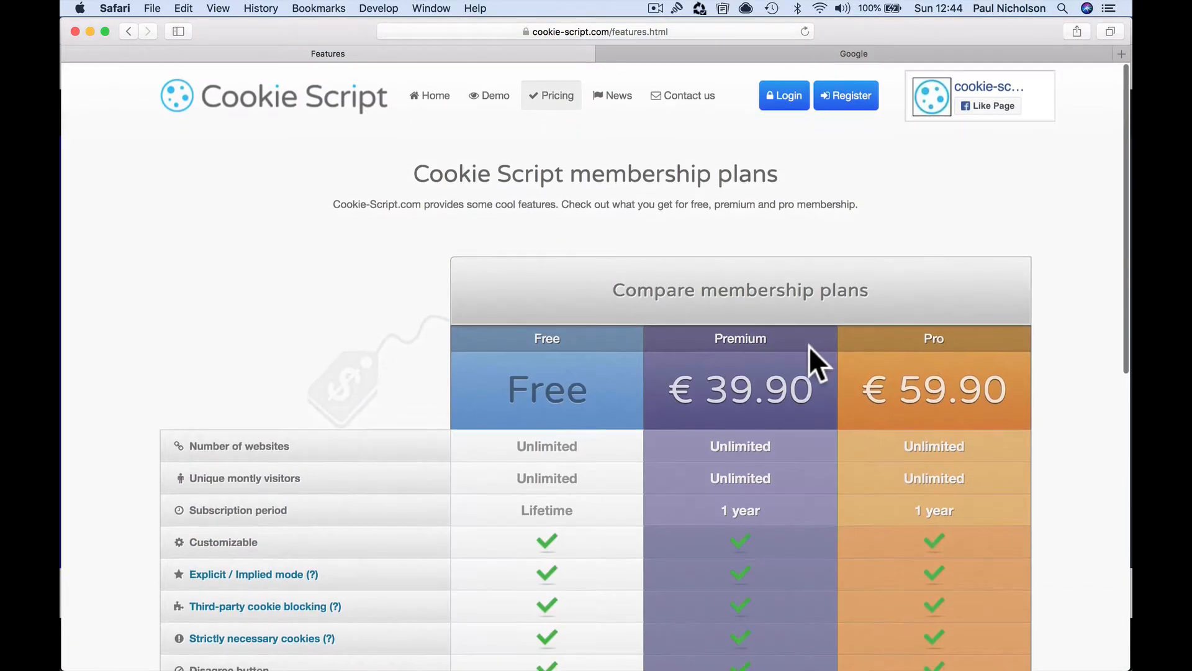
{"action": "scroll", "scroll_direction": "down", "scroll_amount": 3}
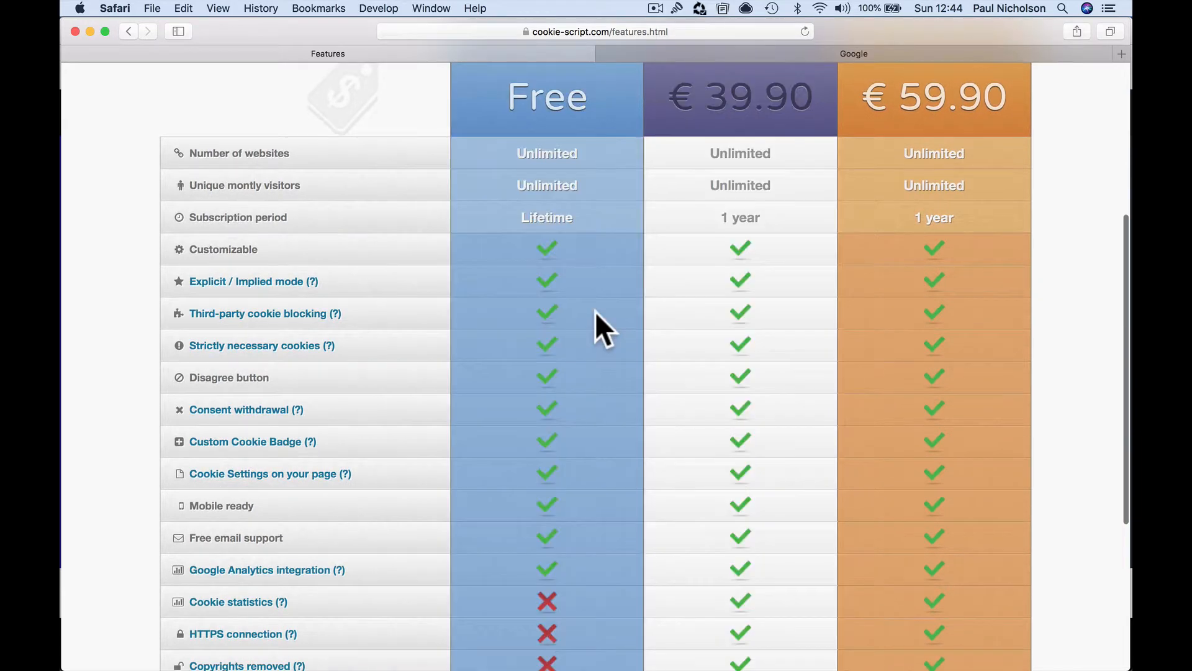
{"action": "scroll", "scroll_direction": "down", "scroll_amount": 3}
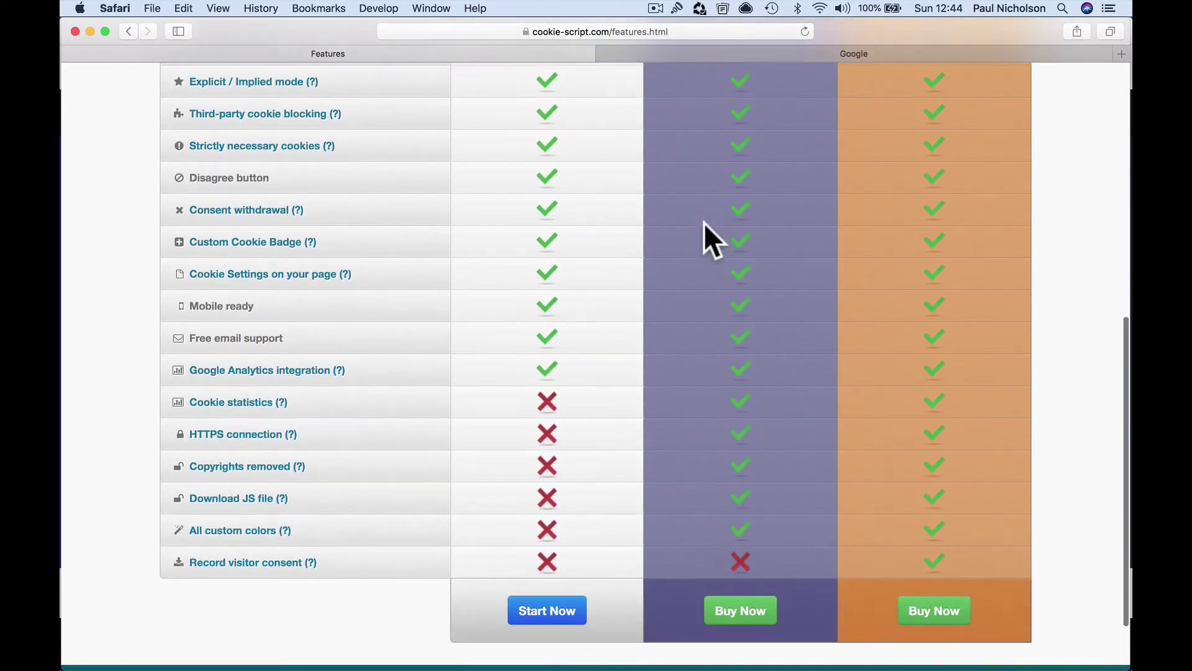
{"action": "scroll", "scroll_direction": "down", "scroll_amount": 3}
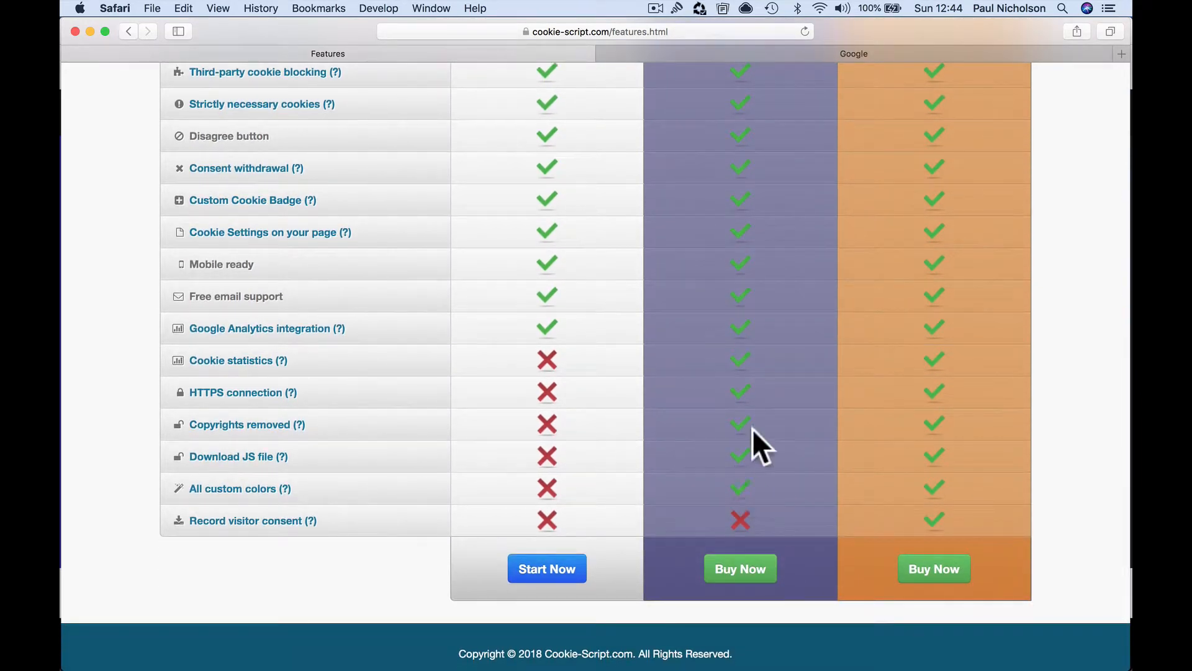
{"action": "mouse_move", "coordinate": [745, 169]}
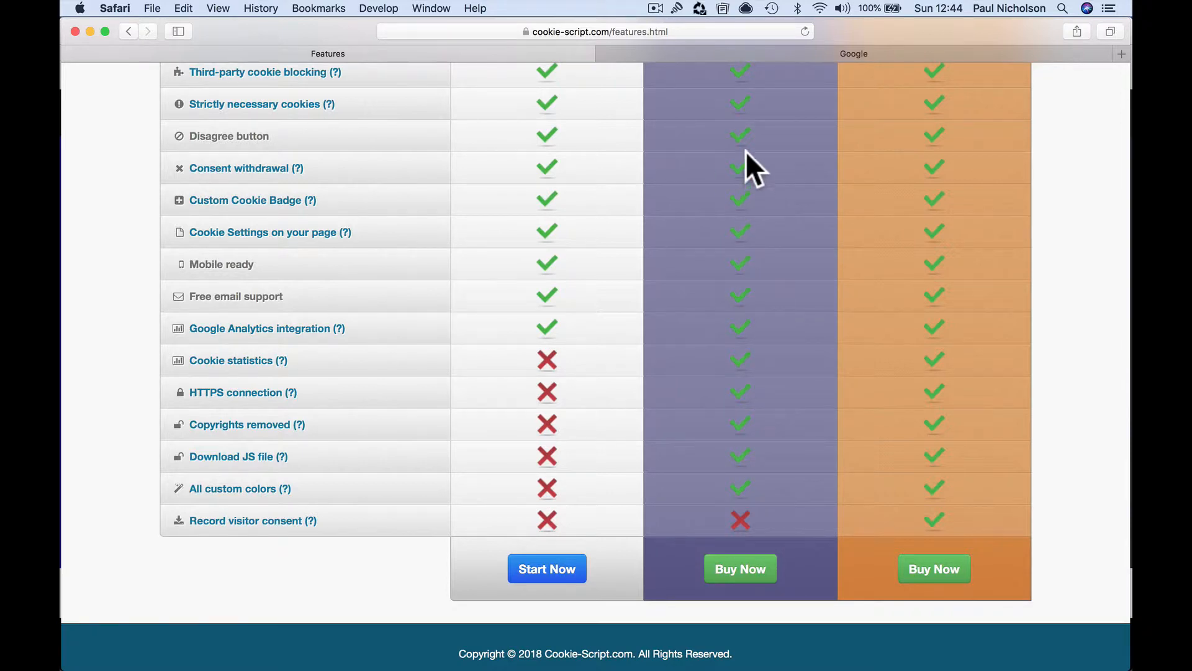
{"action": "scroll", "scroll_direction": "up", "scroll_amount": 3}
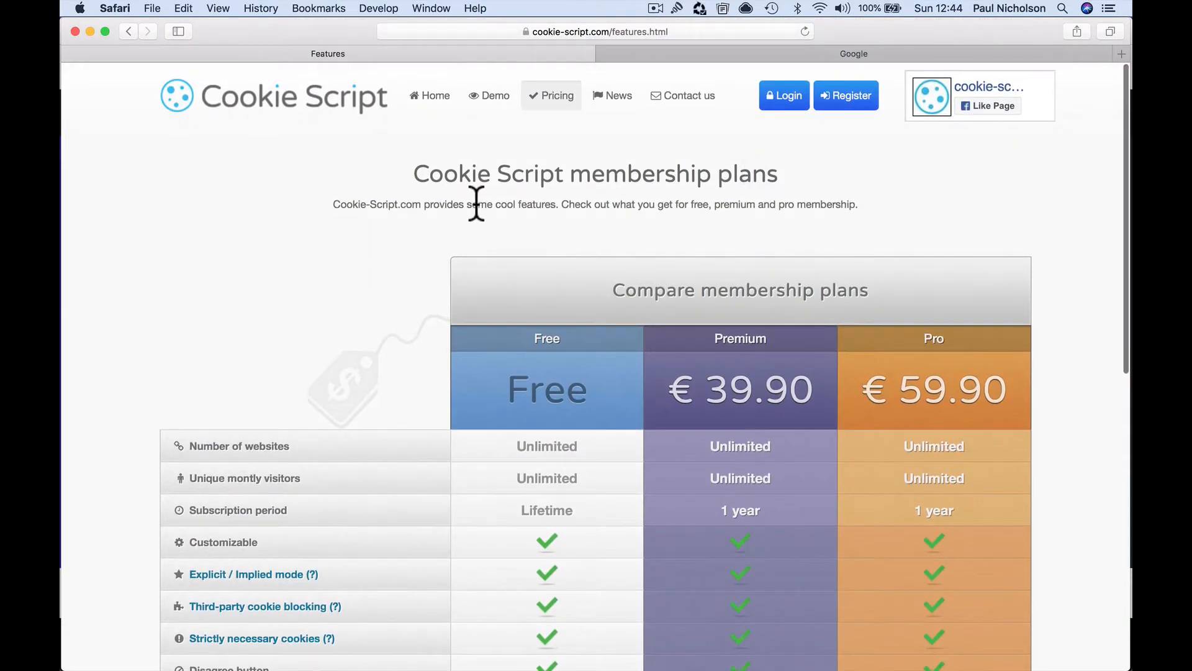
{"action": "left_click", "coordinate": [429, 95]}
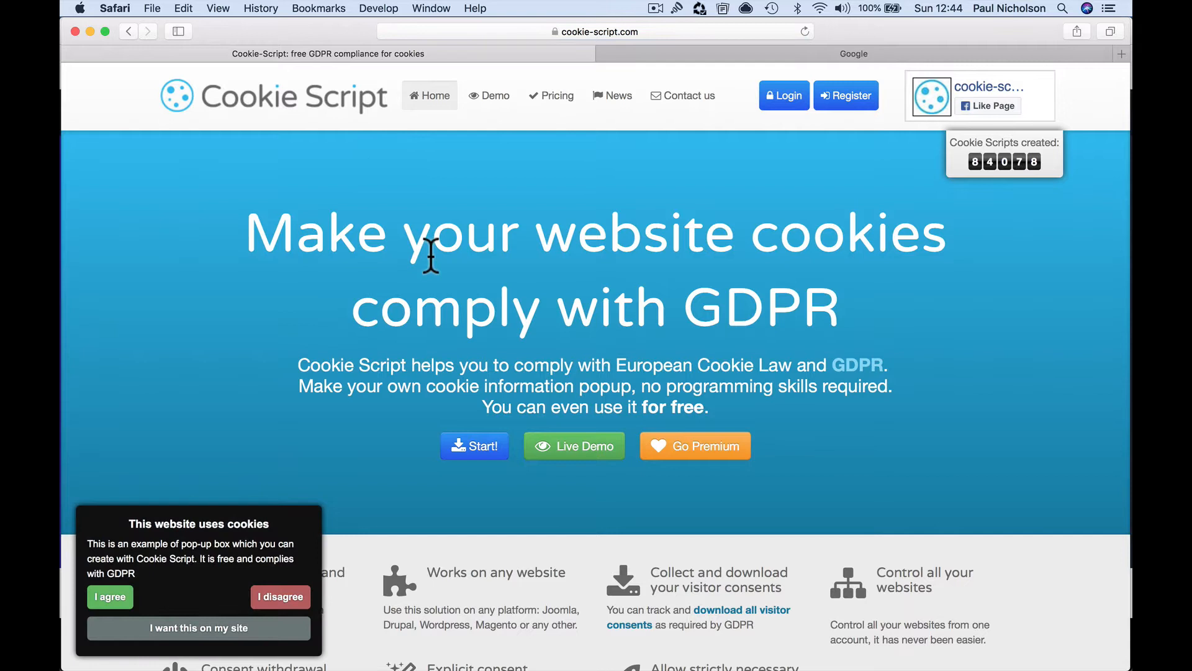
{"action": "left_click", "coordinate": [599, 32]}
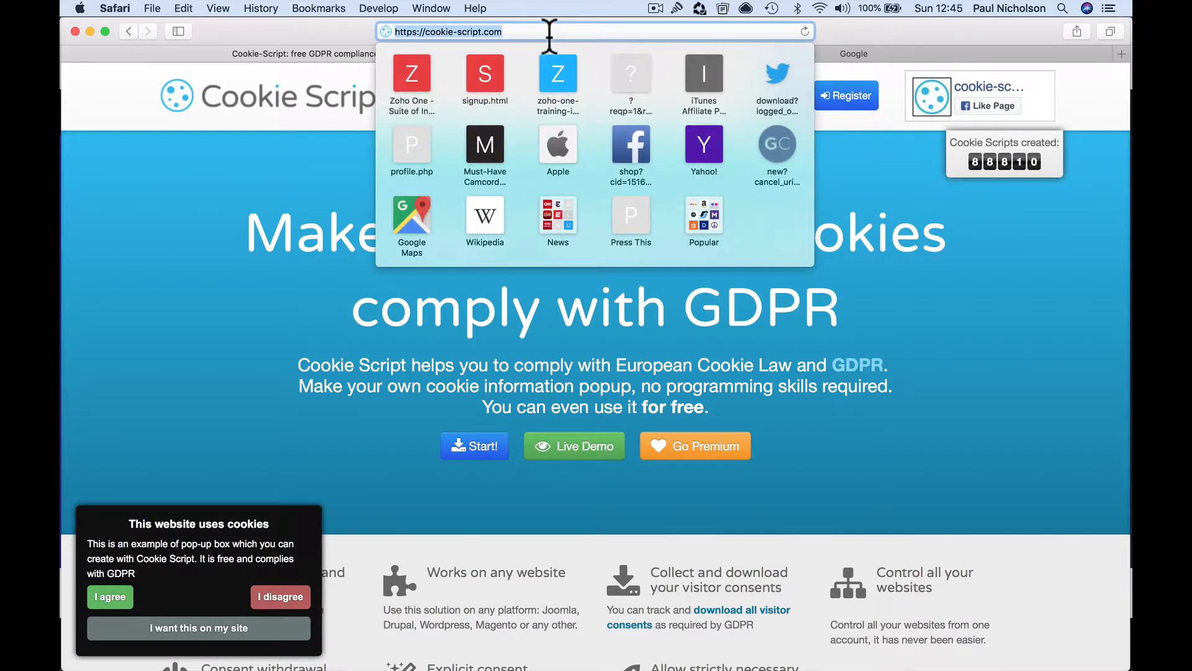
Step: Visit ebay.com and then the Zazzle website from the address bar
{"action": "type", "text": "ebay.com"}
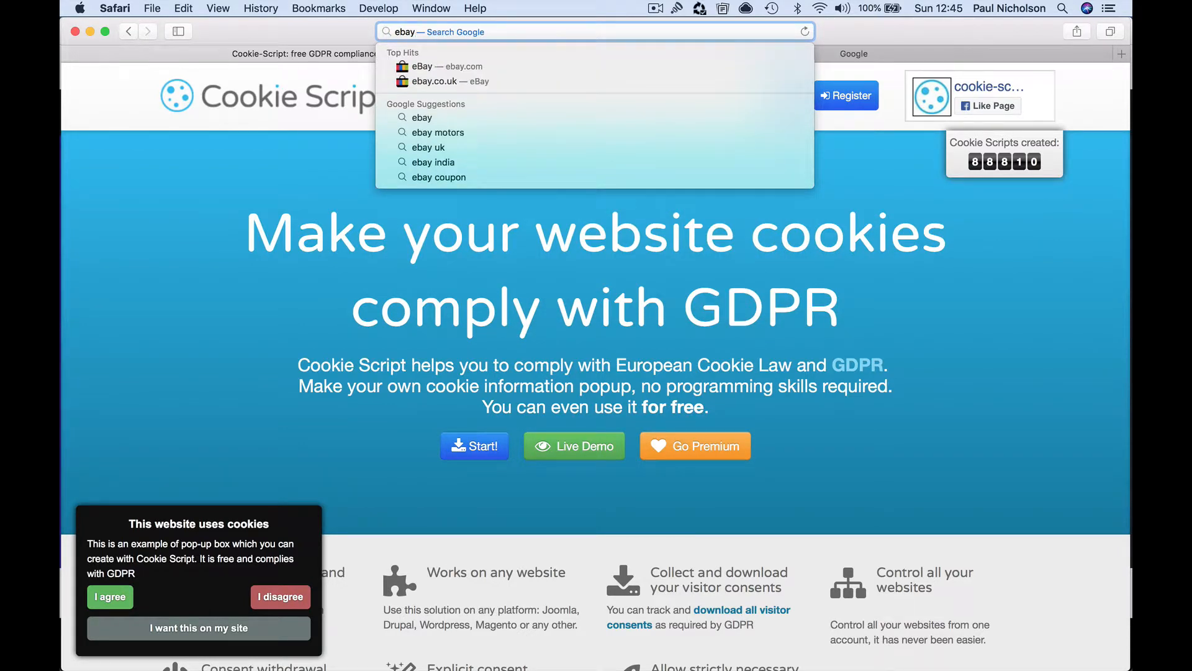
{"action": "left_click", "coordinate": [445, 66]}
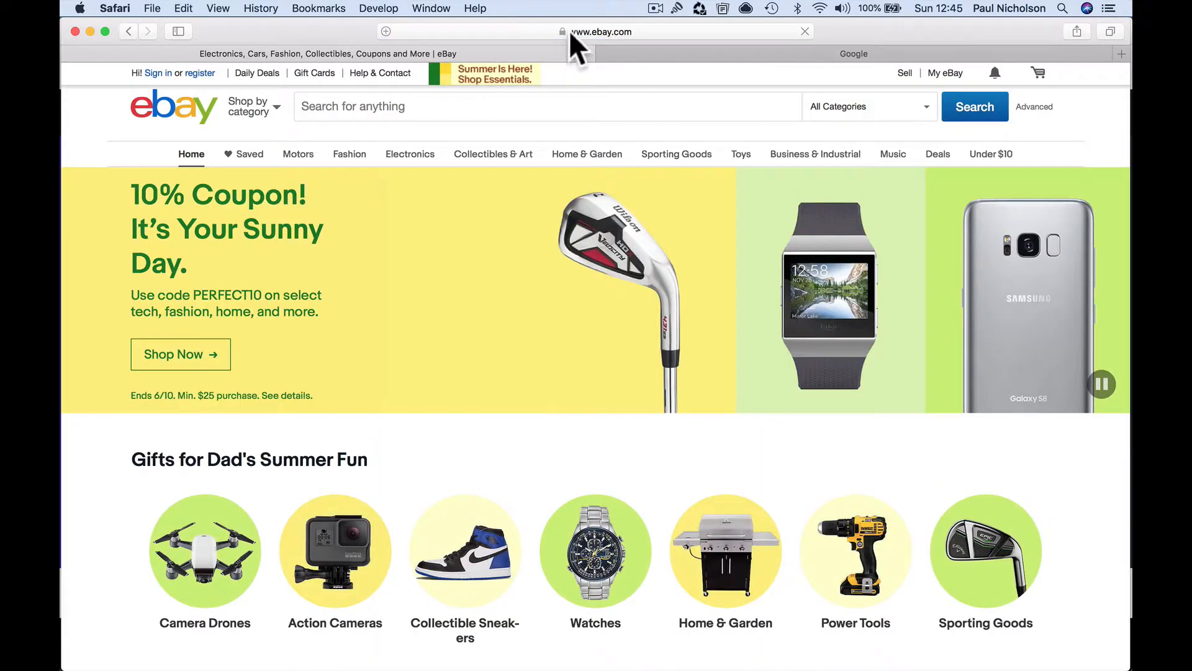
{"action": "type", "text": "zazzle.c"}
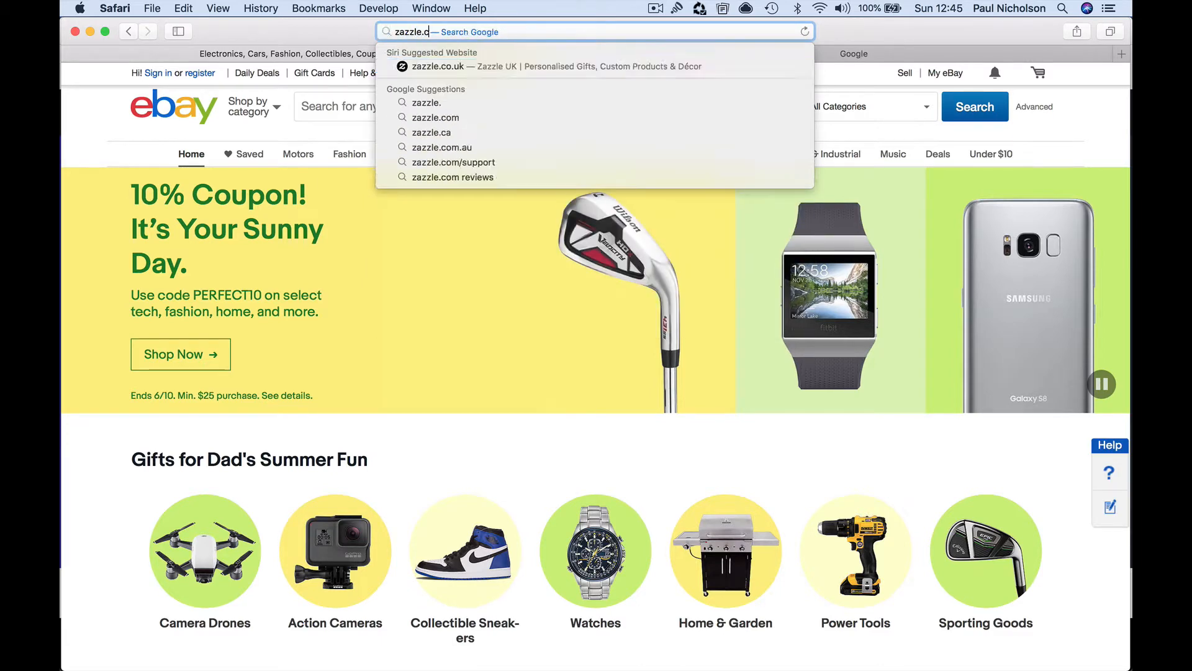
{"action": "left_click", "coordinate": [438, 65]}
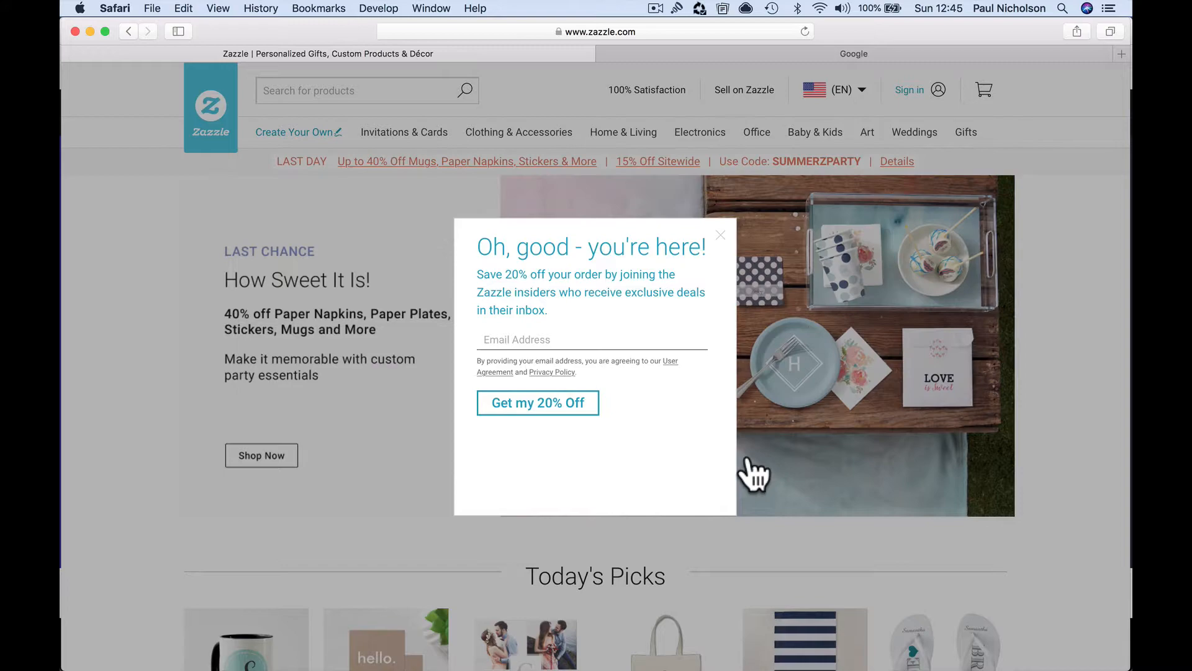
{"action": "mouse_move", "coordinate": [740, 243]}
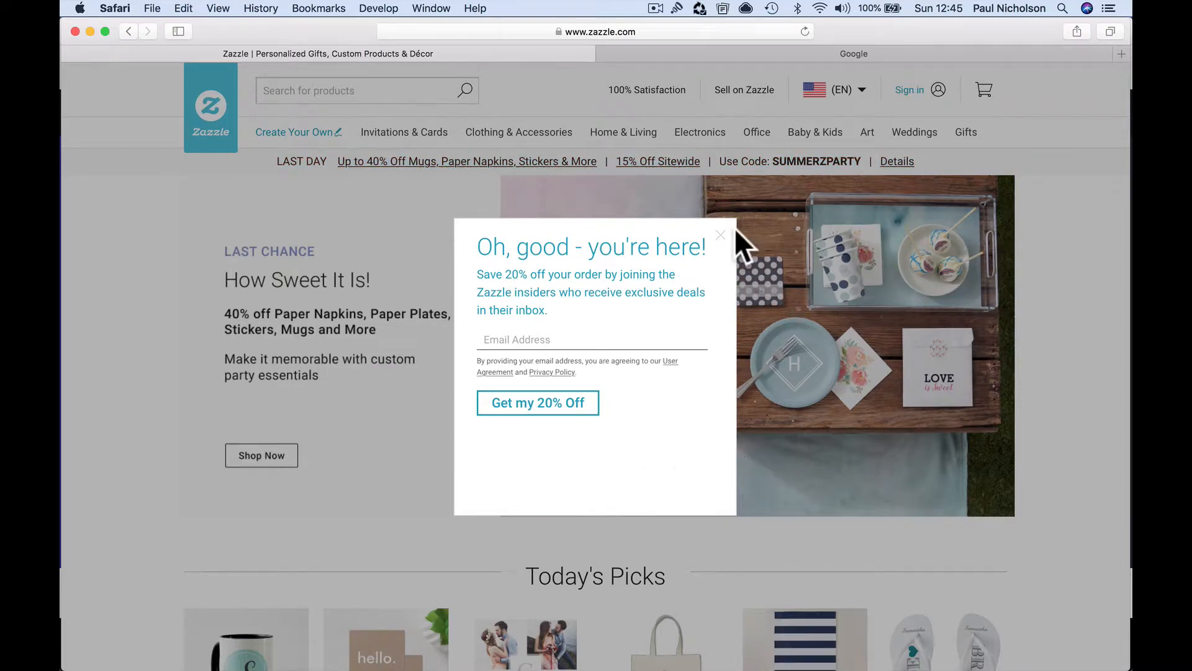
Step: Dismiss Zazzle's sign-up popups and switch to the United Kingdom site
{"action": "left_click", "coordinate": [840, 89]}
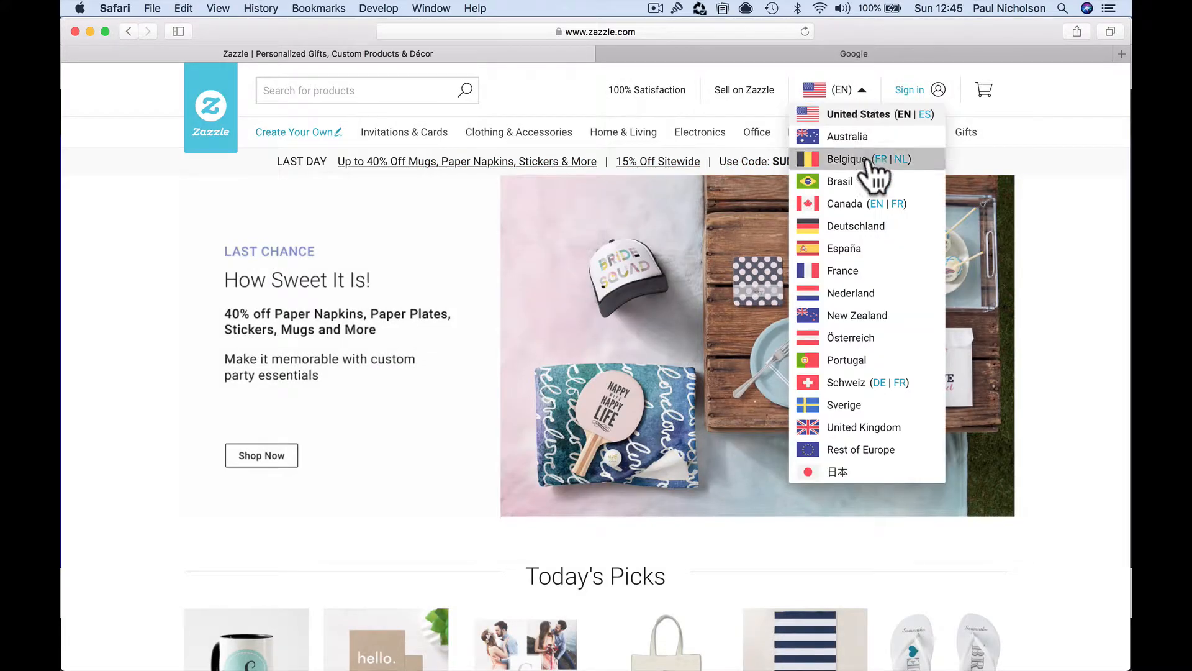
{"action": "left_click", "coordinate": [840, 90]}
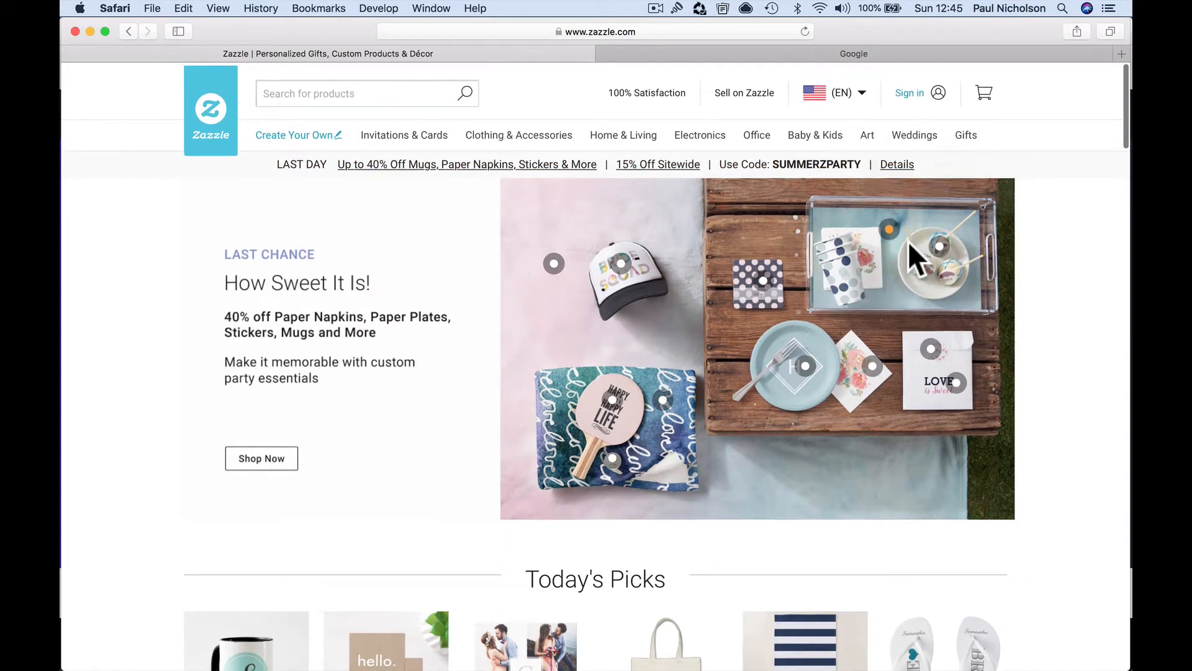
{"action": "left_click", "coordinate": [839, 92]}
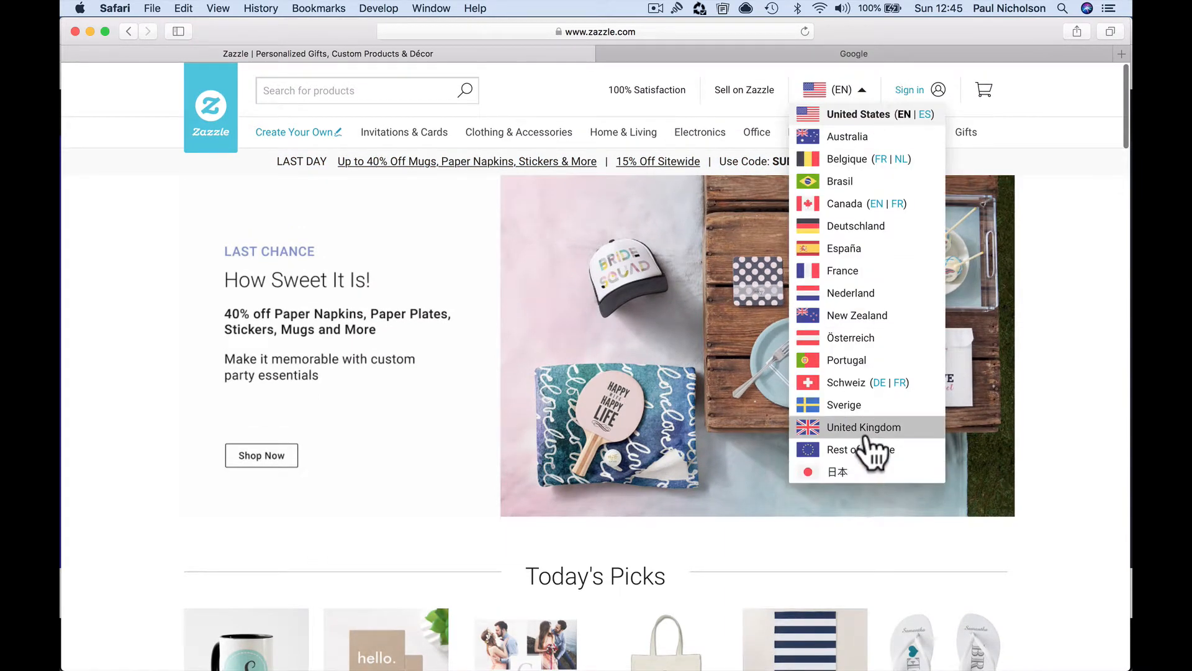
{"action": "left_click", "coordinate": [863, 427]}
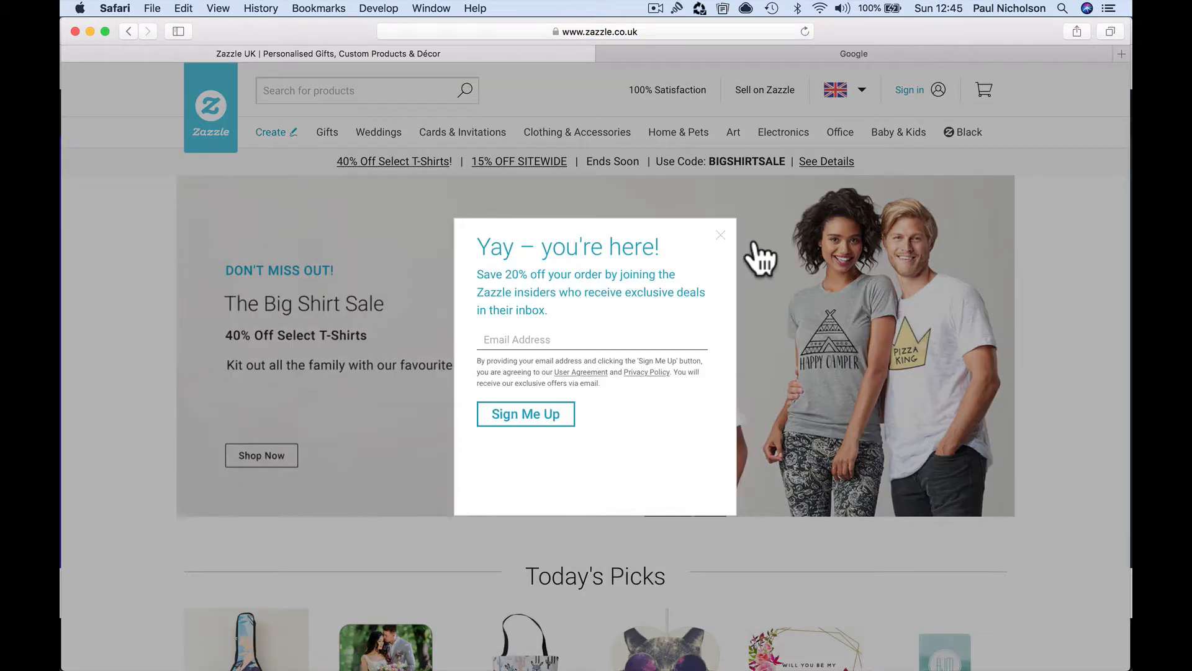
{"action": "left_click", "coordinate": [720, 235]}
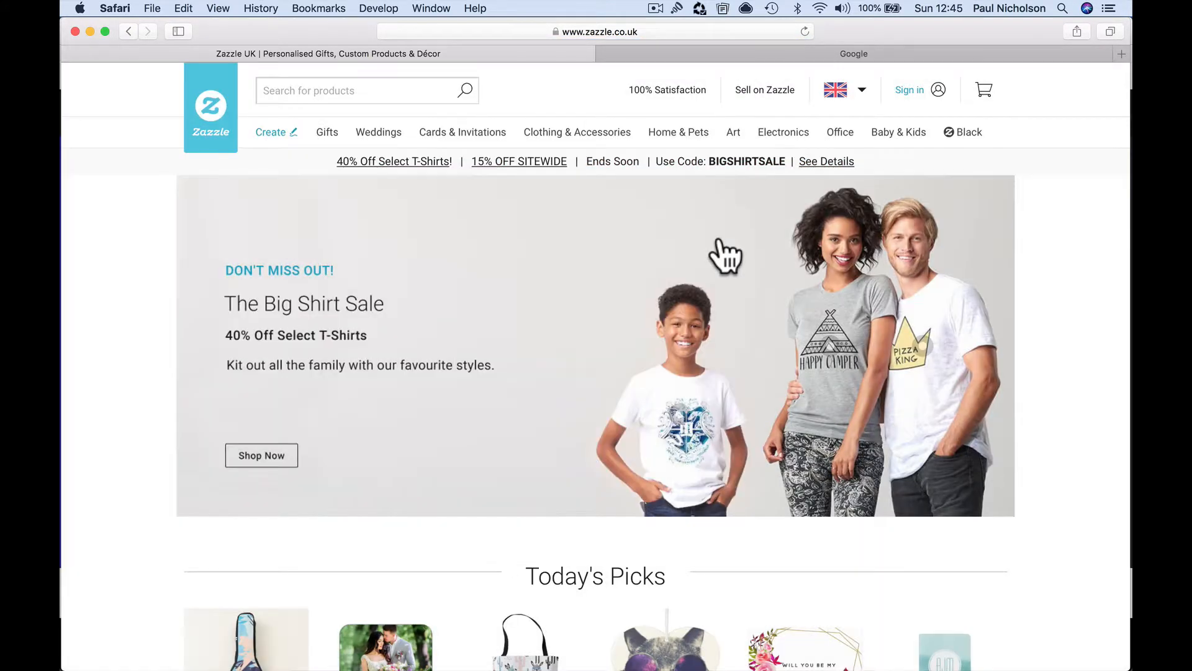
{"action": "mouse_move", "coordinate": [593, 94]}
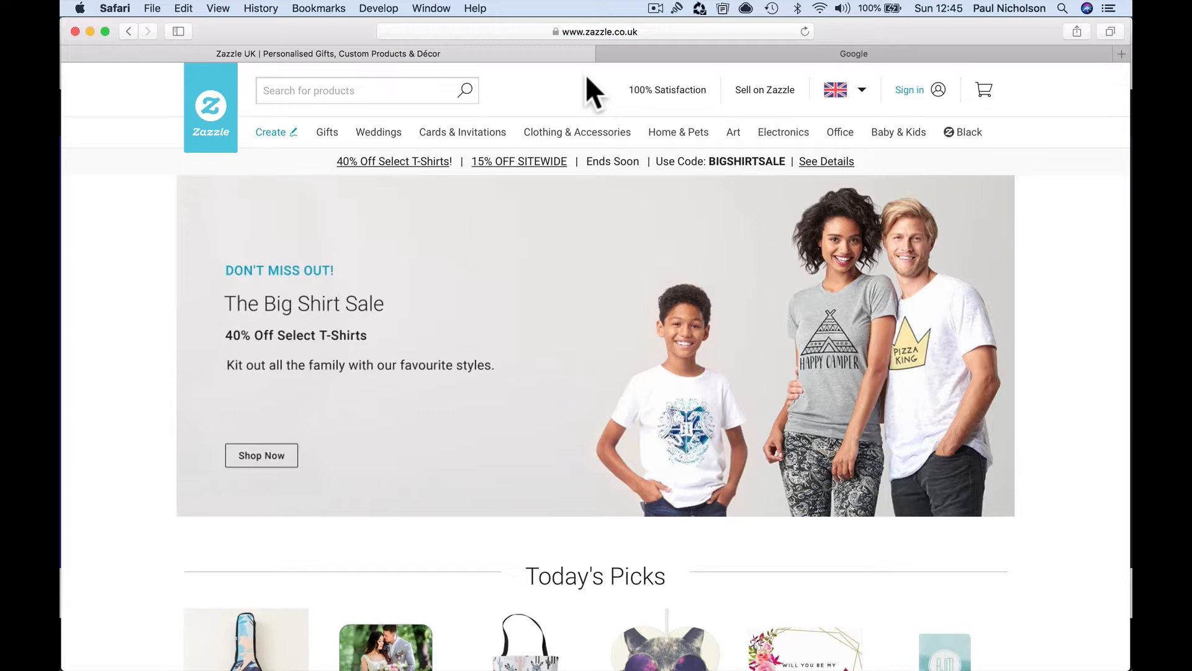
{"action": "left_click", "coordinate": [597, 32]}
{"action": "type", "text": "bbc"}
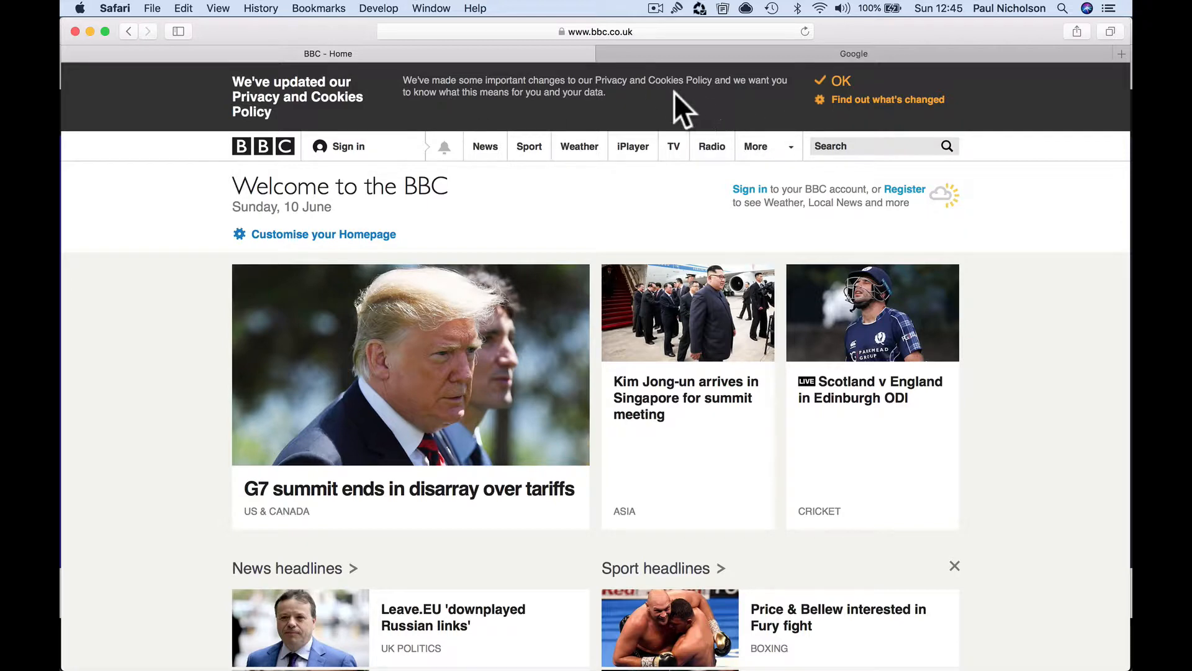
{"action": "mouse_move", "coordinate": [514, 122]}
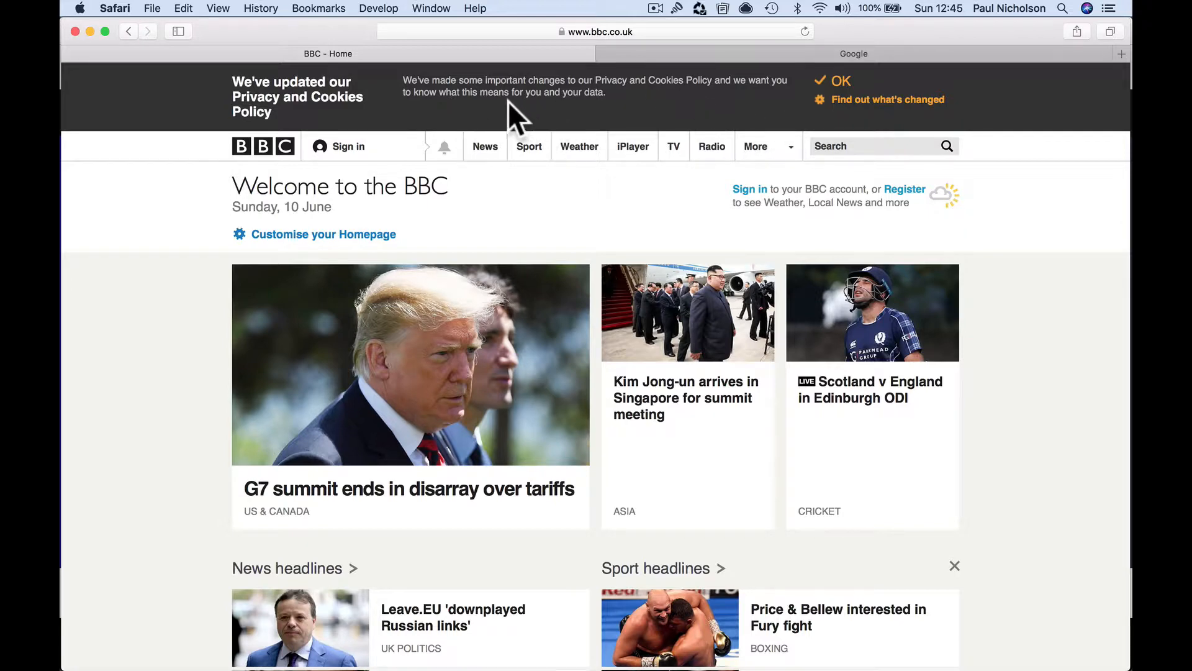
{"action": "mouse_move", "coordinate": [757, 106]}
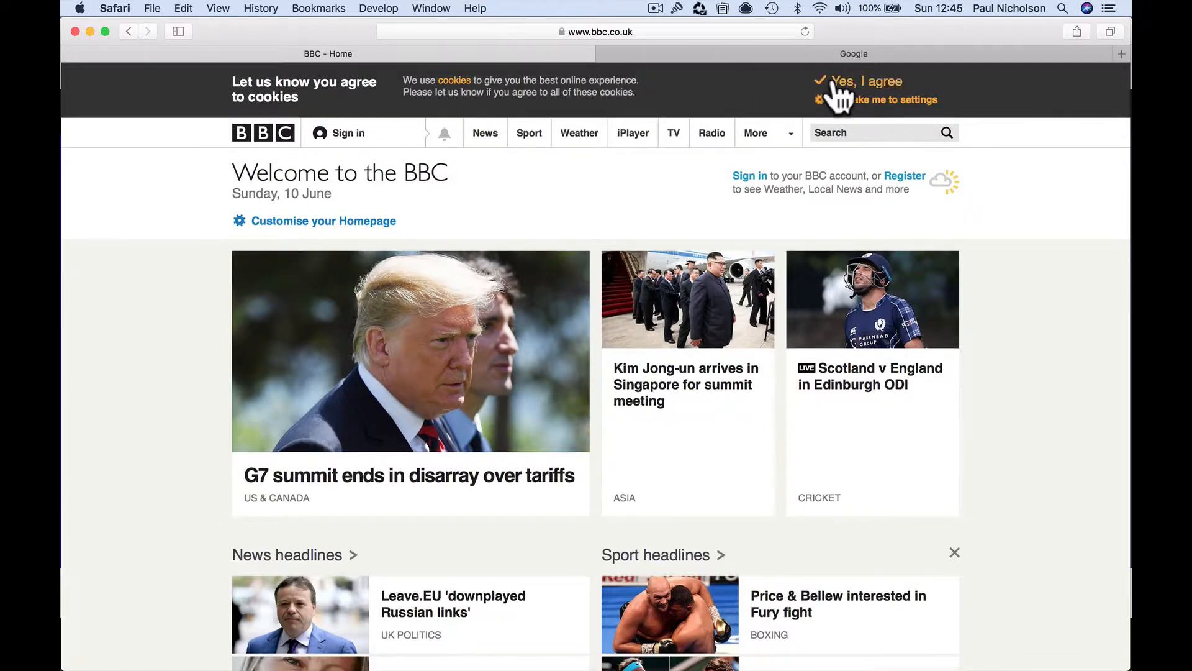
{"action": "mouse_move", "coordinate": [673, 65]}
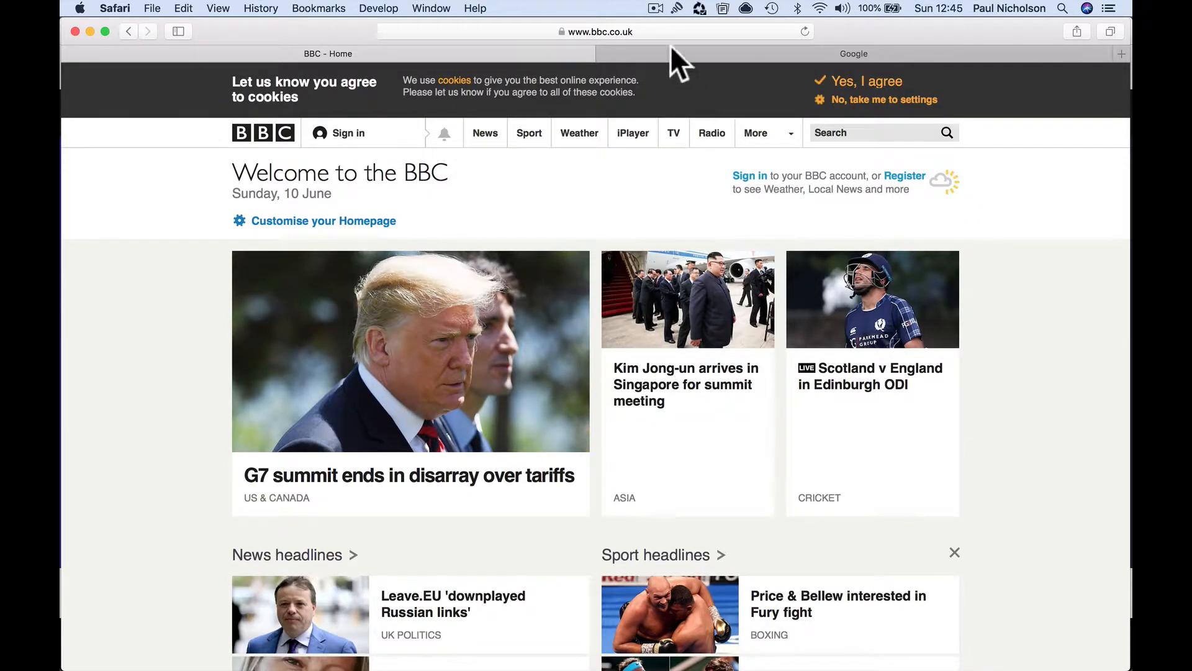
Step: Search Google for bbc iplayer and follow the Sky Go related search
{"action": "left_click", "coordinate": [598, 31]}
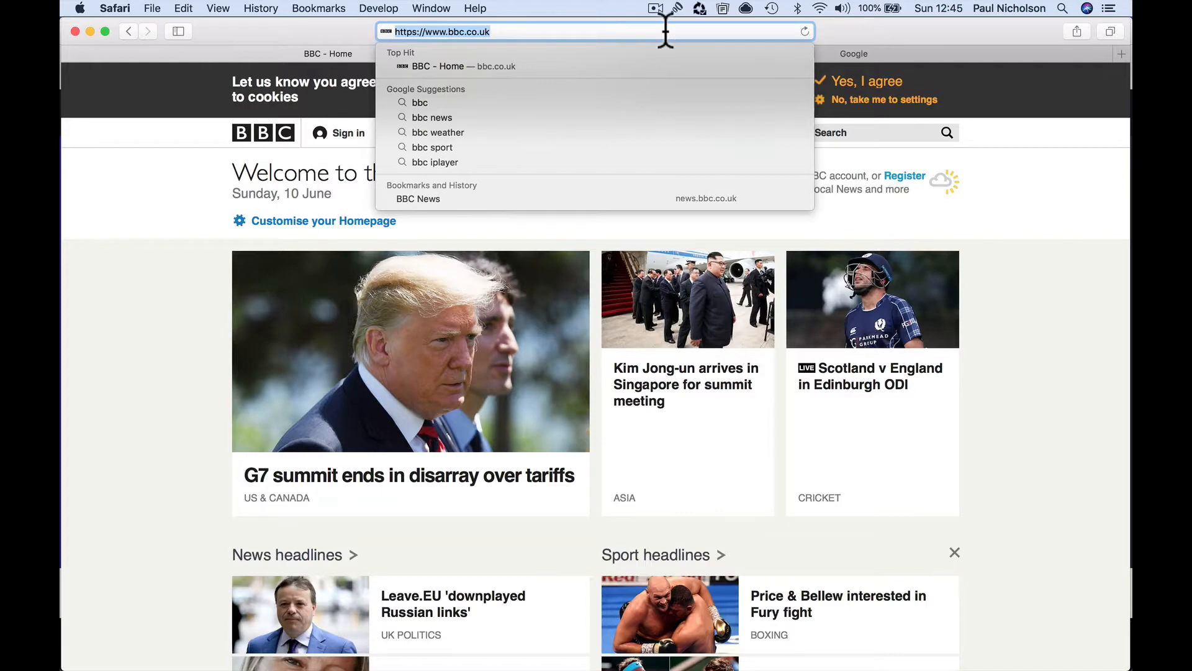
{"action": "left_click", "coordinate": [435, 162]}
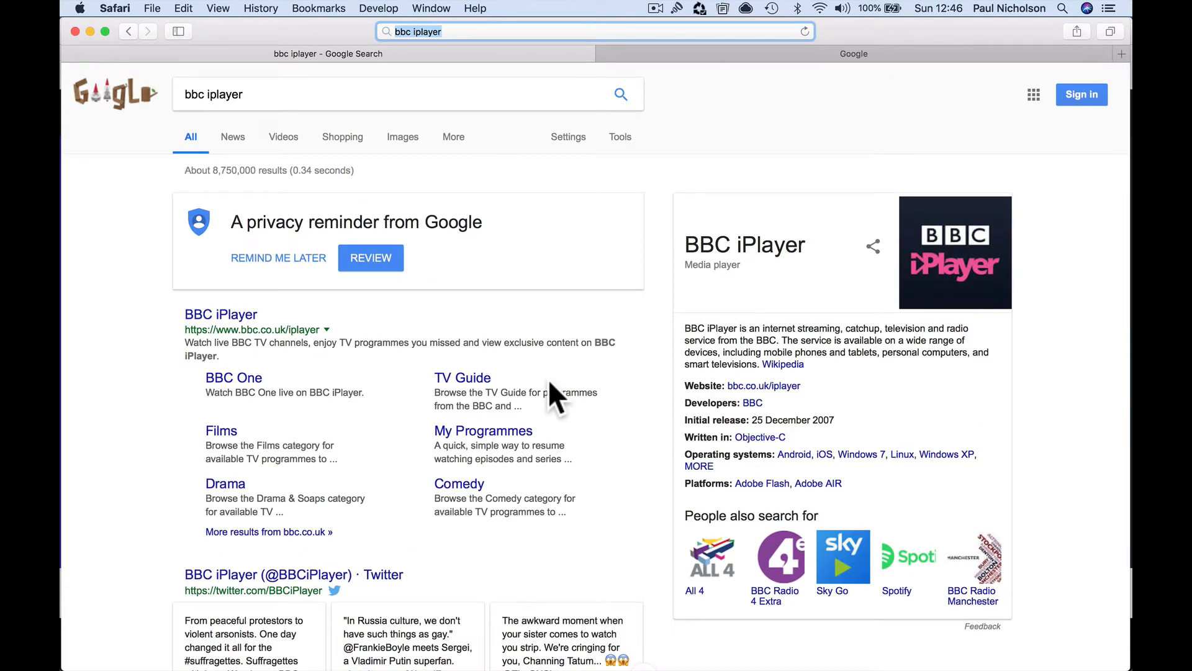
{"action": "mouse_move", "coordinate": [516, 197]}
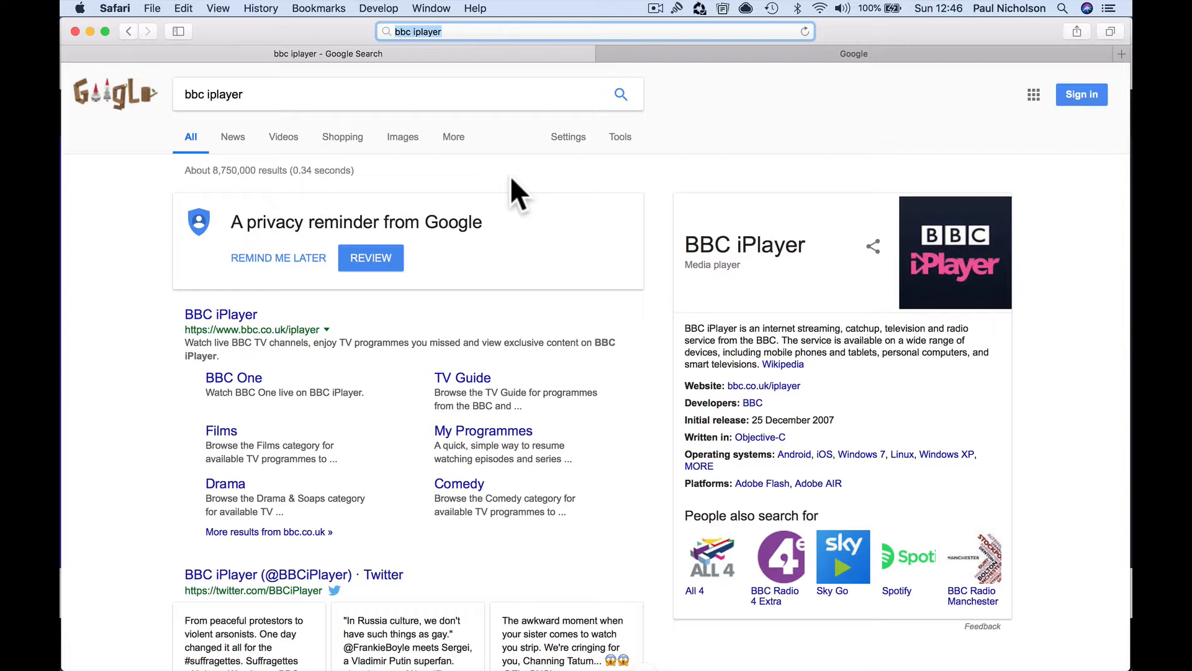
{"action": "mouse_move", "coordinate": [561, 391]}
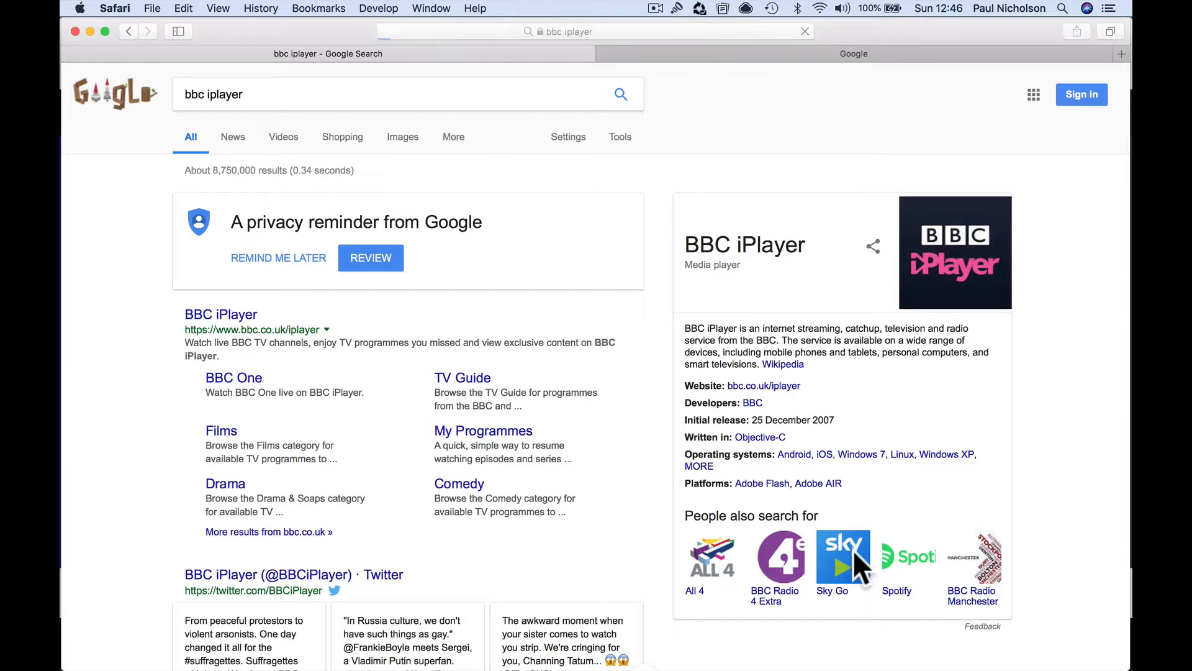
{"action": "left_click", "coordinate": [842, 555]}
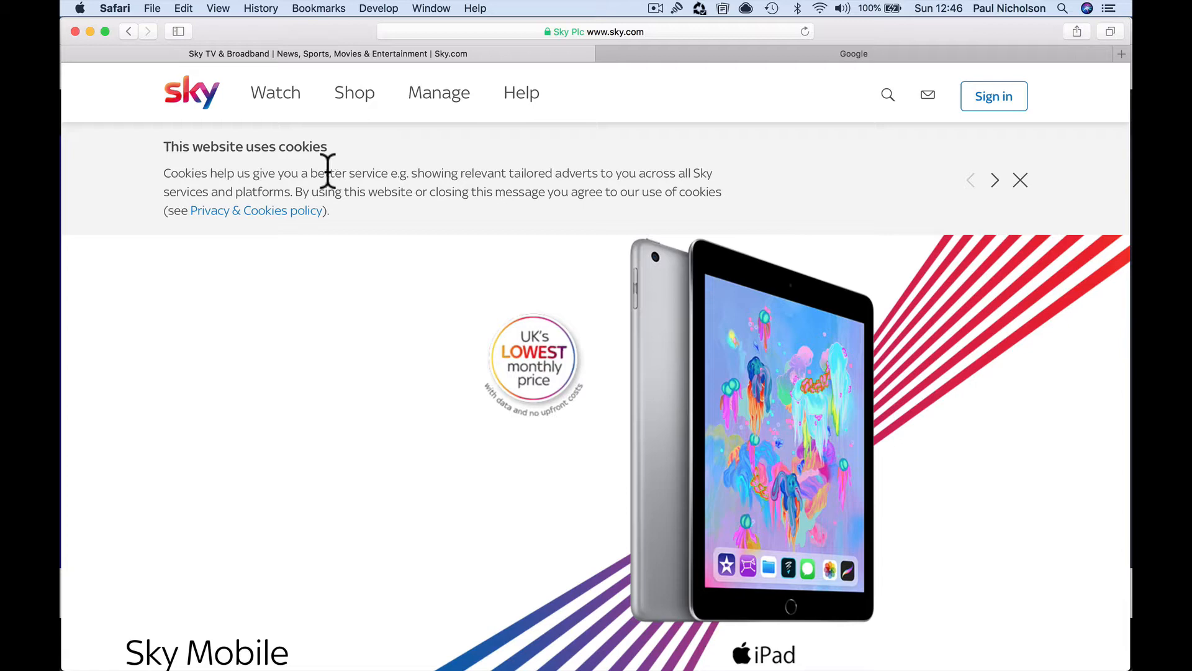
Step: Cycle through Sky's rotating banner messages around its cookie notice
{"action": "left_click", "coordinate": [995, 180]}
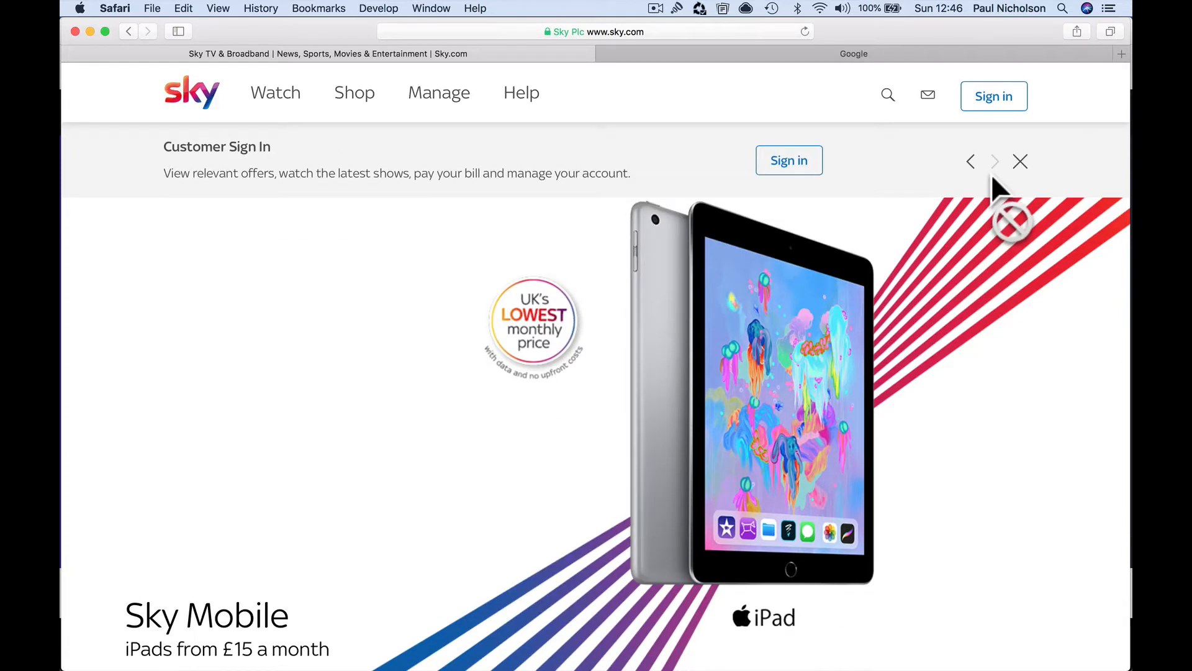
{"action": "left_click", "coordinate": [994, 161]}
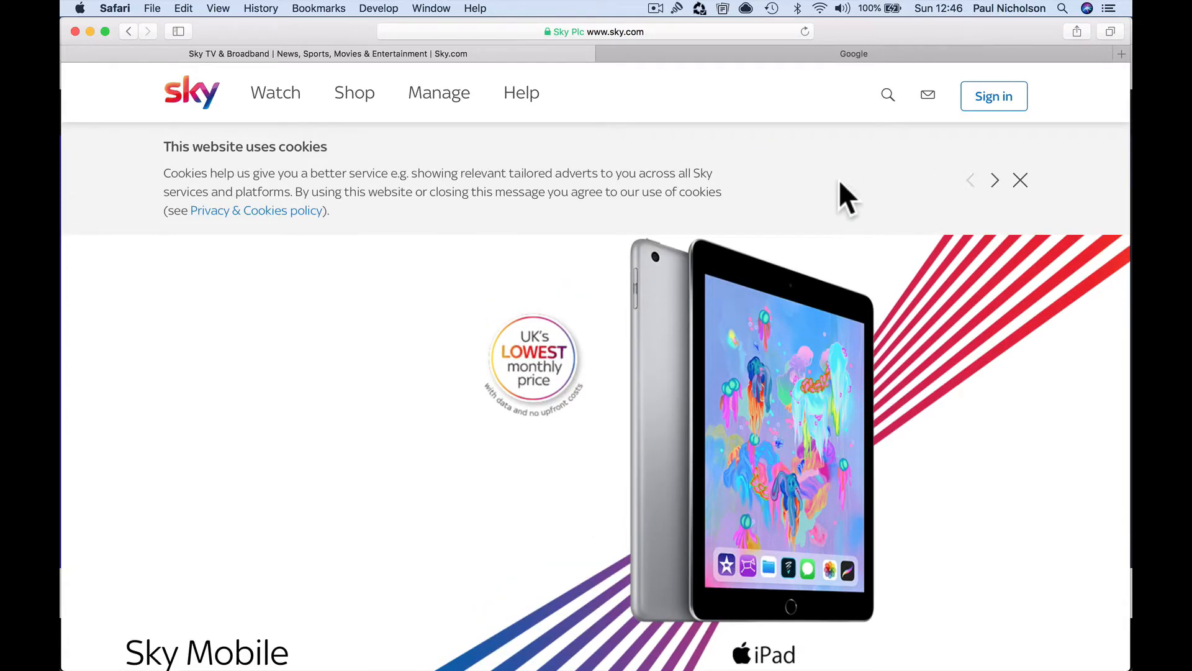
{"action": "mouse_move", "coordinate": [820, 193]}
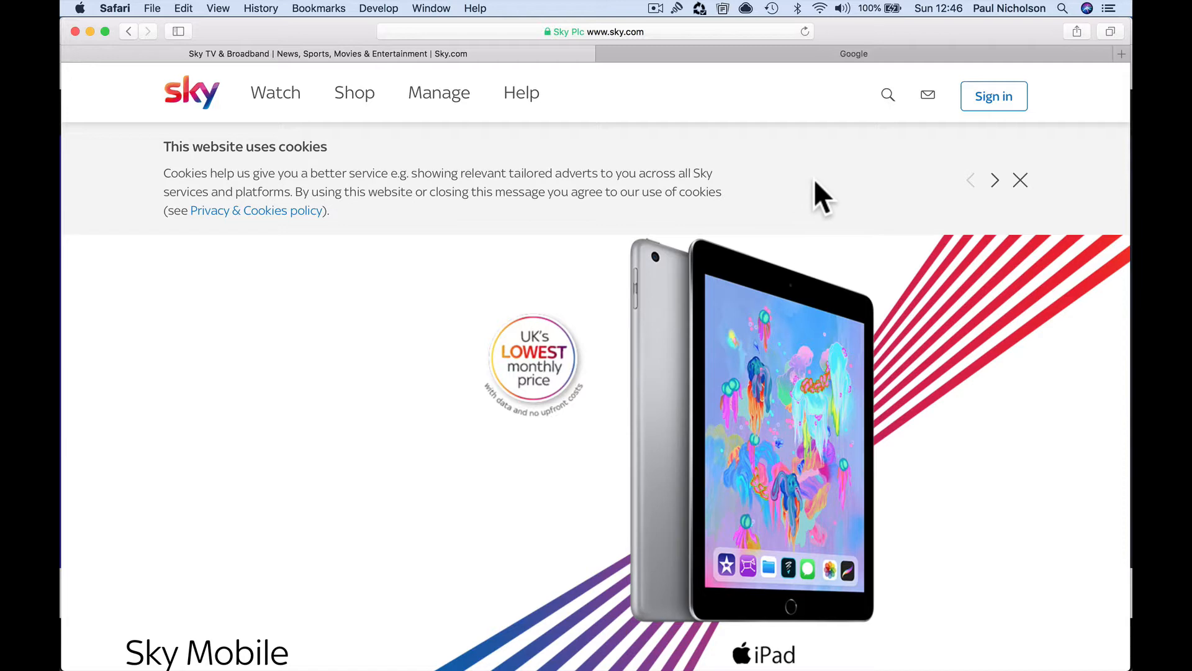
{"action": "left_click", "coordinate": [994, 180]}
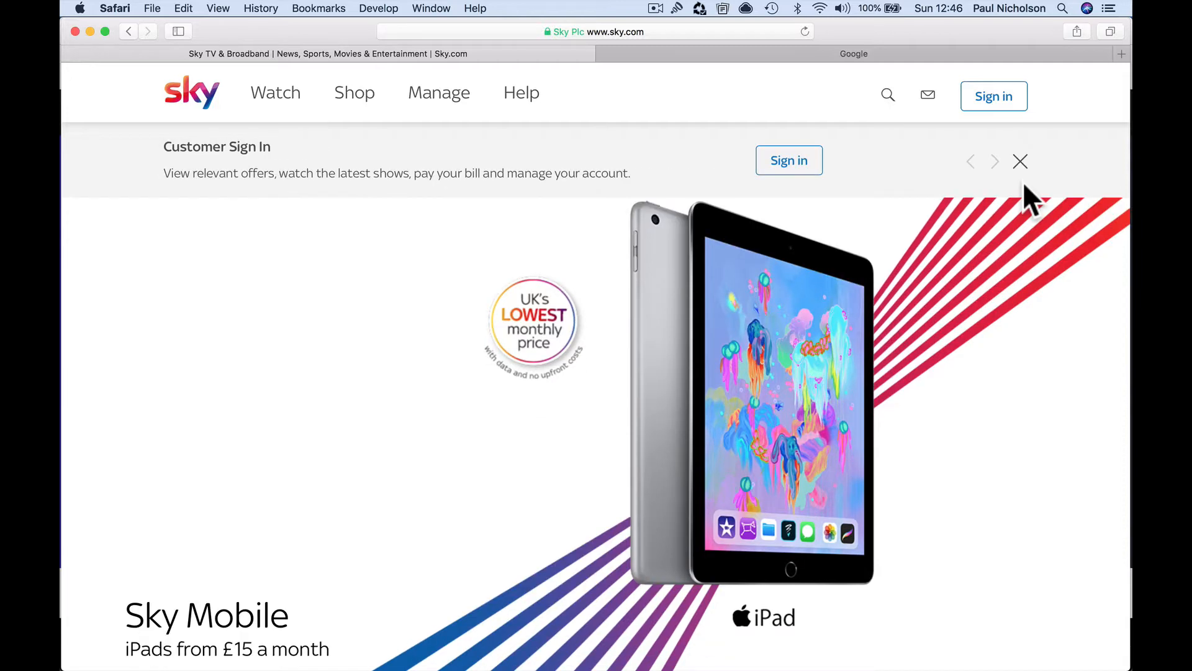
{"action": "mouse_move", "coordinate": [271, 35]}
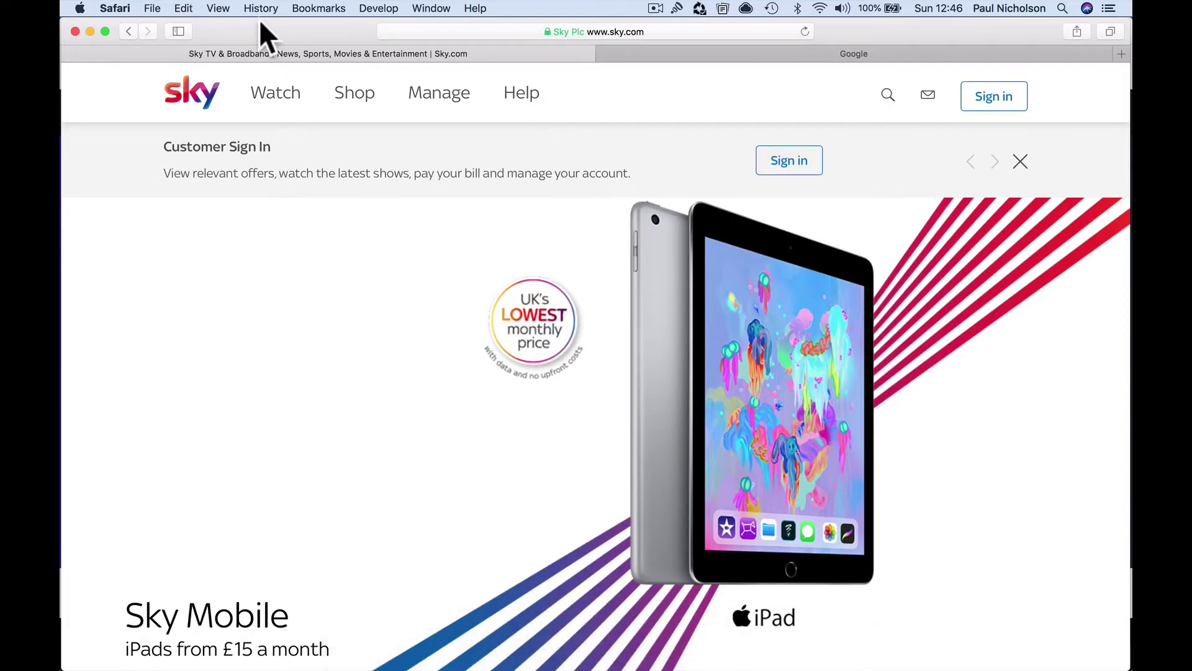
Step: Start Clear History, cancel it, and head to the next website
{"action": "left_click", "coordinate": [259, 7]}
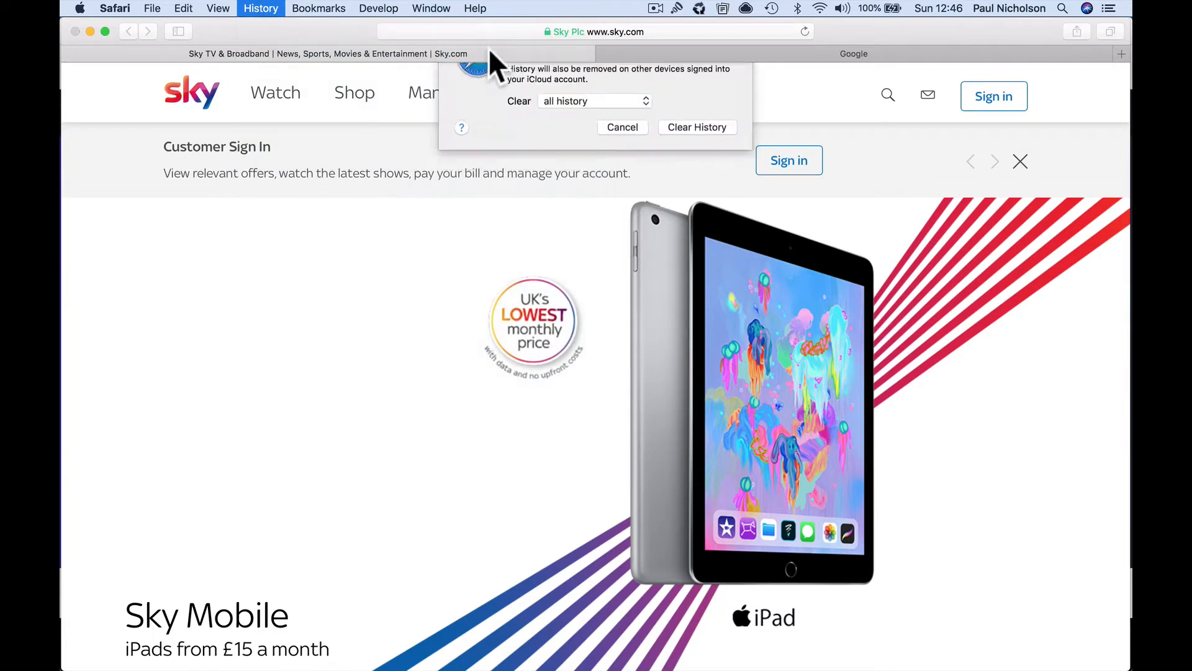
{"action": "left_click", "coordinate": [622, 127]}
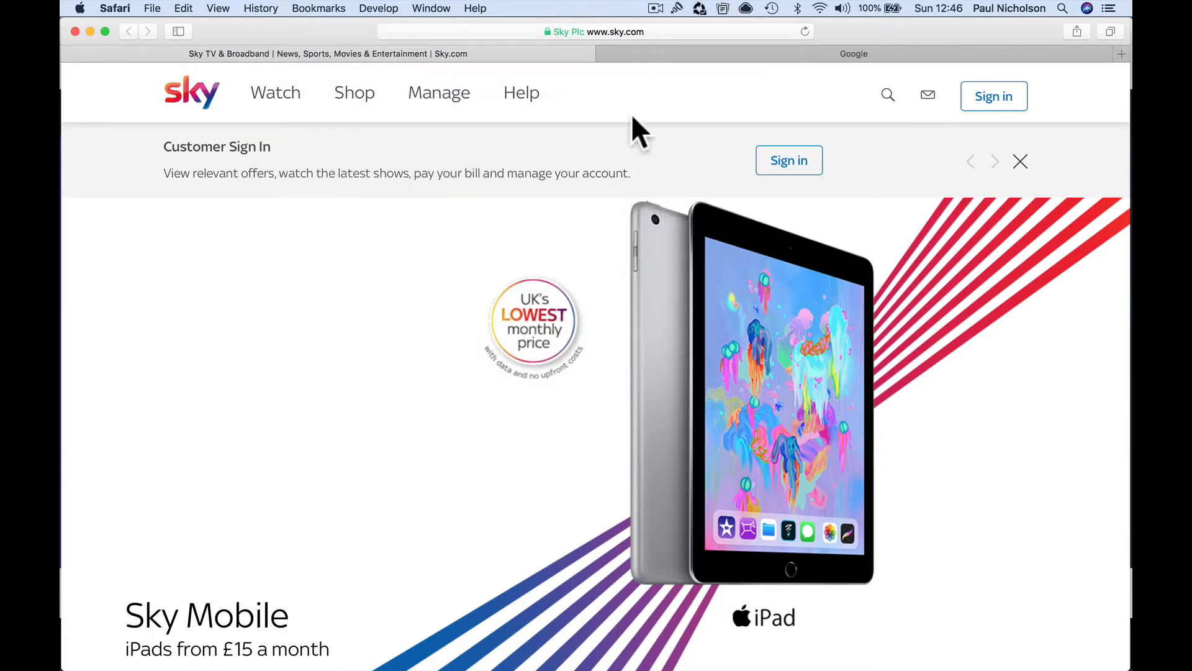
{"action": "left_click", "coordinate": [595, 33]}
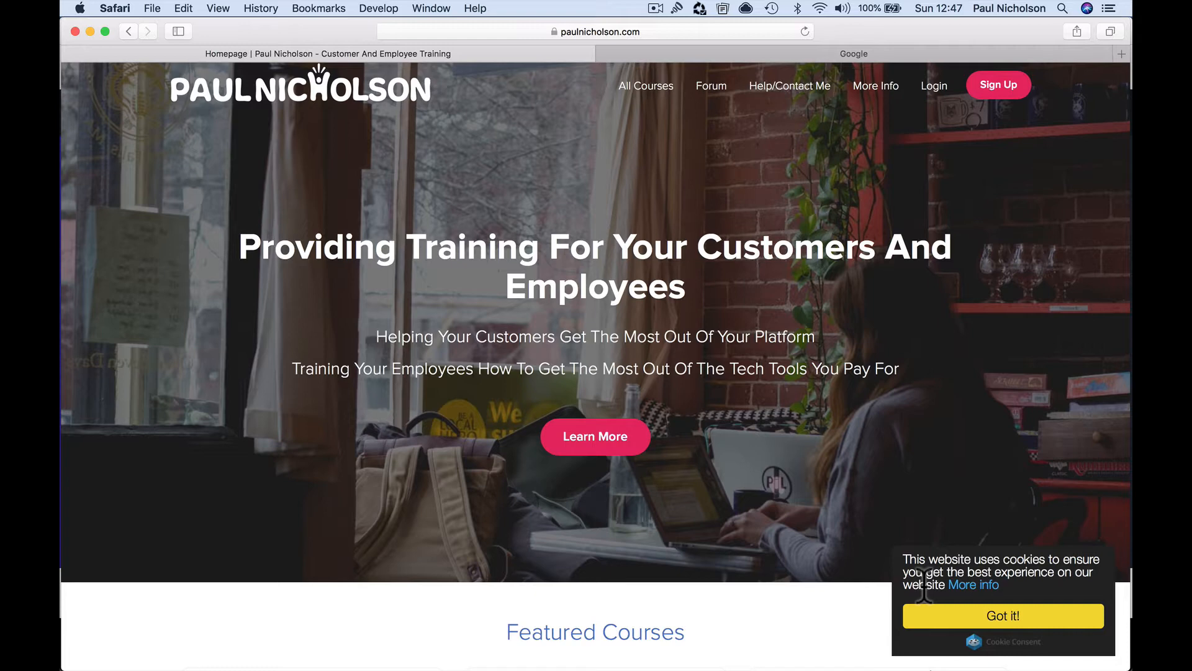
Step: Scroll through the training site's Featured Courses and back up, then head to Trello
{"action": "scroll", "scroll_direction": "down", "scroll_amount": 3}
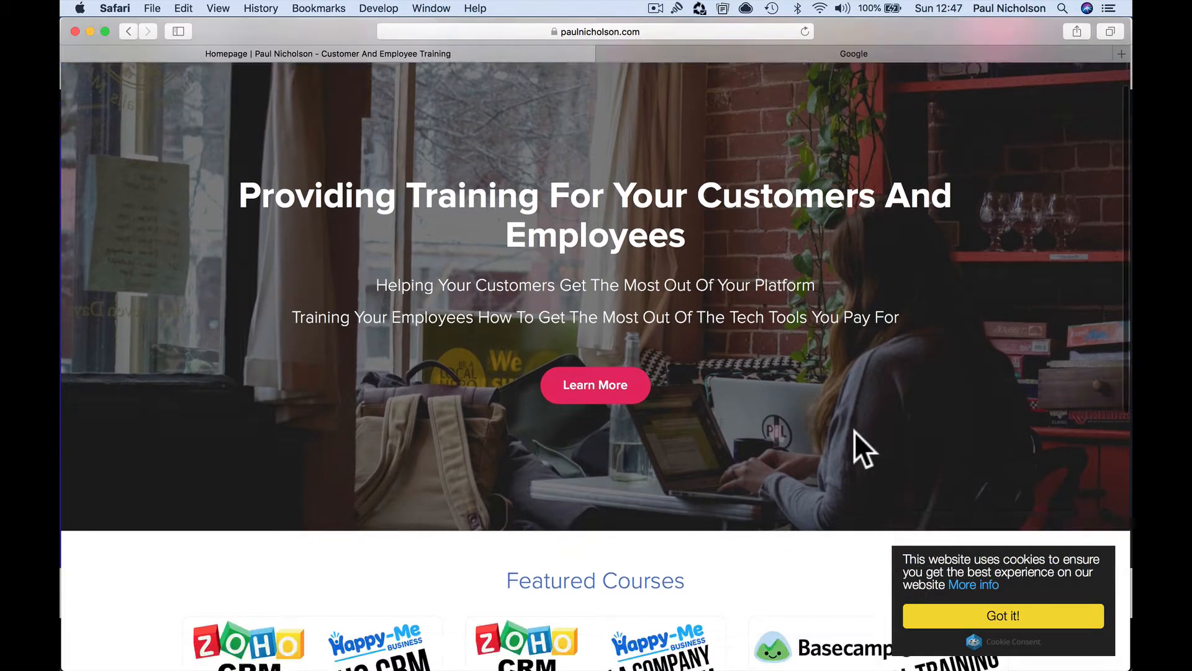
{"action": "scroll", "scroll_direction": "down", "scroll_amount": 3}
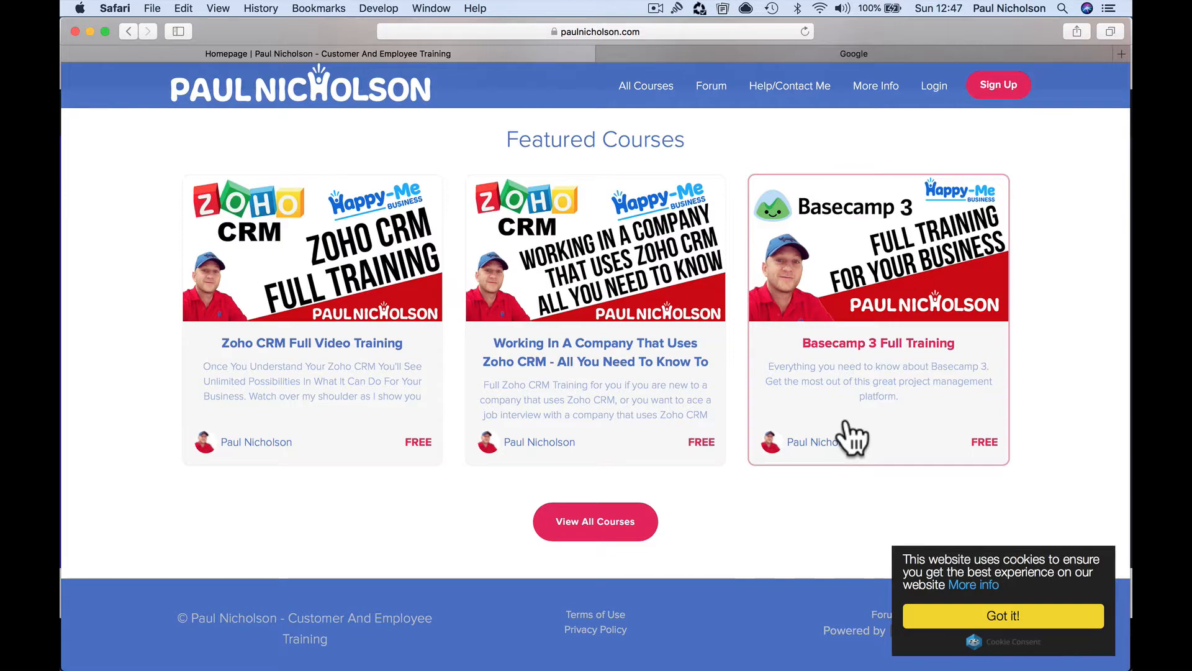
{"action": "scroll", "scroll_direction": "up", "scroll_amount": 3}
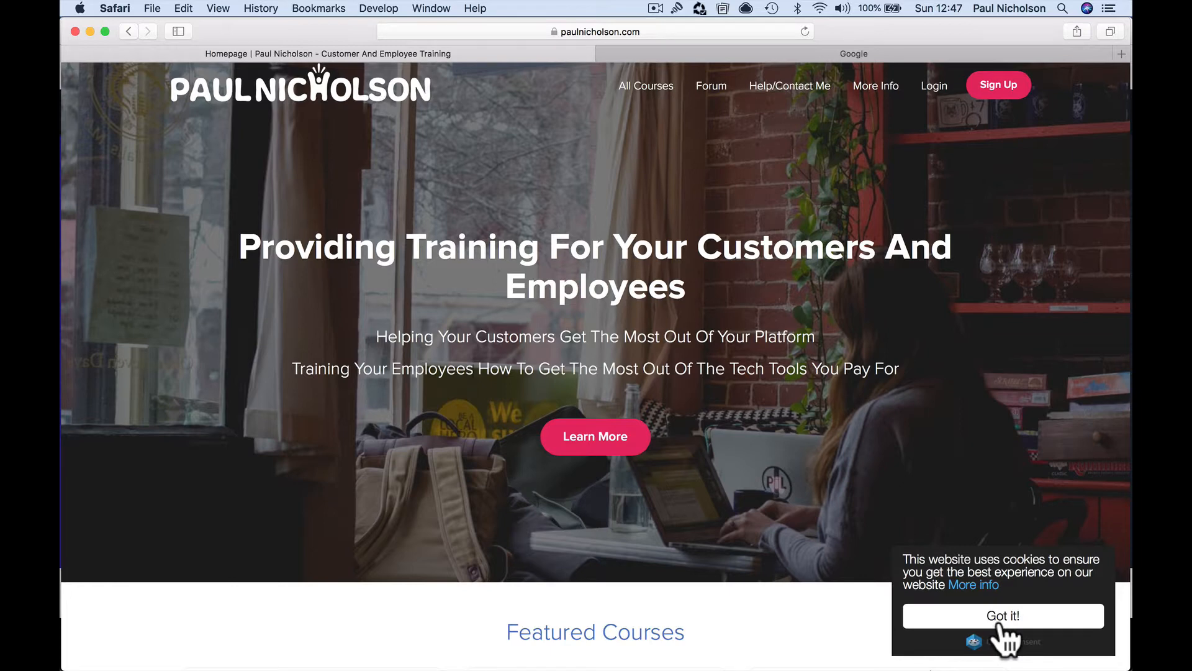
{"action": "mouse_move", "coordinate": [847, 310]}
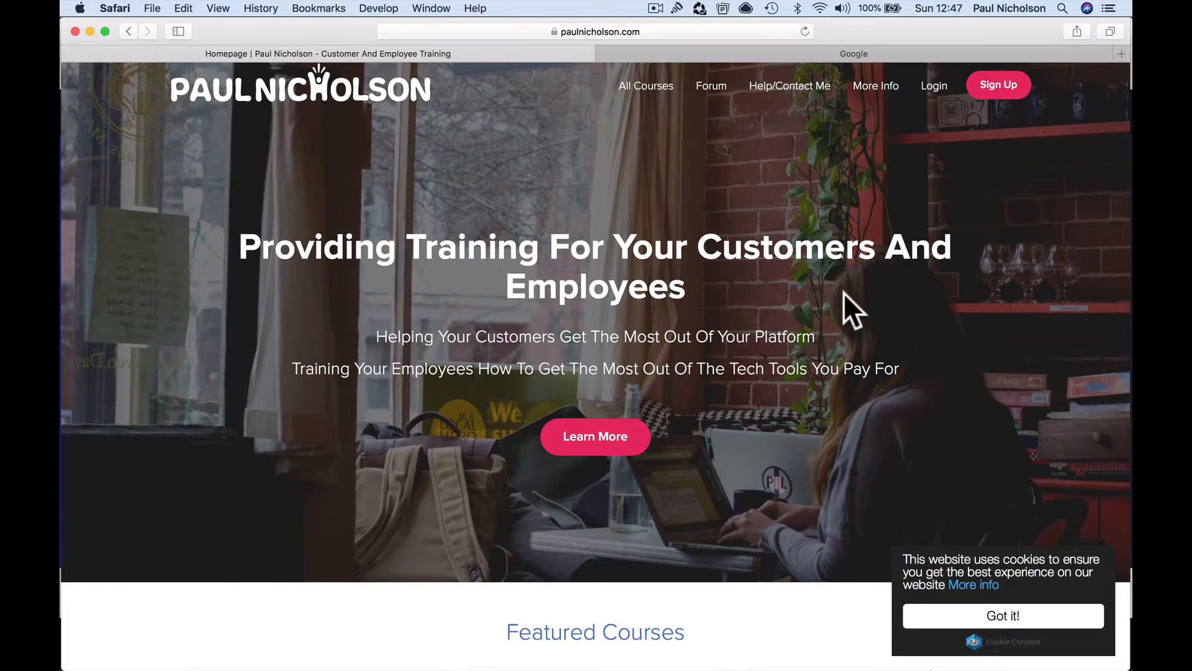
{"action": "left_click", "coordinate": [591, 31]}
{"action": "type", "text": "trello"}
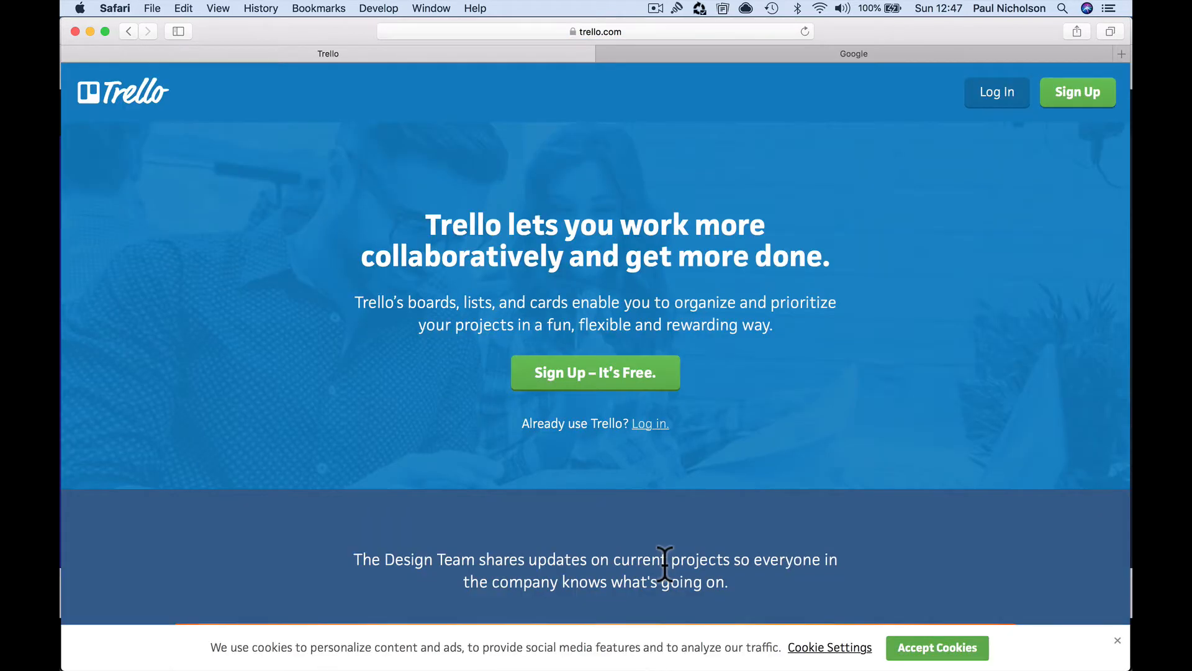
Step: Untick Other Cookies (Optional) in Trello's cookie settings and close the dialog
{"action": "left_click", "coordinate": [829, 649]}
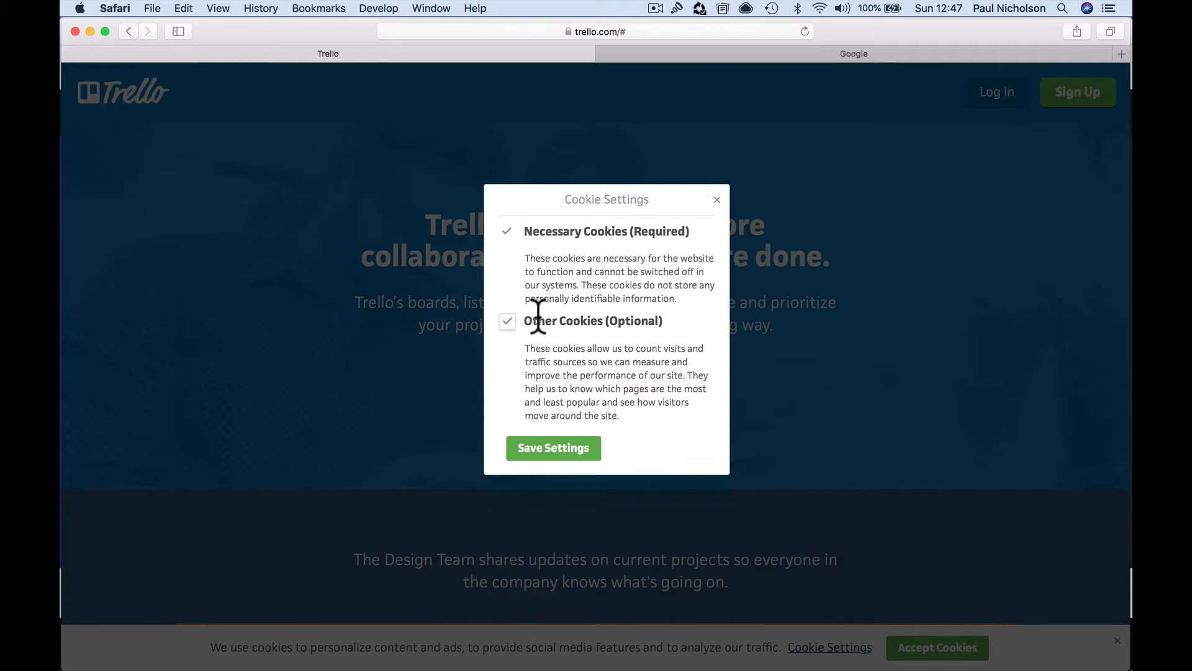
{"action": "left_click", "coordinate": [507, 320]}
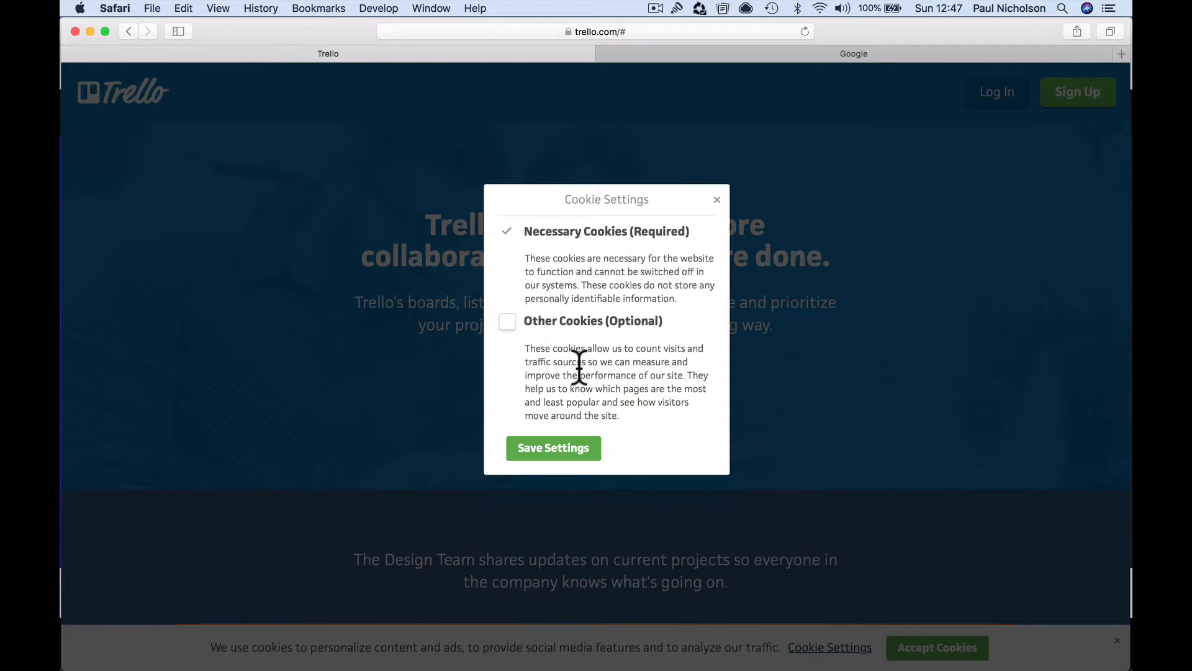
{"action": "mouse_move", "coordinate": [563, 214]}
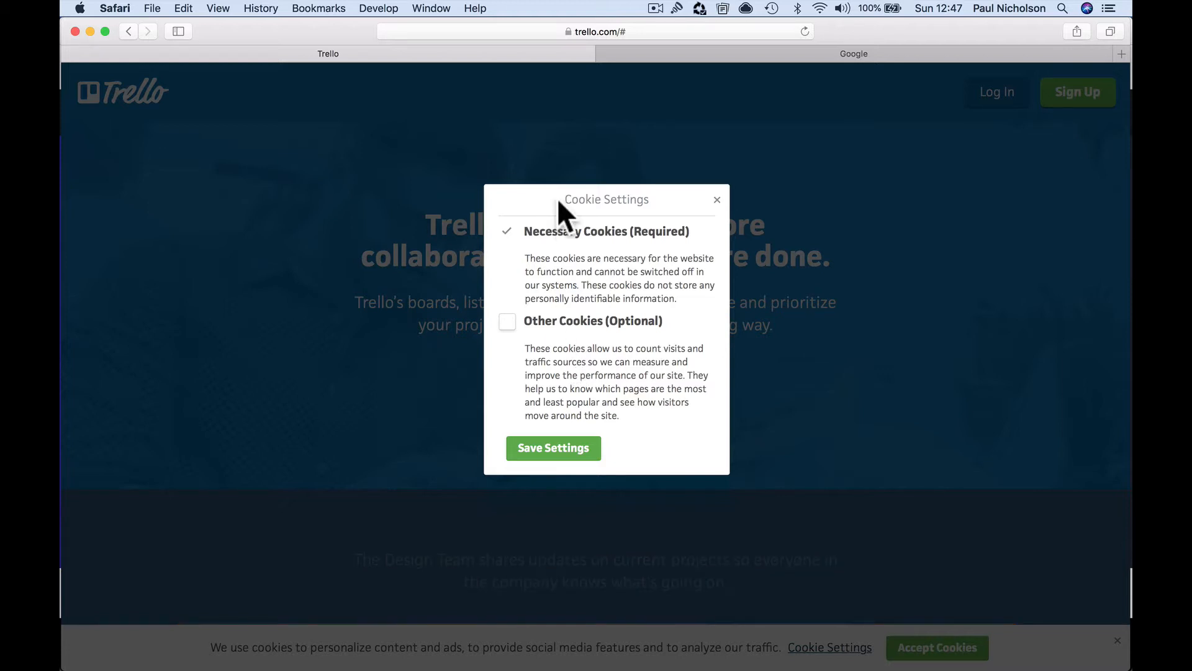
{"action": "left_click", "coordinate": [716, 199]}
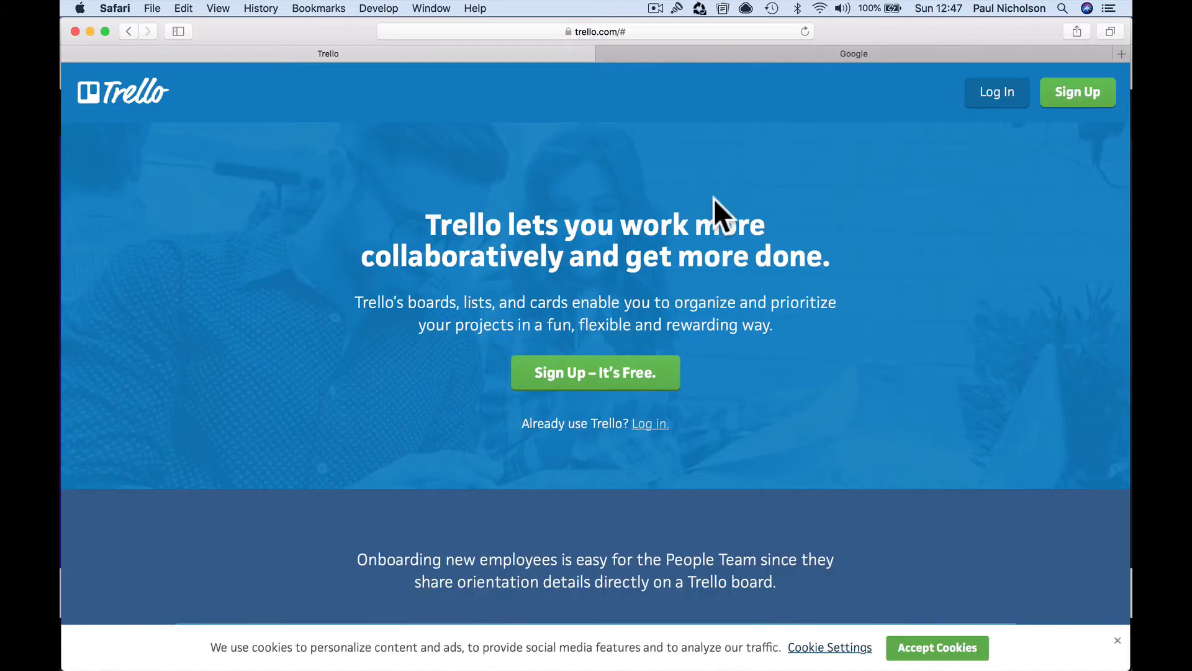
{"action": "mouse_move", "coordinate": [703, 193]}
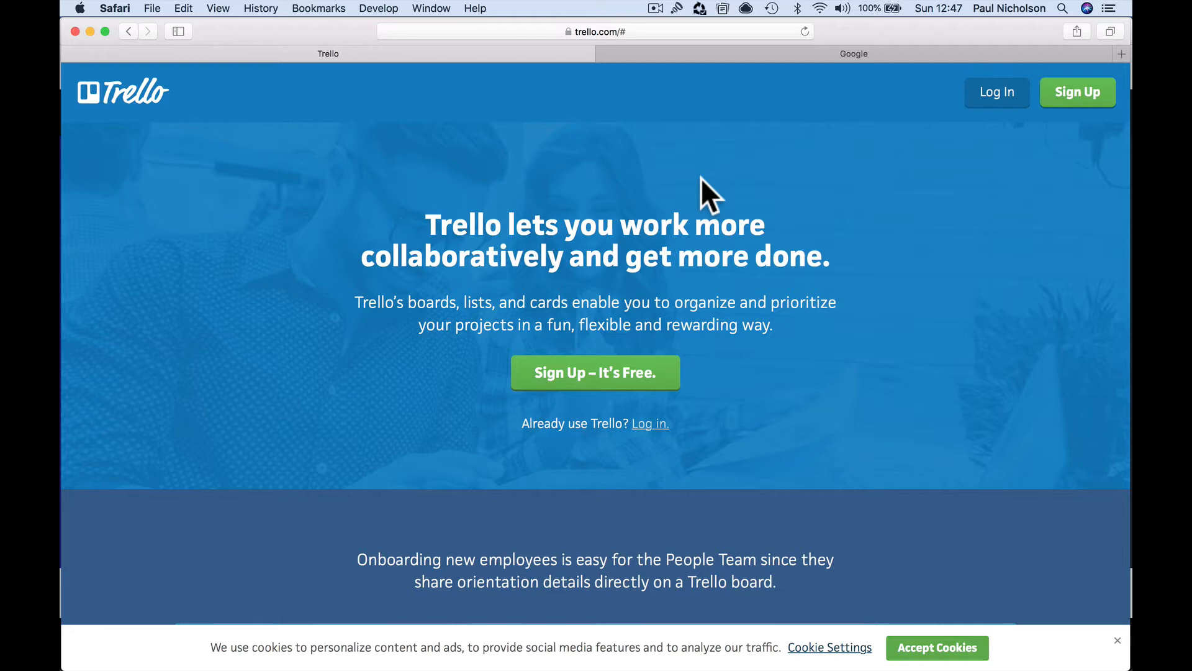